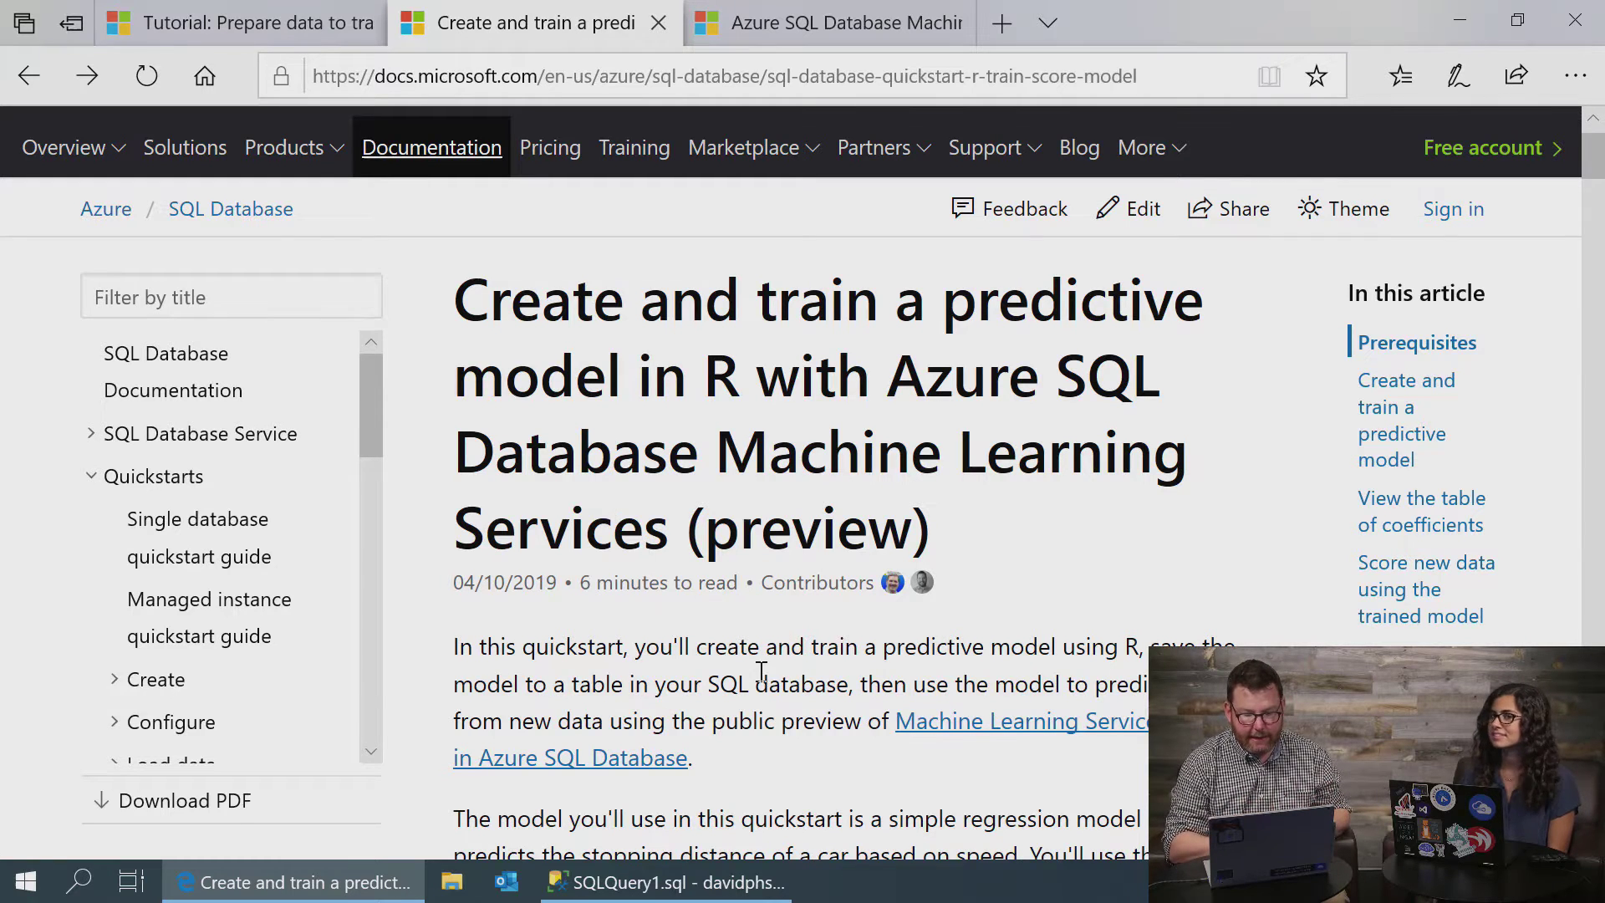
Scroll the quickstart to the CarSpeed table step, then switch to the SSMS query window
{"action": "scroll", "scroll_direction": "down", "scroll_amount": 3}
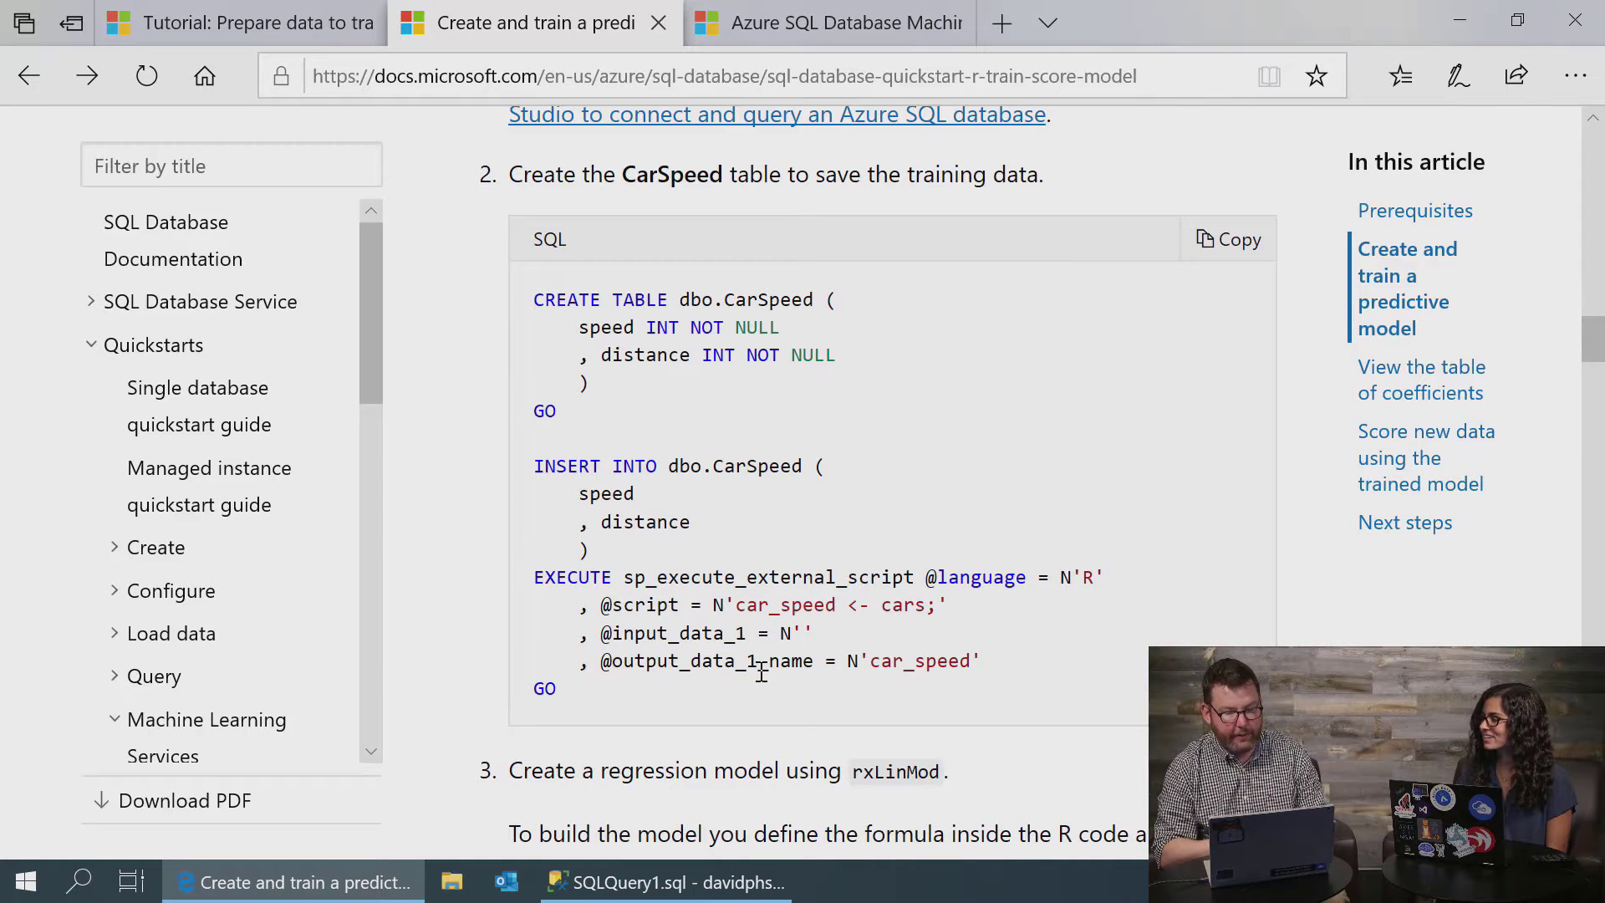
{"action": "left_click", "coordinate": [665, 880]}
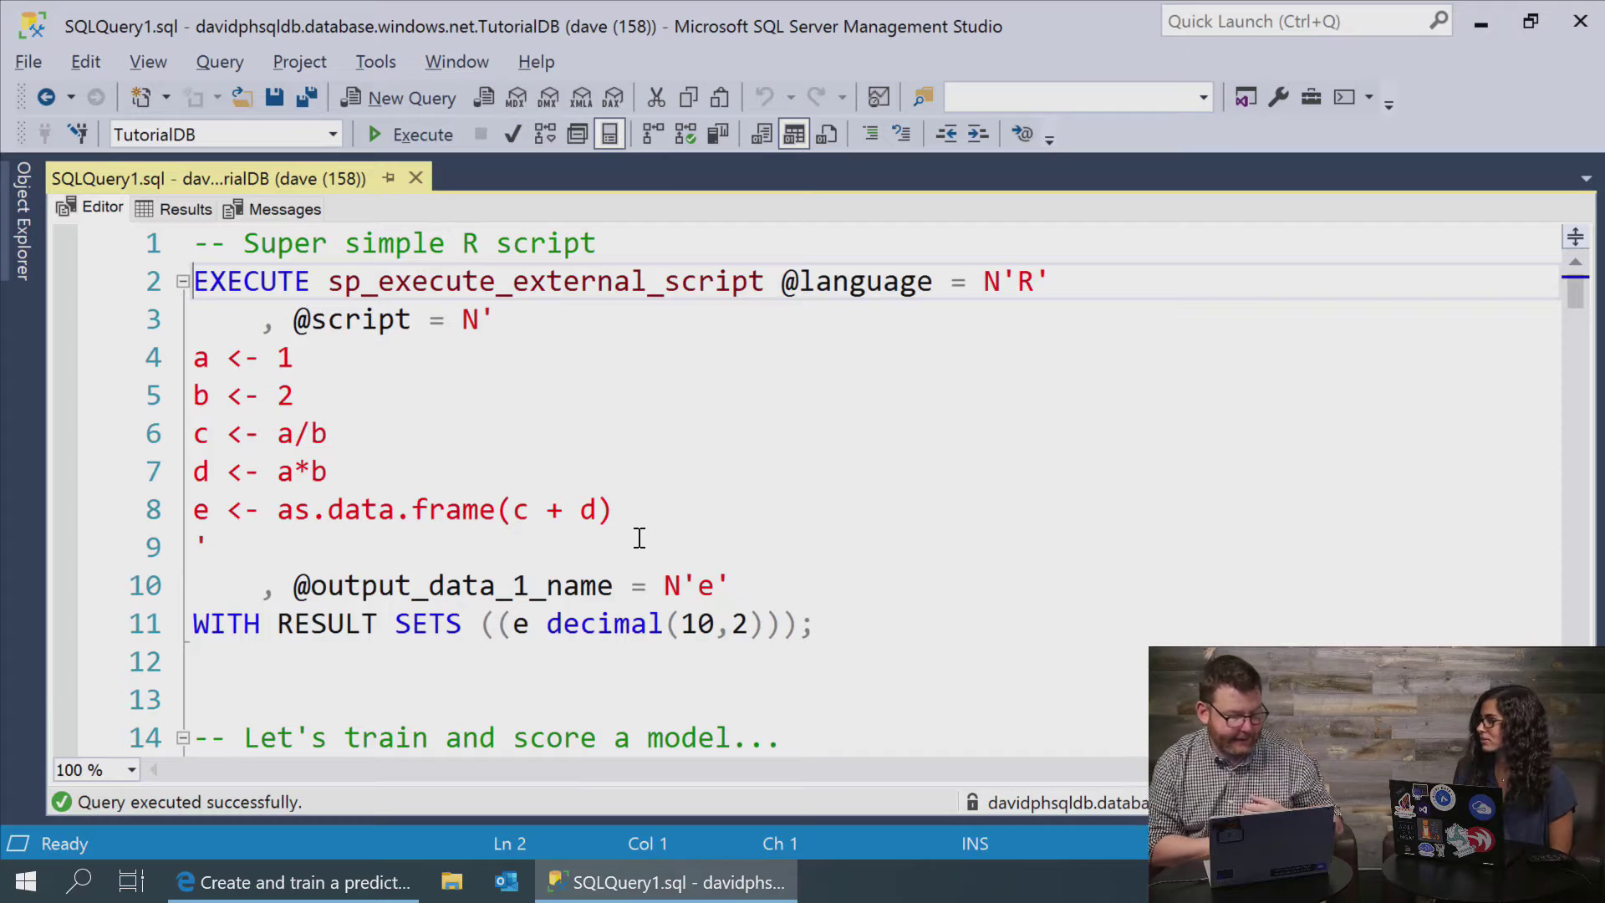
{"action": "mouse_move", "coordinate": [863, 655]}
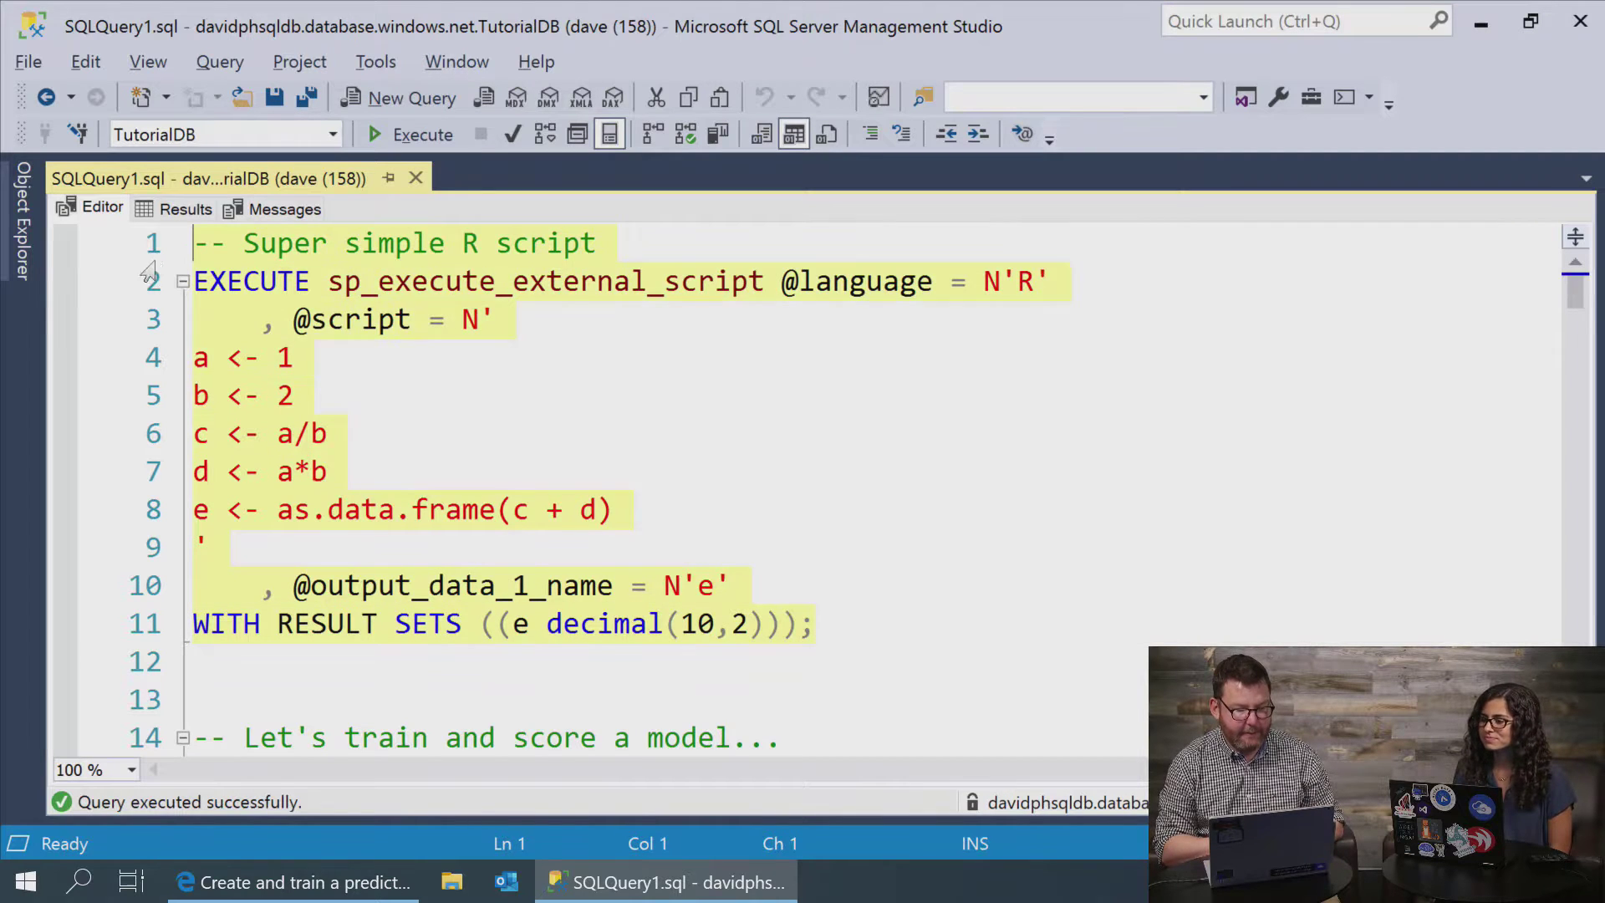
Select the 'Super simple R script' block and review its R statements
{"action": "left_click", "coordinate": [251, 281]}
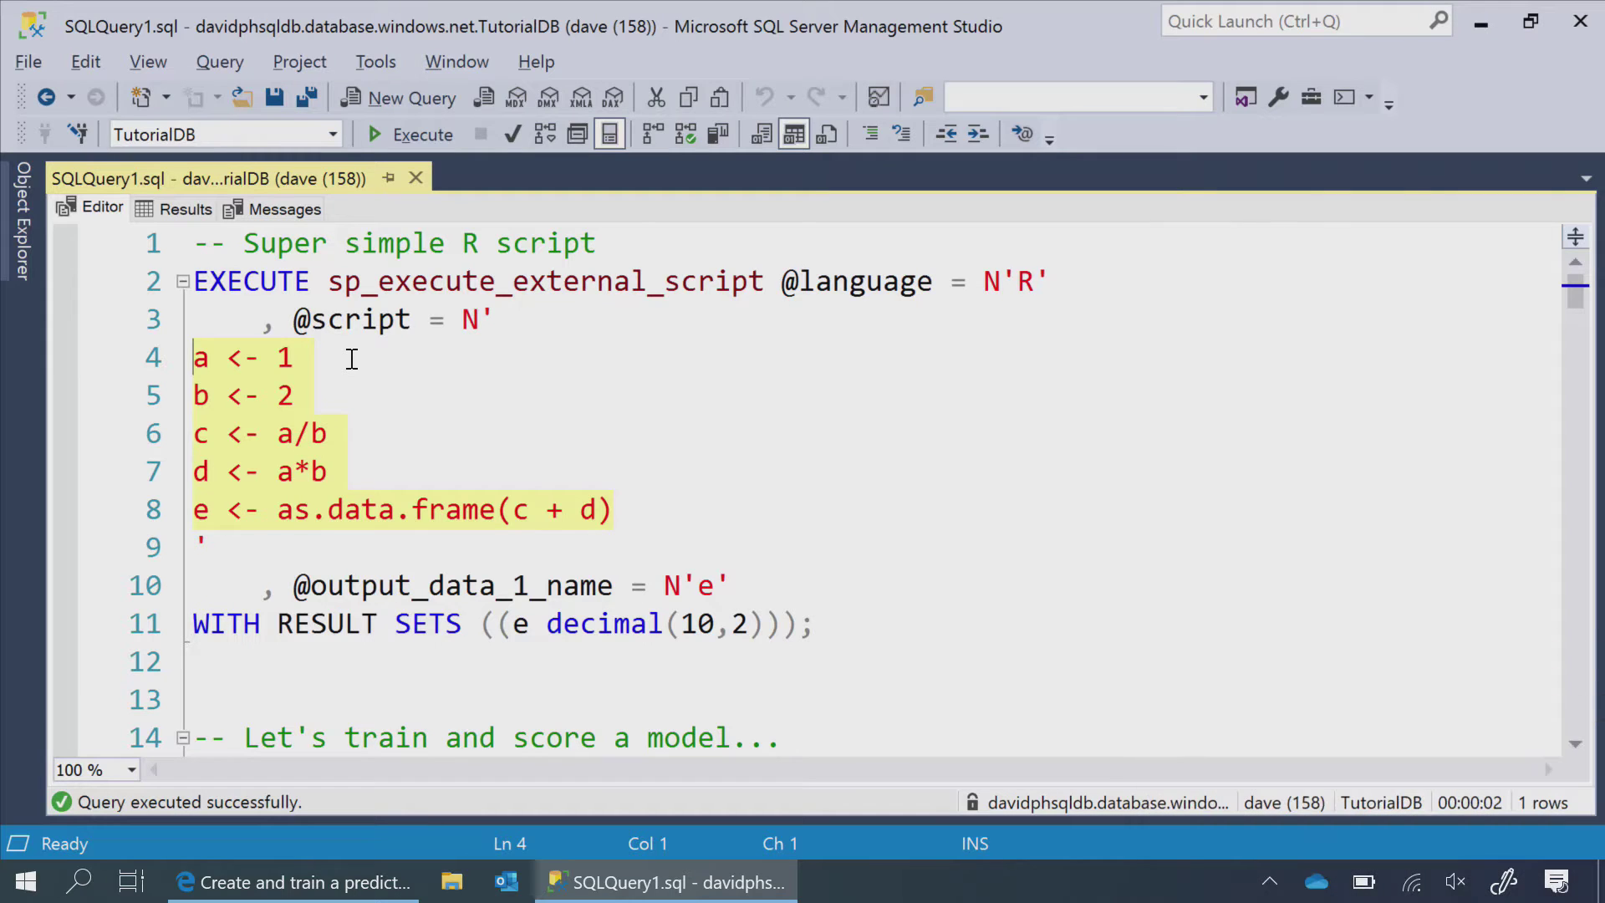
{"action": "left_click", "coordinate": [512, 510]}
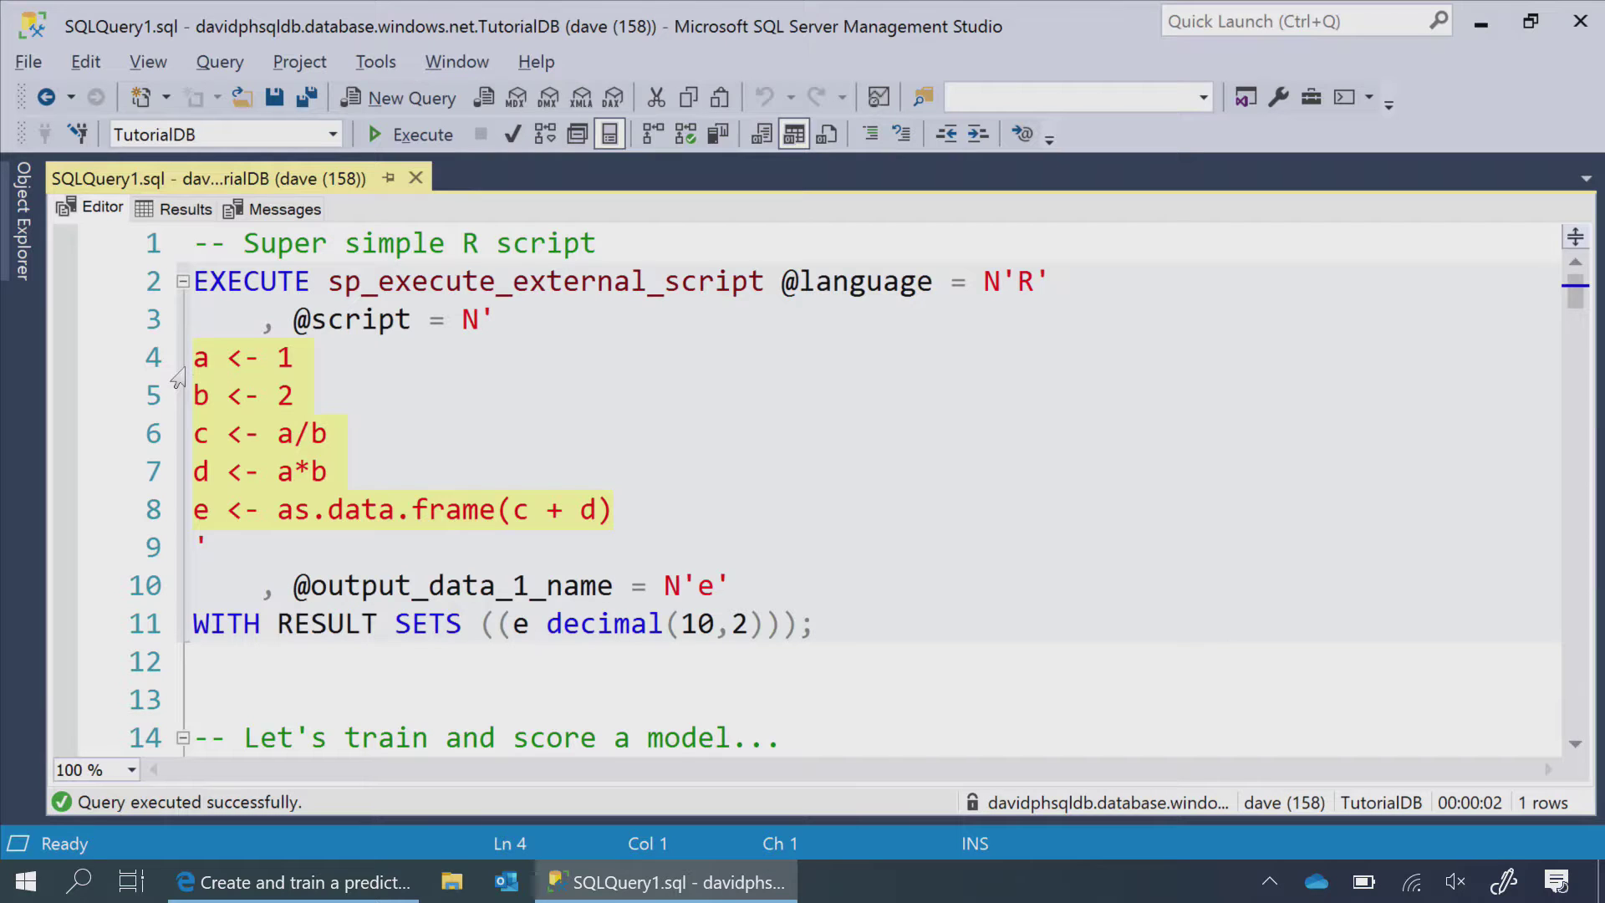
{"action": "double_click", "coordinate": [542, 281]}
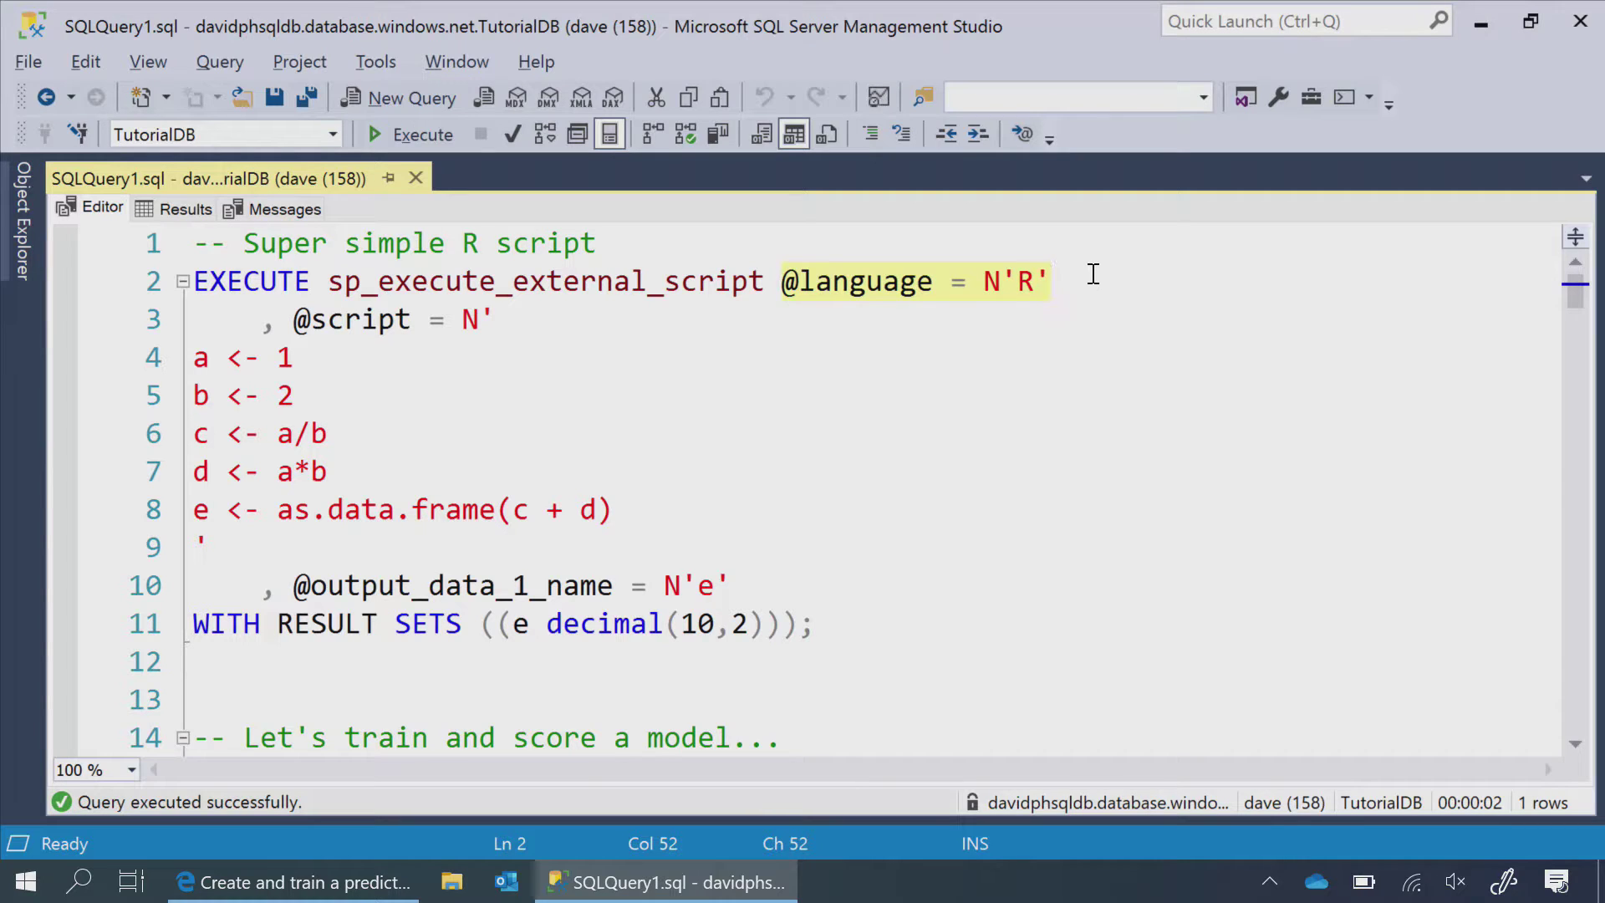
{"action": "mouse_move", "coordinate": [1021, 309]}
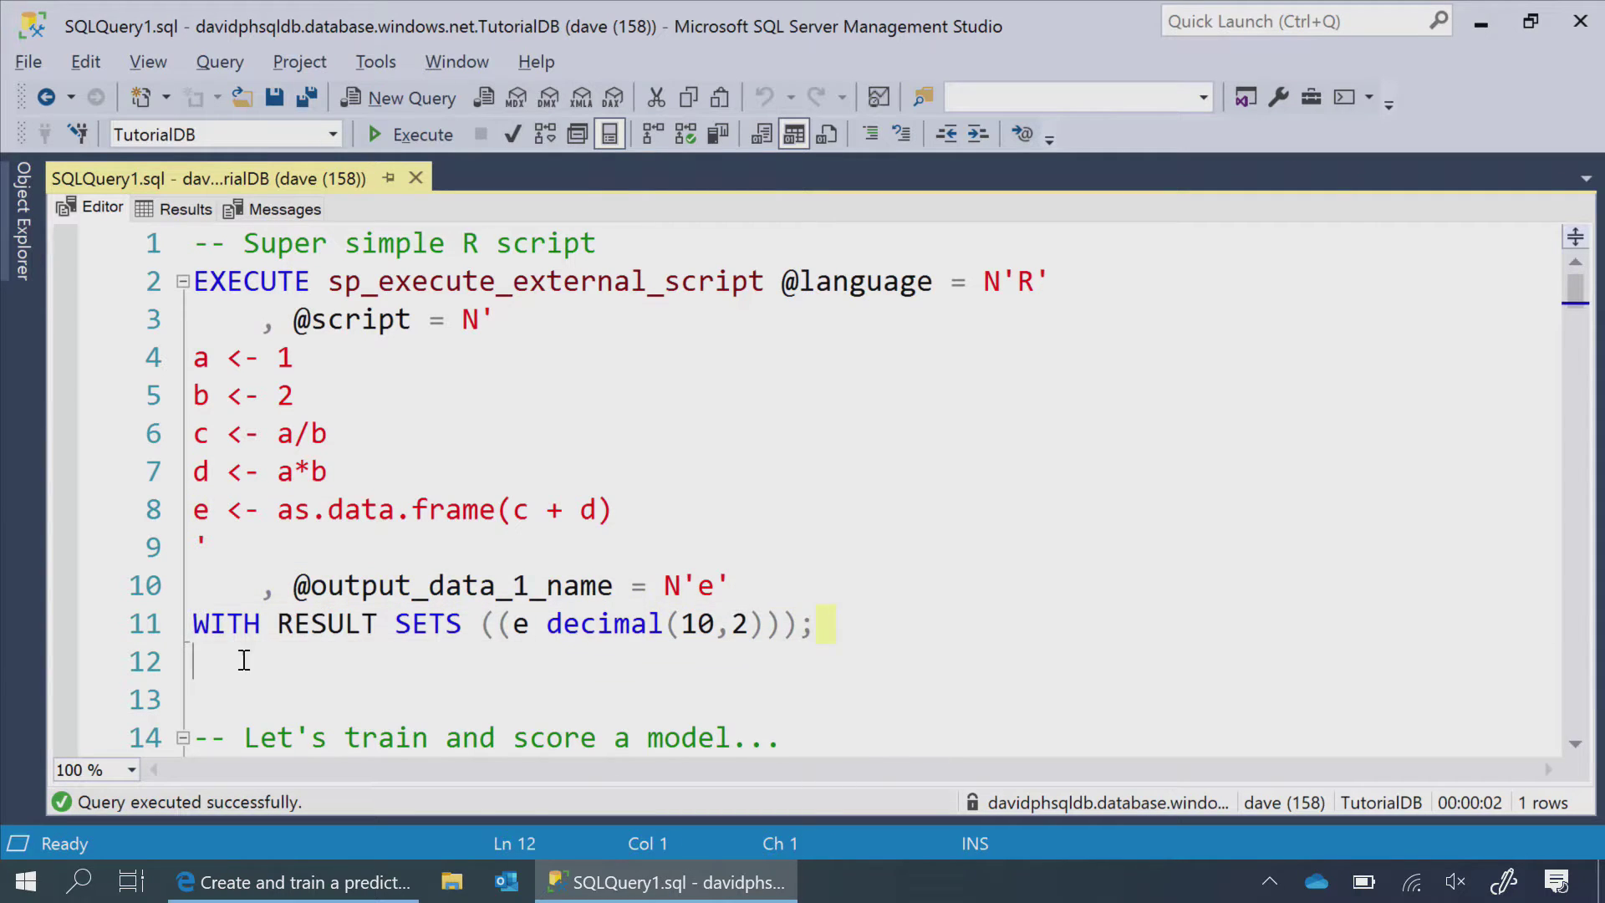
{"action": "left_click", "coordinate": [817, 623]}
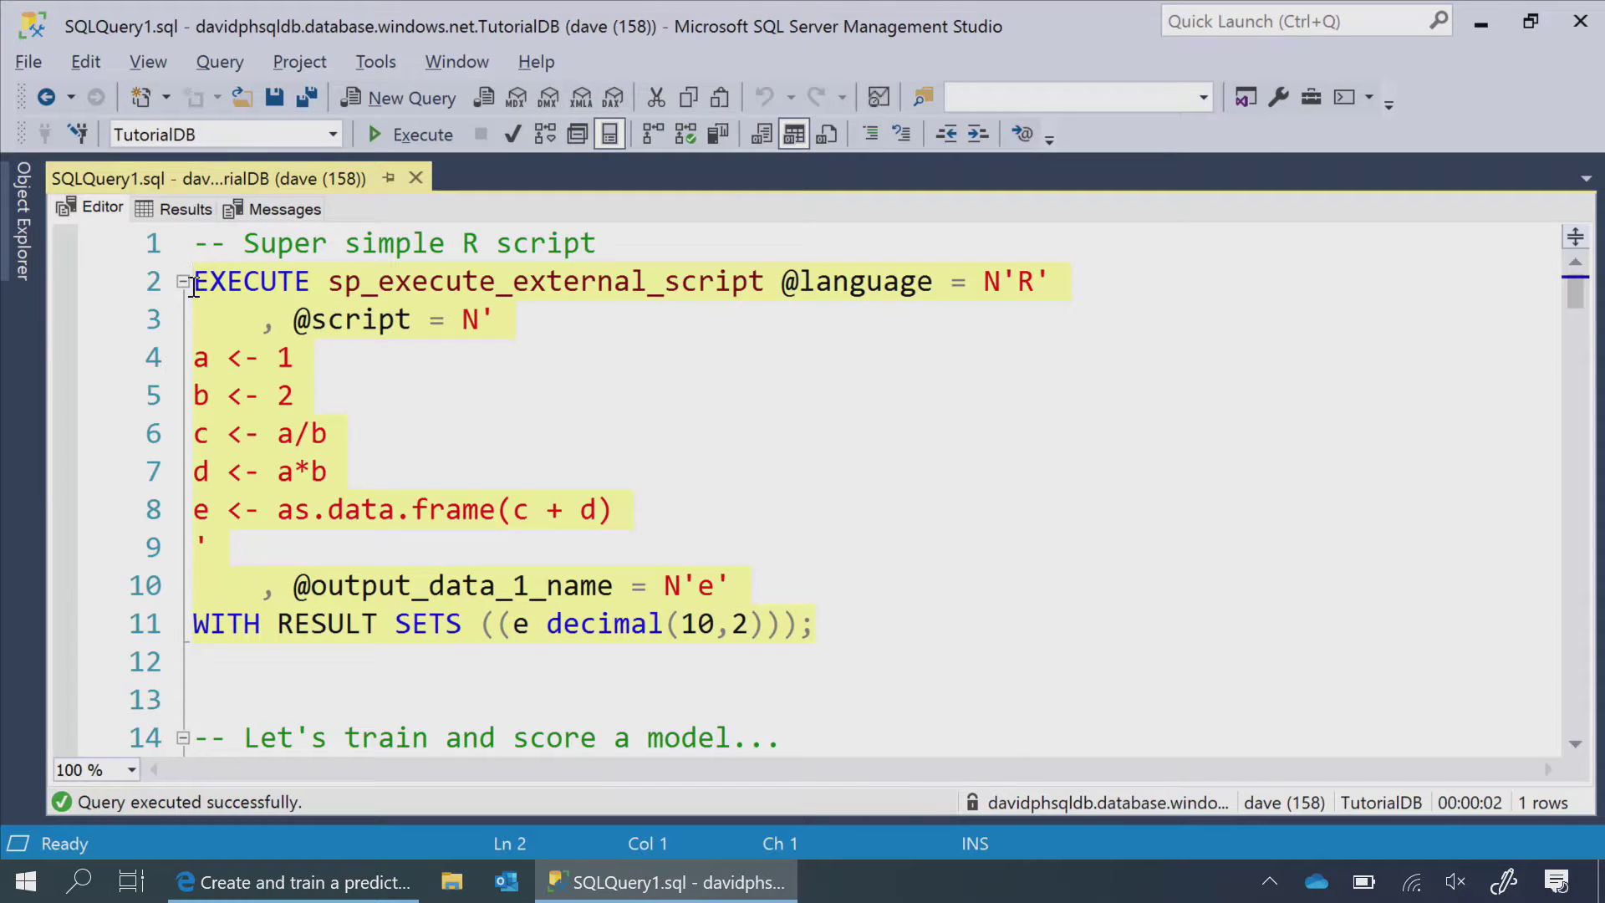
Execute the simple R script, see e = 2.50 in Results, and return to the editor
{"action": "left_click", "coordinate": [408, 133]}
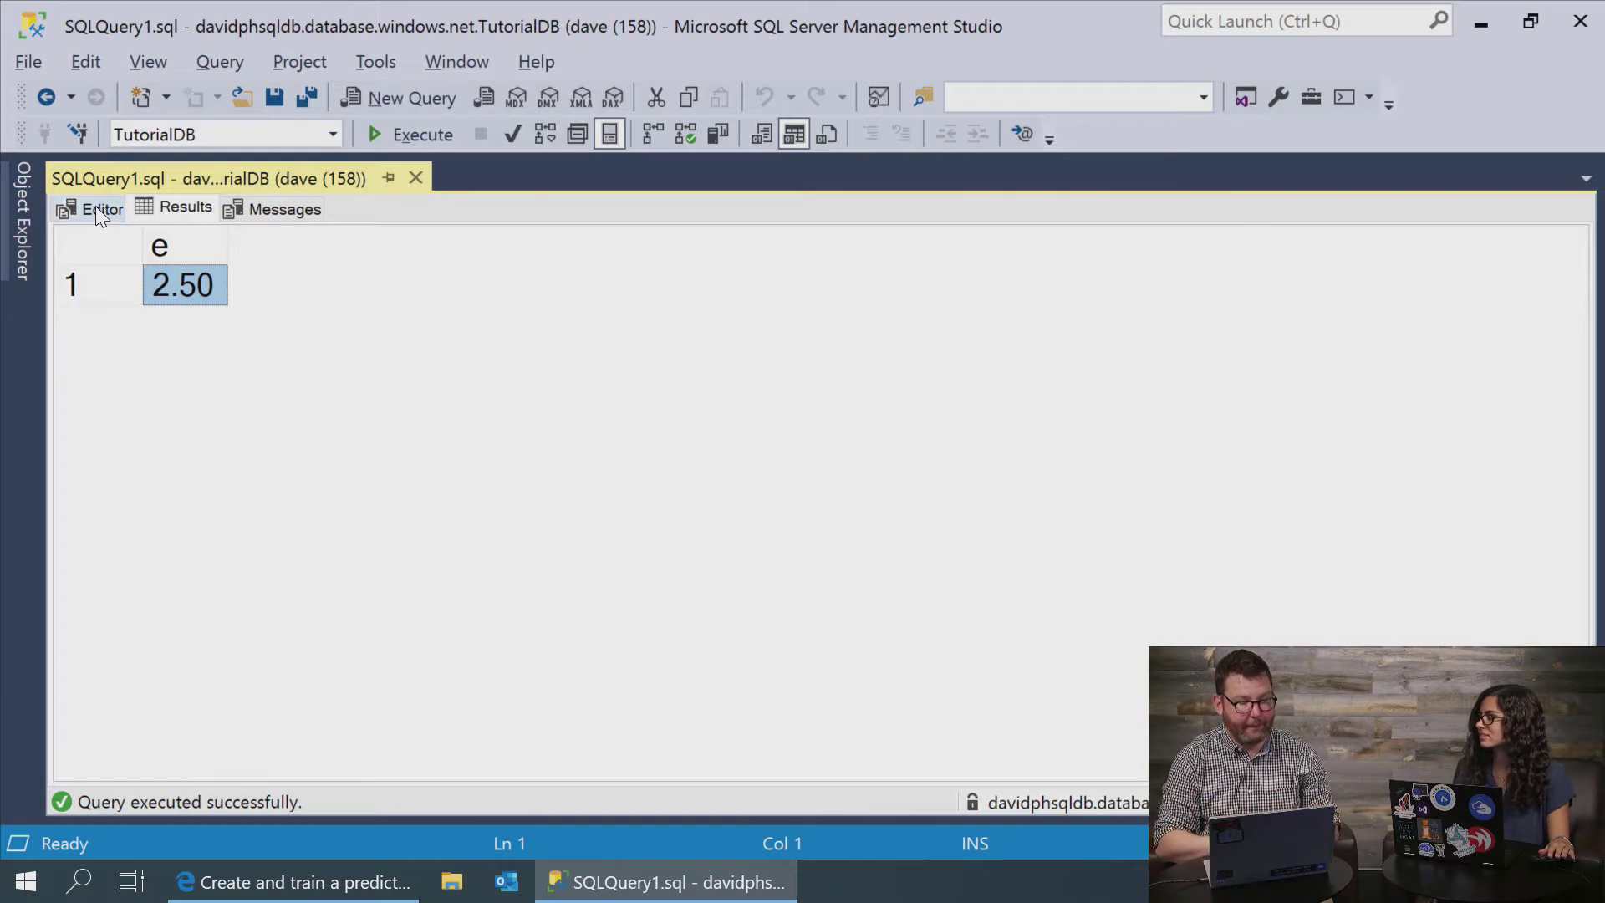
{"action": "left_click", "coordinate": [102, 205]}
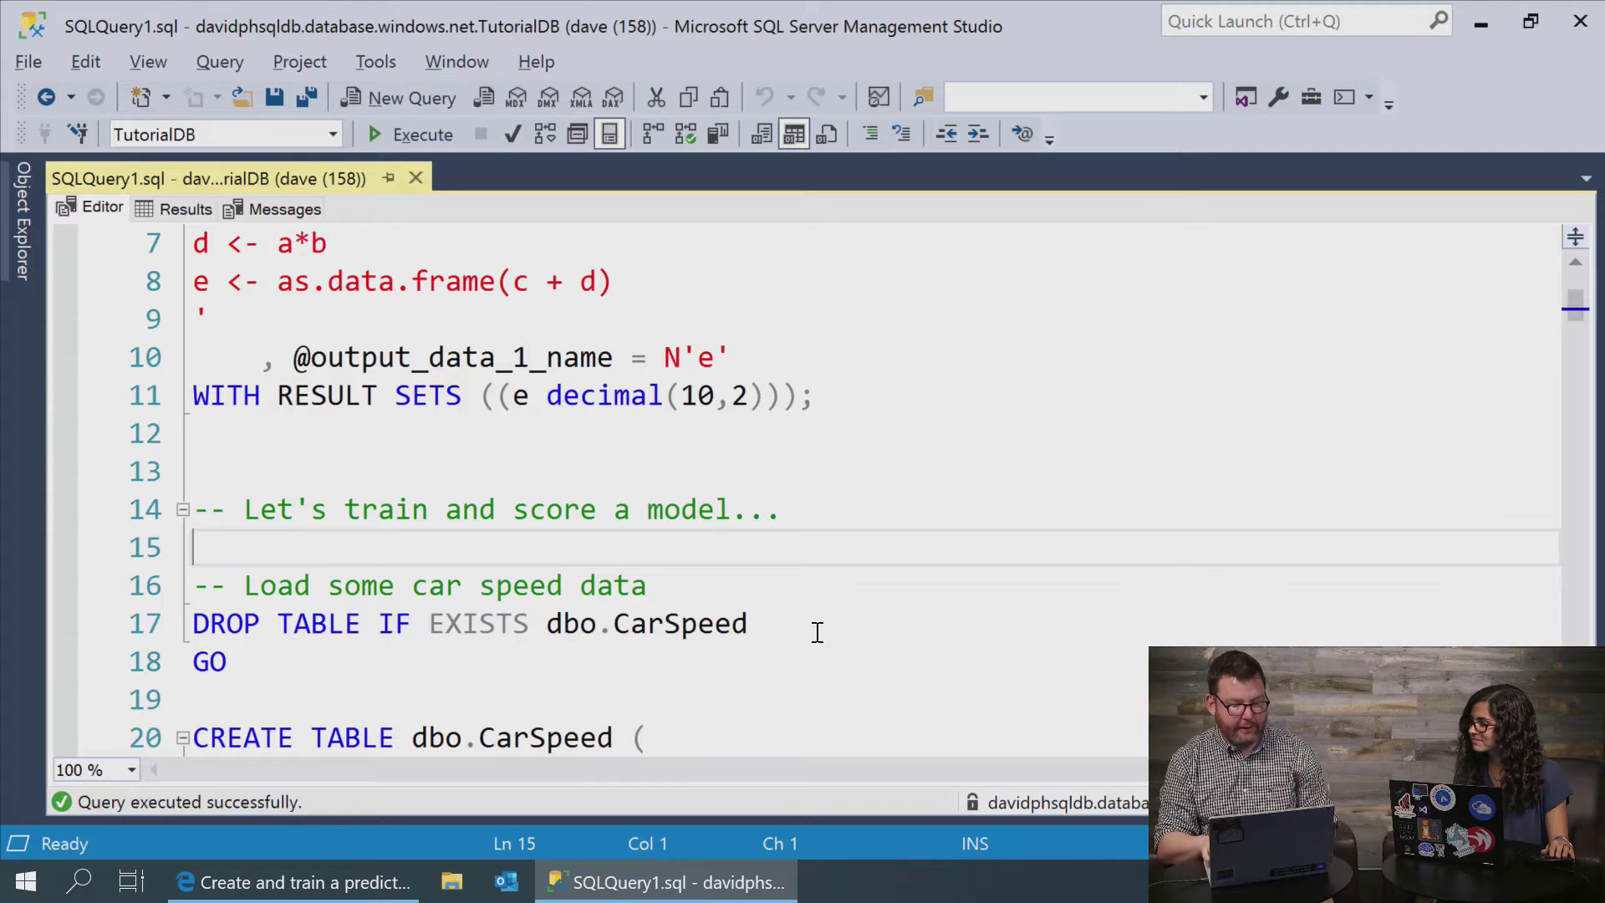
Execute the DROP/CREATE/INSERT statements that build CarSpeed from the cars data
{"action": "scroll", "scroll_direction": "down", "scroll_amount": 3}
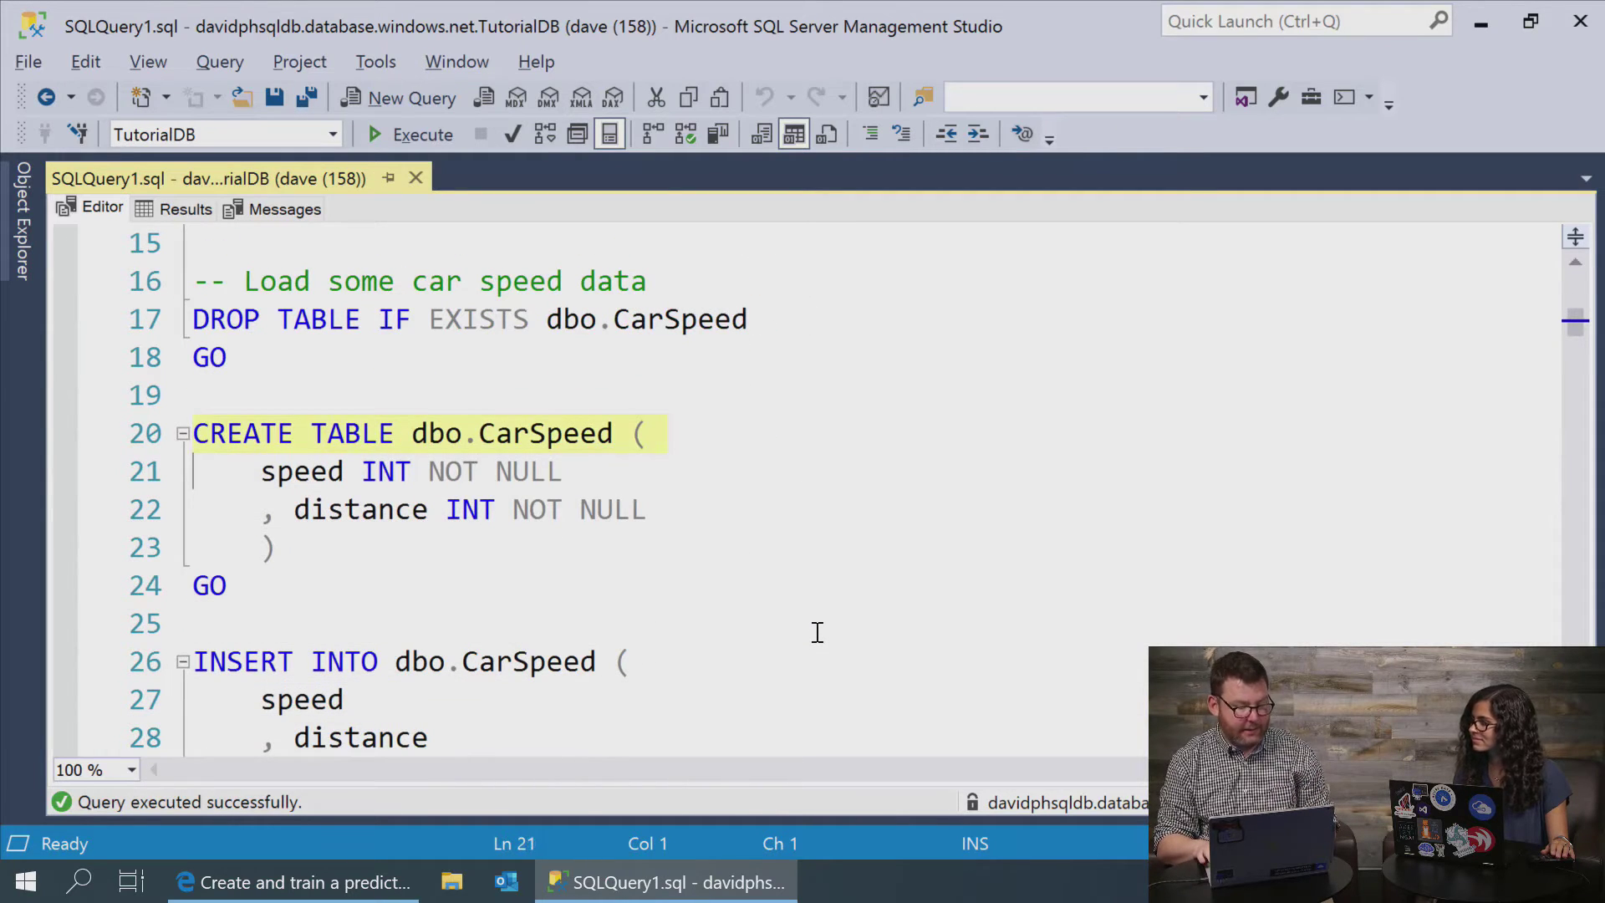
{"action": "left_click_drag", "start_coordinate": [260, 472], "coordinate": [194, 623]}
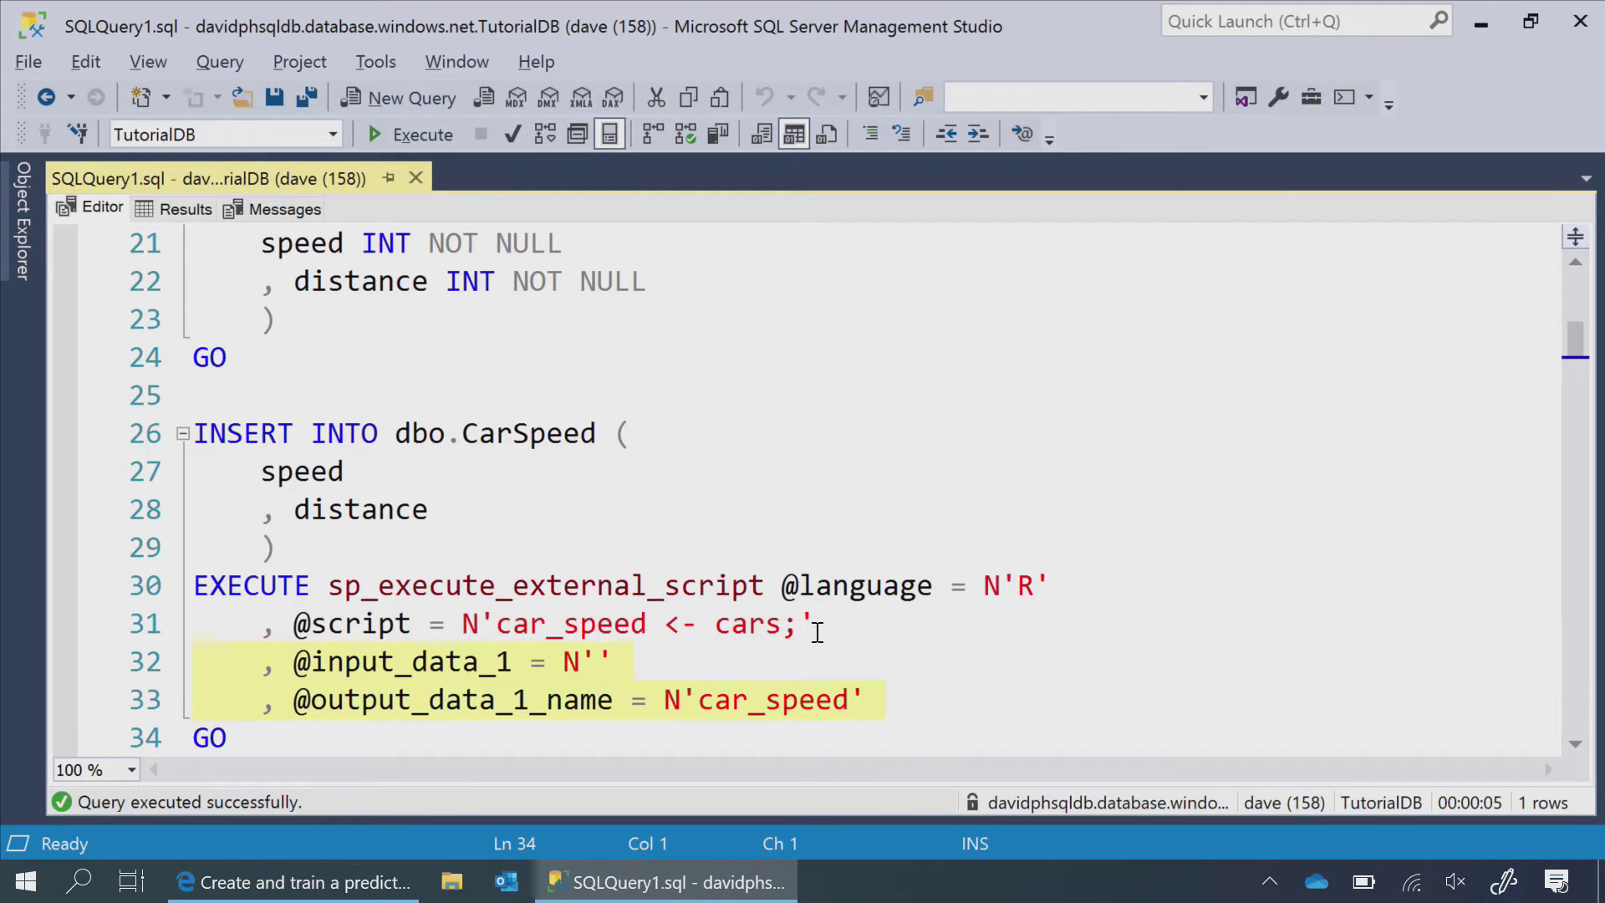
{"action": "scroll", "scroll_direction": "down", "scroll_amount": 3}
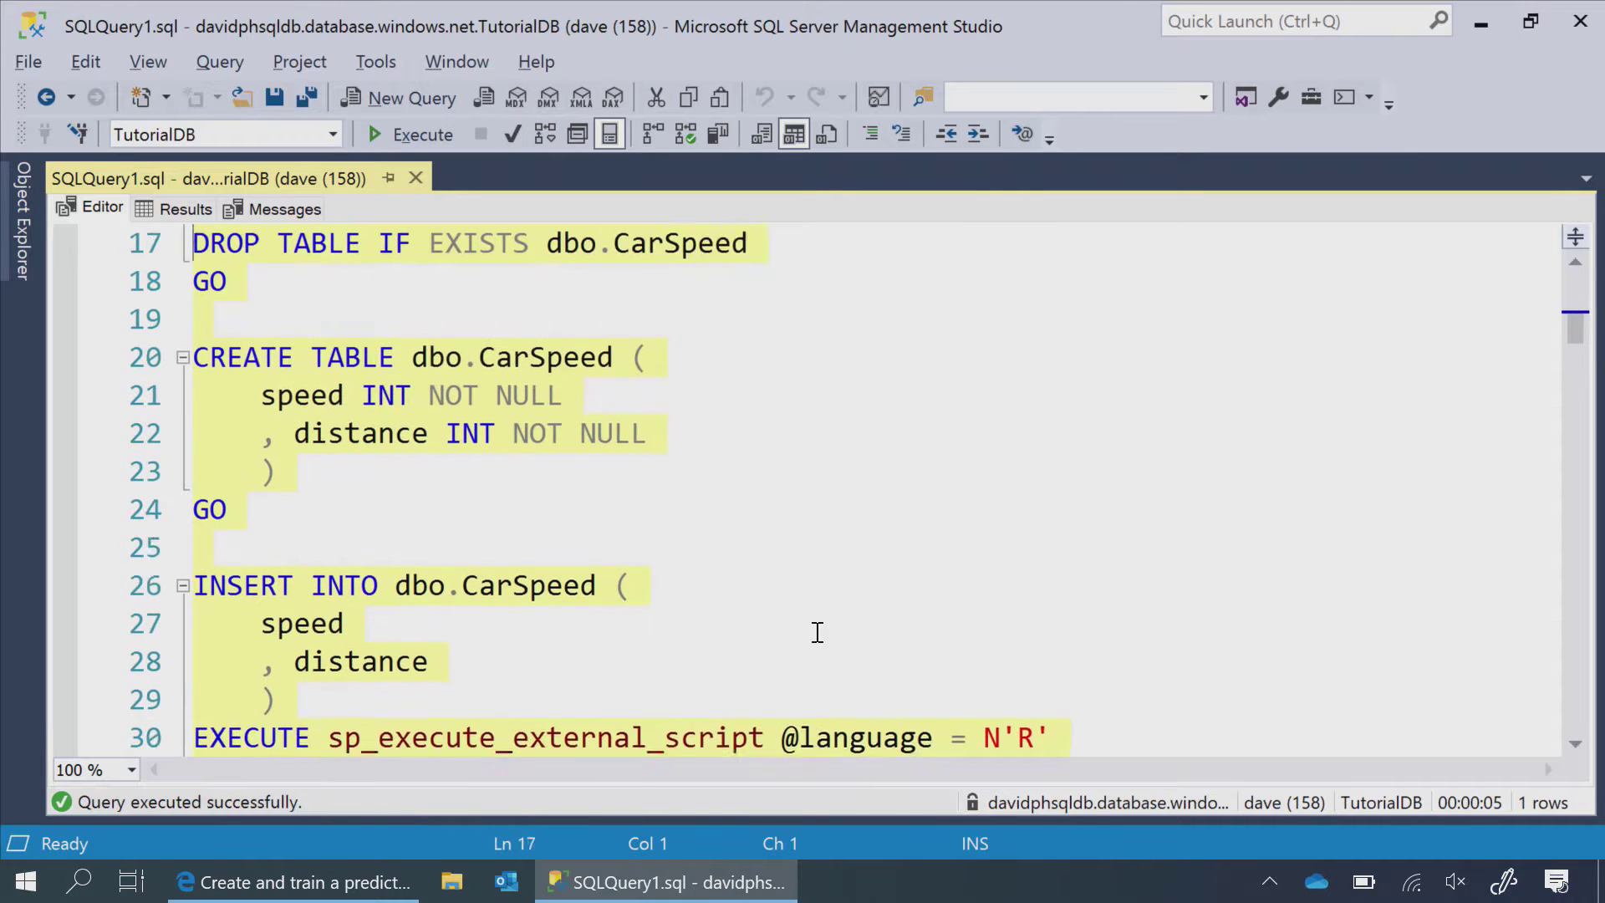
{"action": "left_click", "coordinate": [423, 134]}
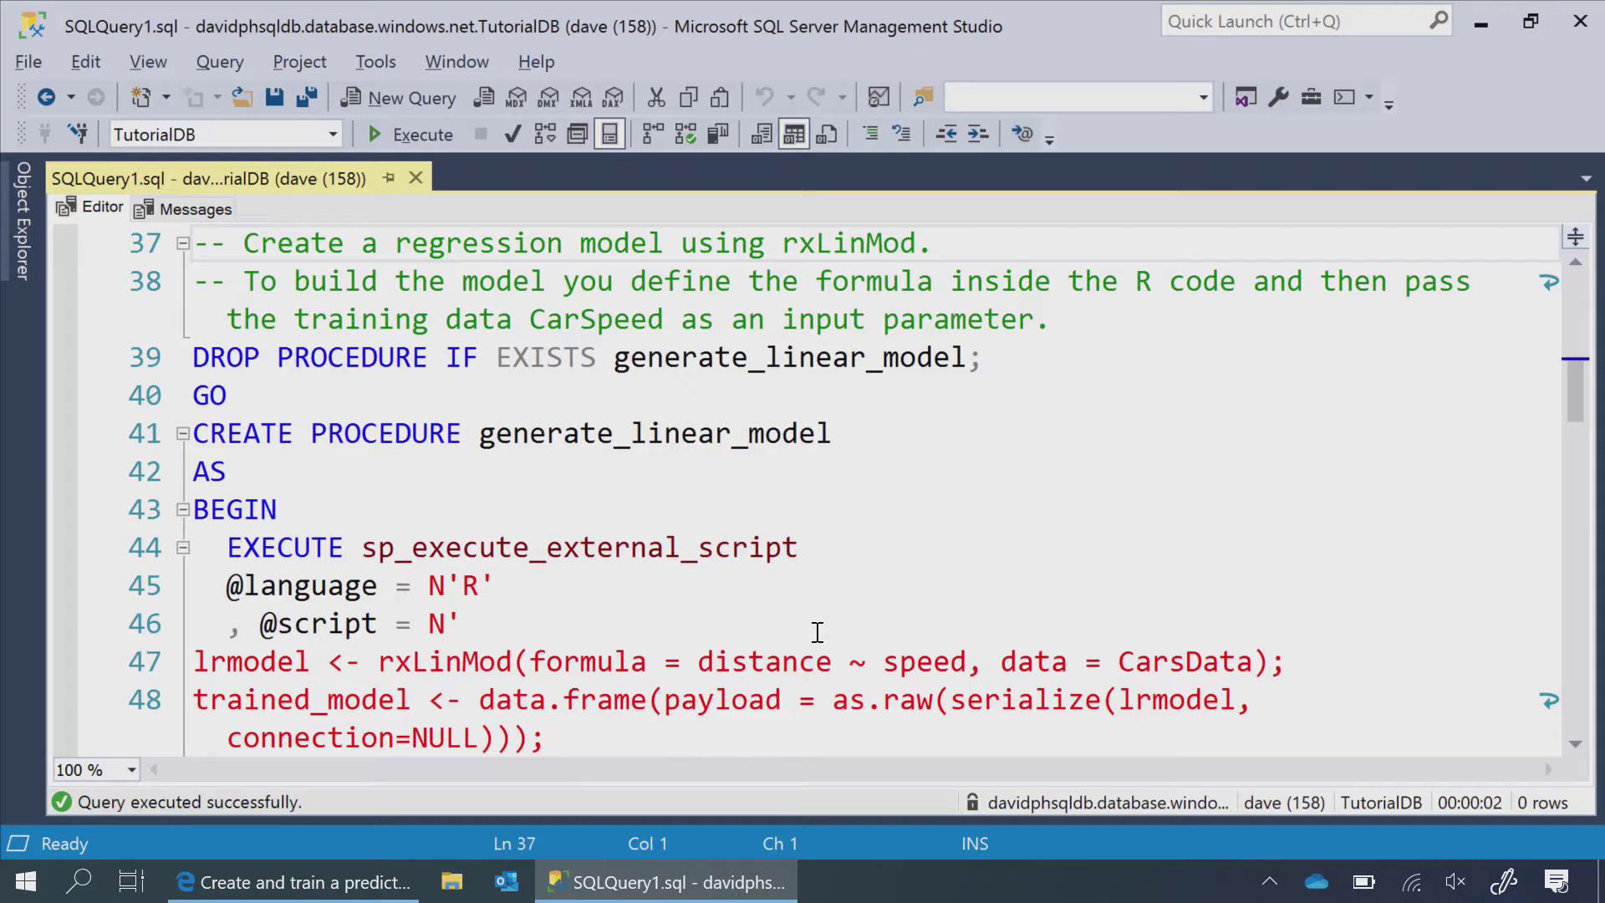
Execute the DROP/CREATE PROCEDURE block defining generate_linear_model with rxLinMod
{"action": "left_click_drag", "start_coordinate": [192, 358], "coordinate": [545, 737]}
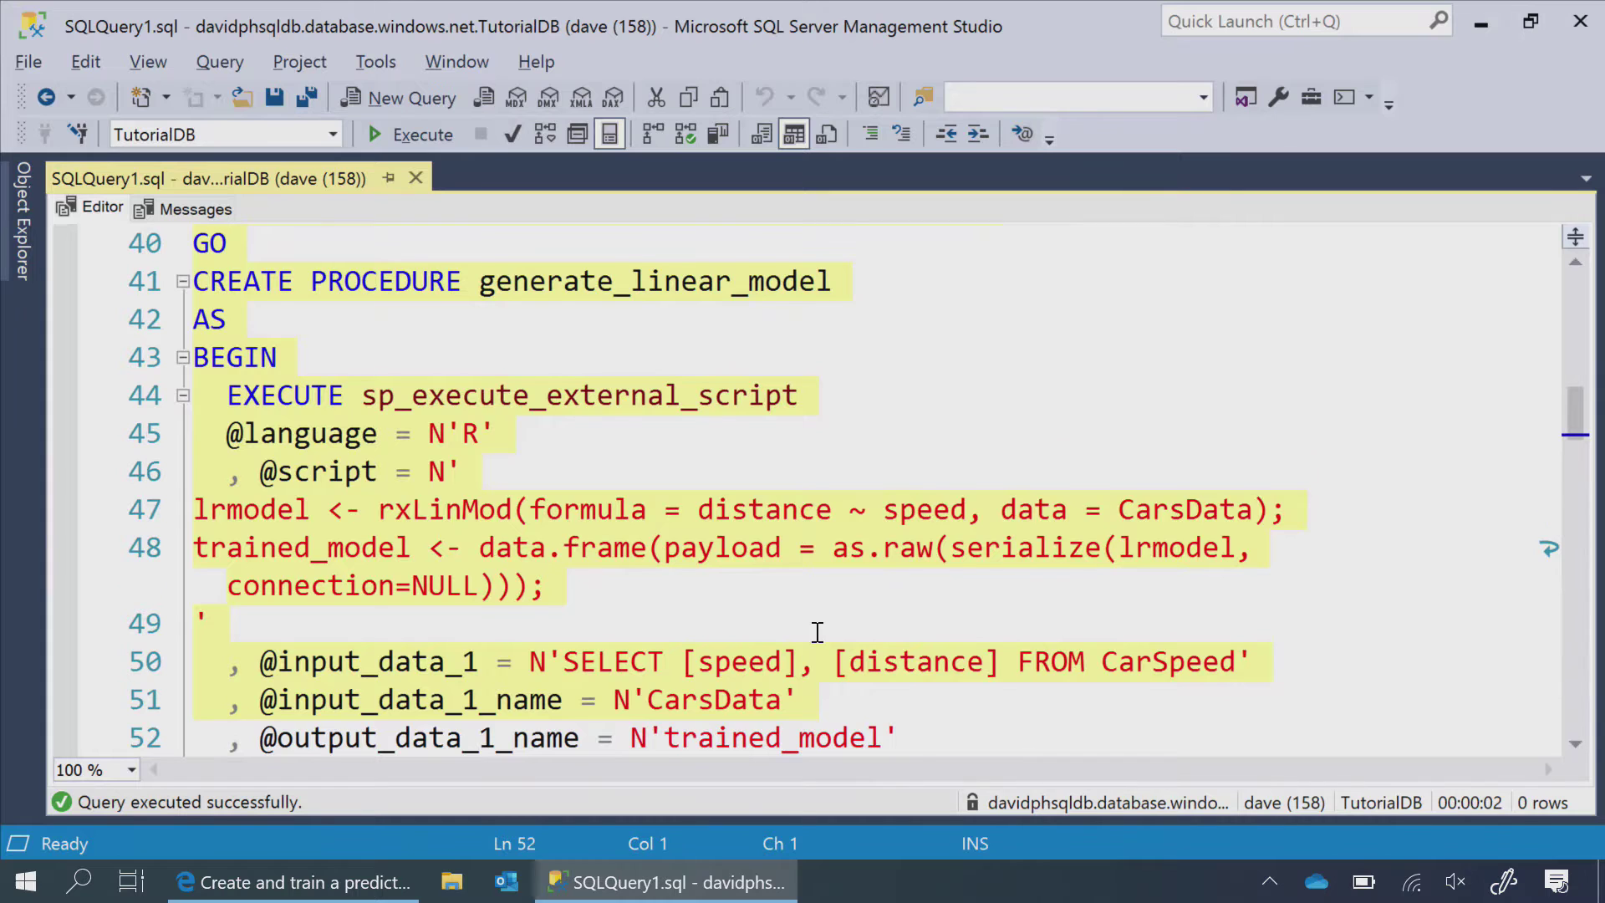
{"action": "left_click", "coordinate": [408, 134]}
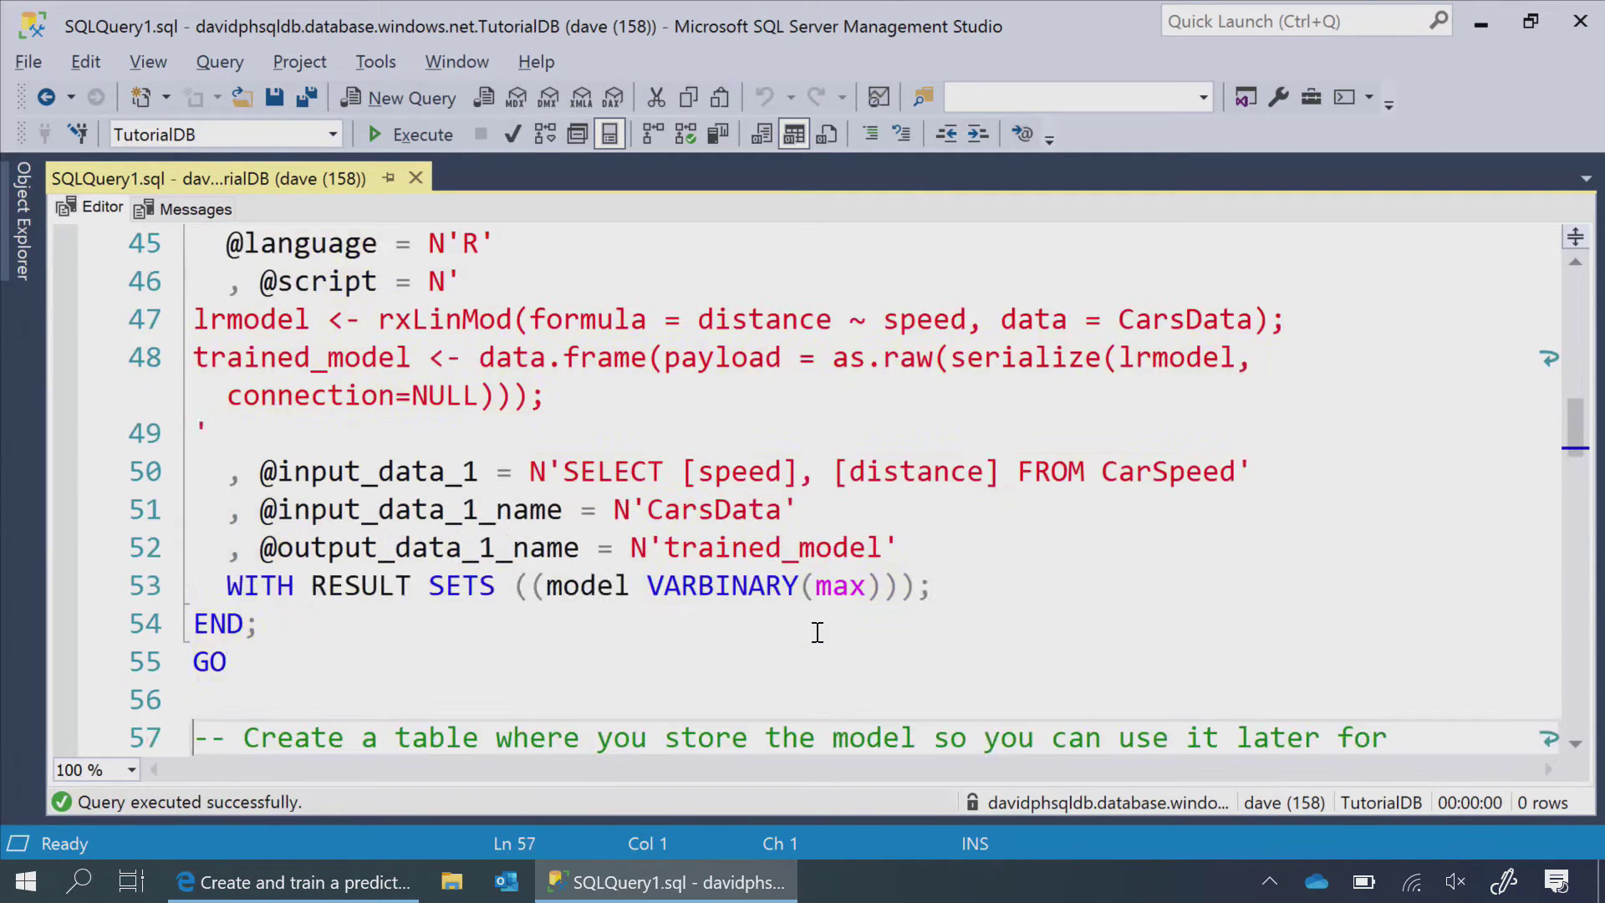
{"action": "scroll", "scroll_direction": "down", "scroll_amount": 3}
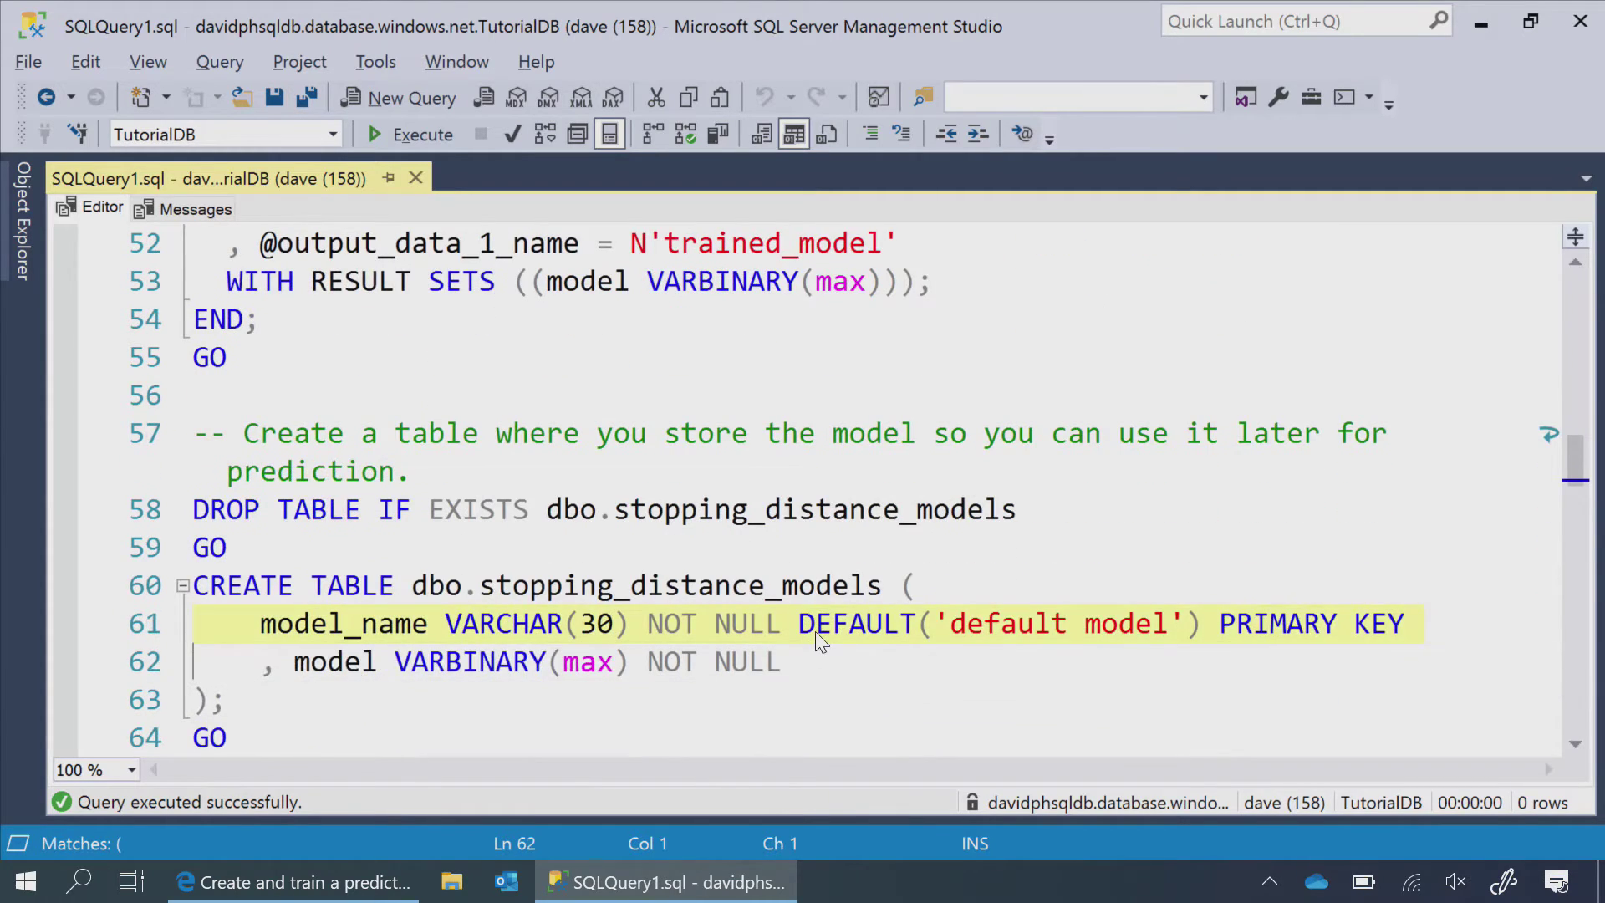
{"action": "mouse_move", "coordinate": [1228, 773]}
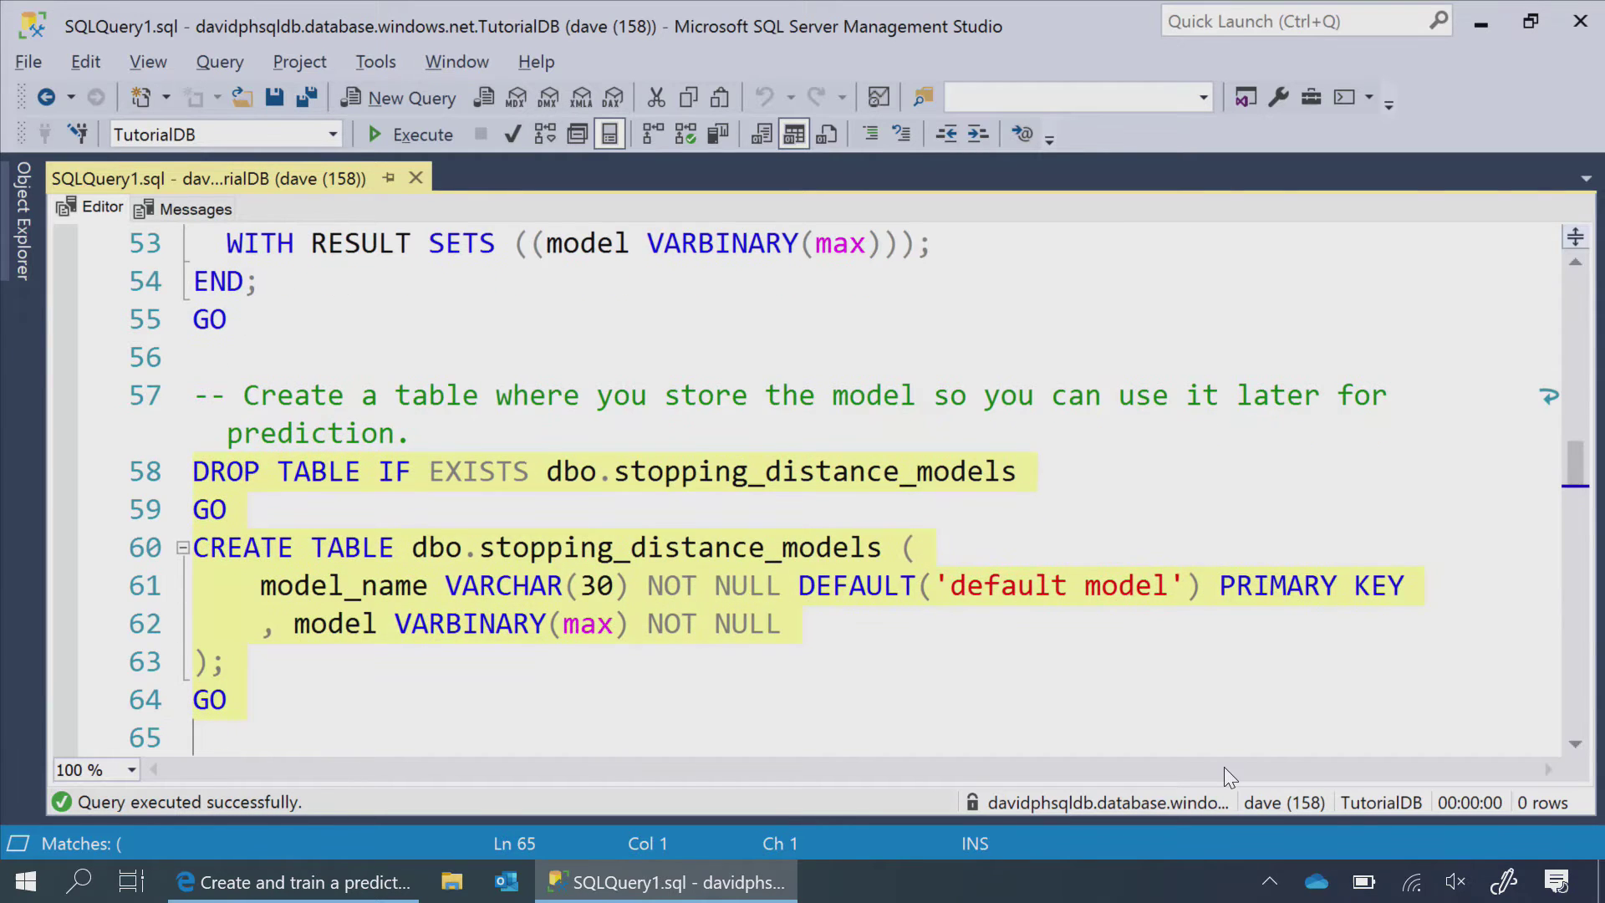
Execute INSERT INTO stopping_distance_models ... EXECUTE generate_linear_model to save the model
{"action": "scroll", "scroll_direction": "down", "scroll_amount": 3}
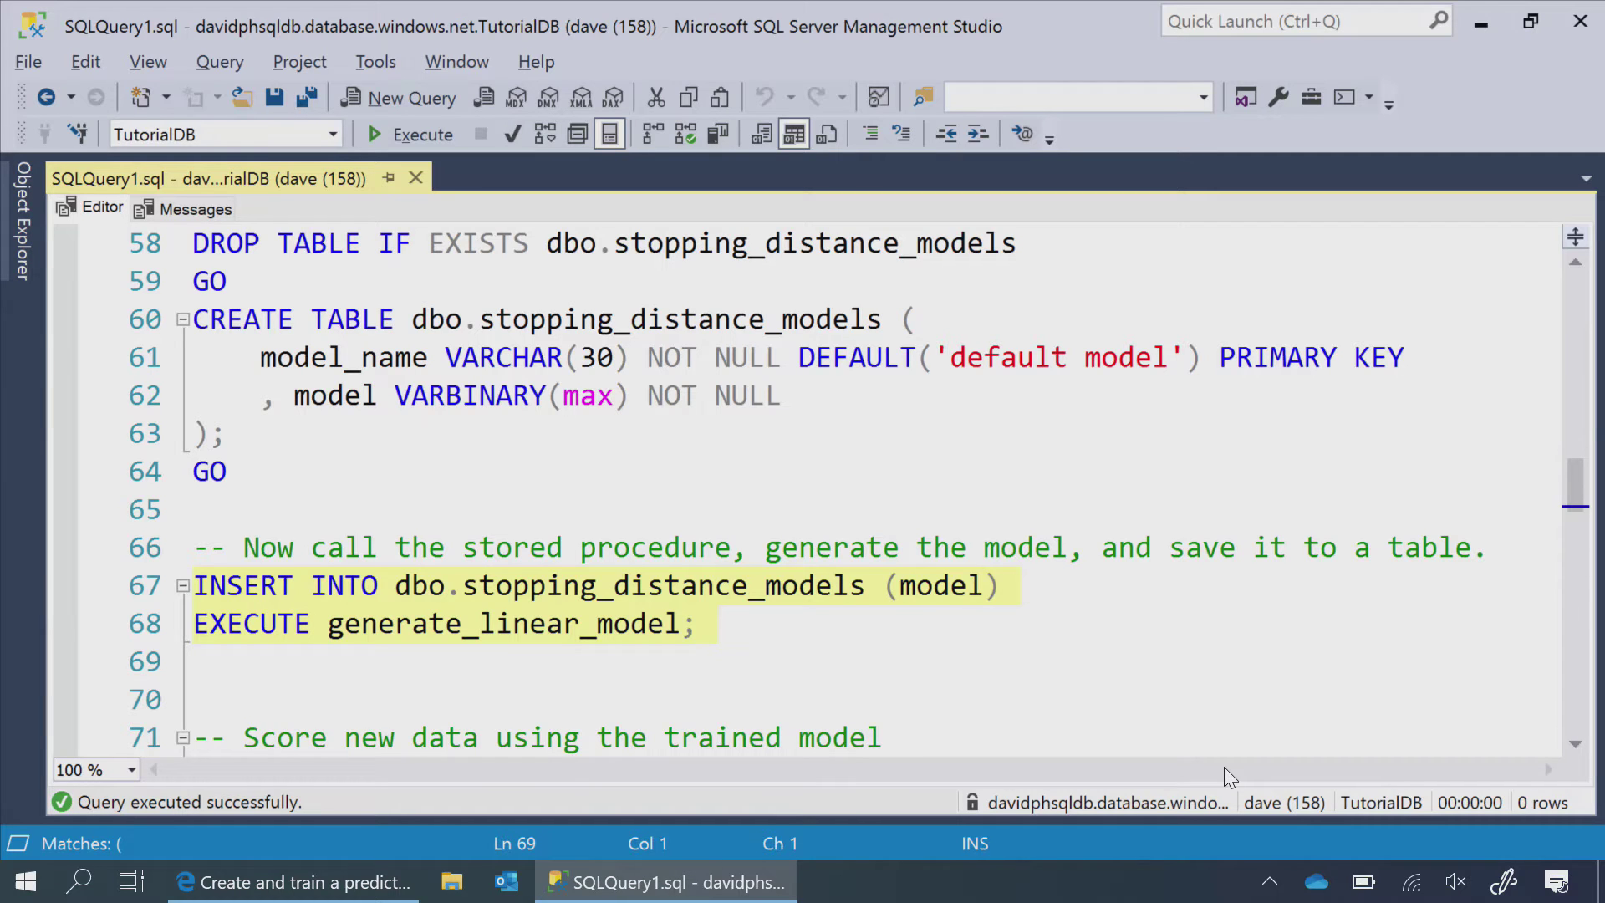
{"action": "left_click", "coordinate": [409, 134]}
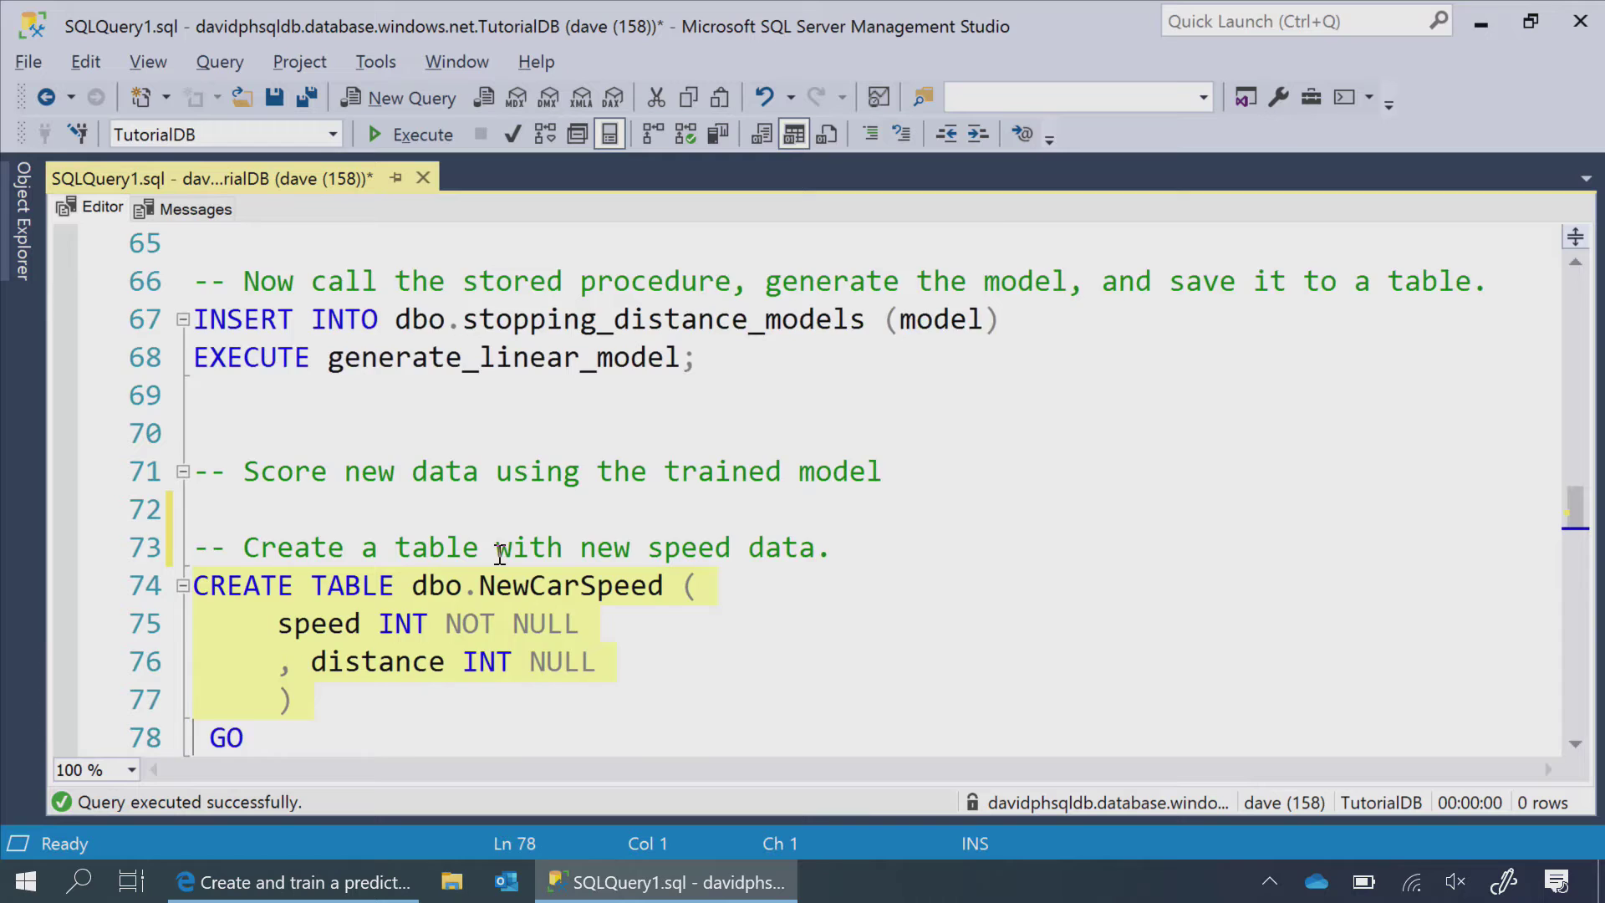
Highlight the DECLARE/sp_execute_external_script block through WITH RESULT SETS and execute it
{"action": "scroll", "scroll_direction": "down", "scroll_amount": 3}
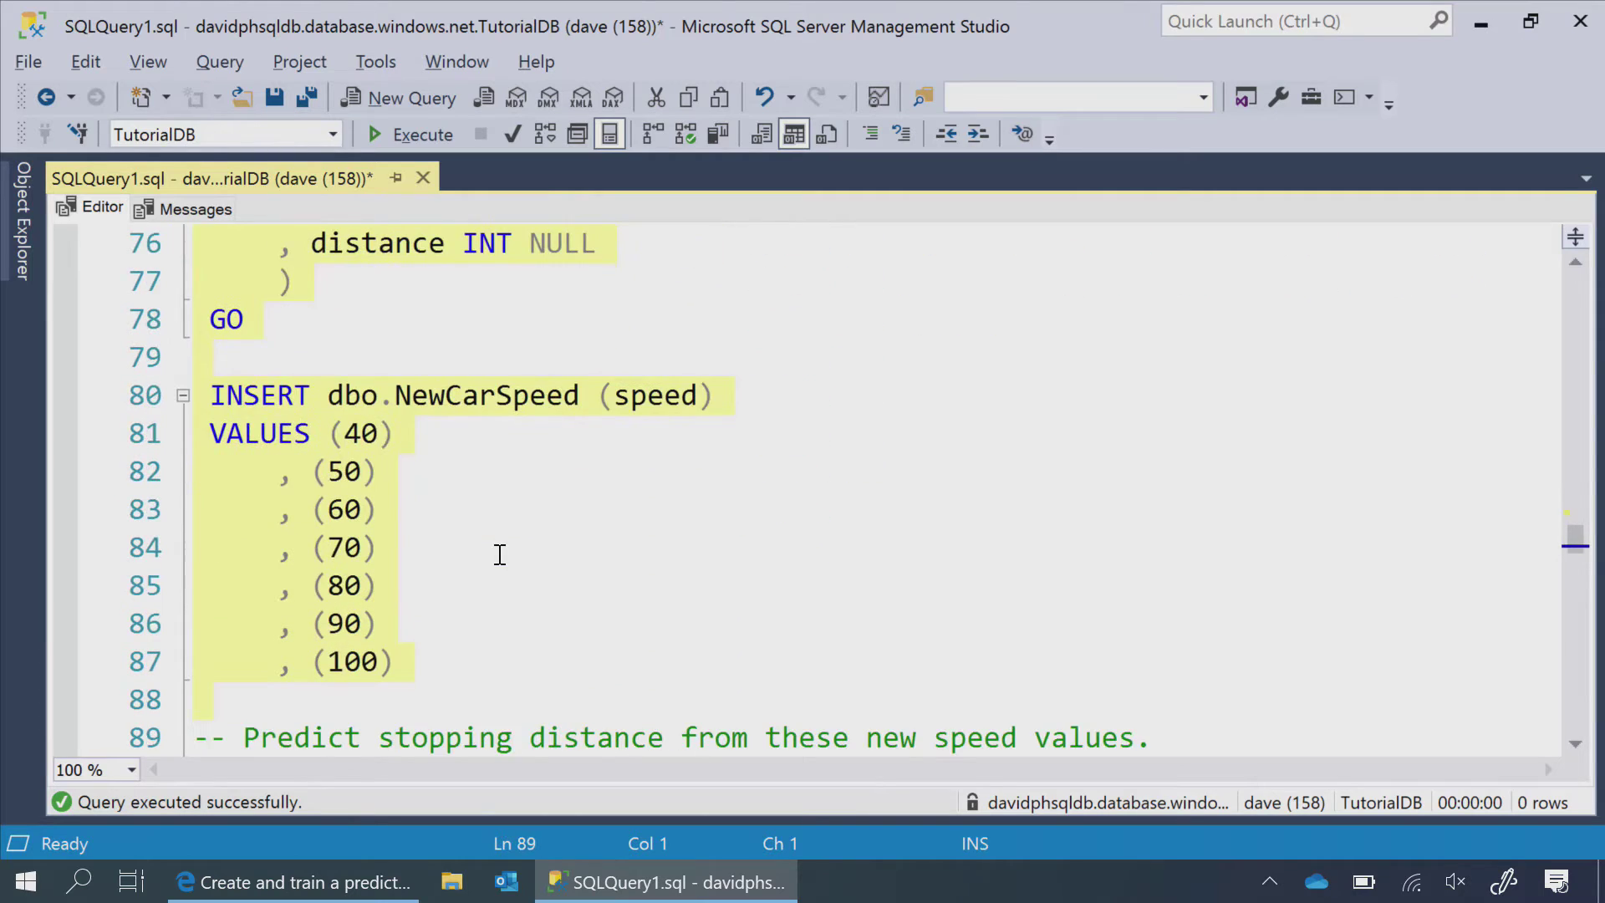
{"action": "scroll", "scroll_direction": "down", "scroll_amount": 3}
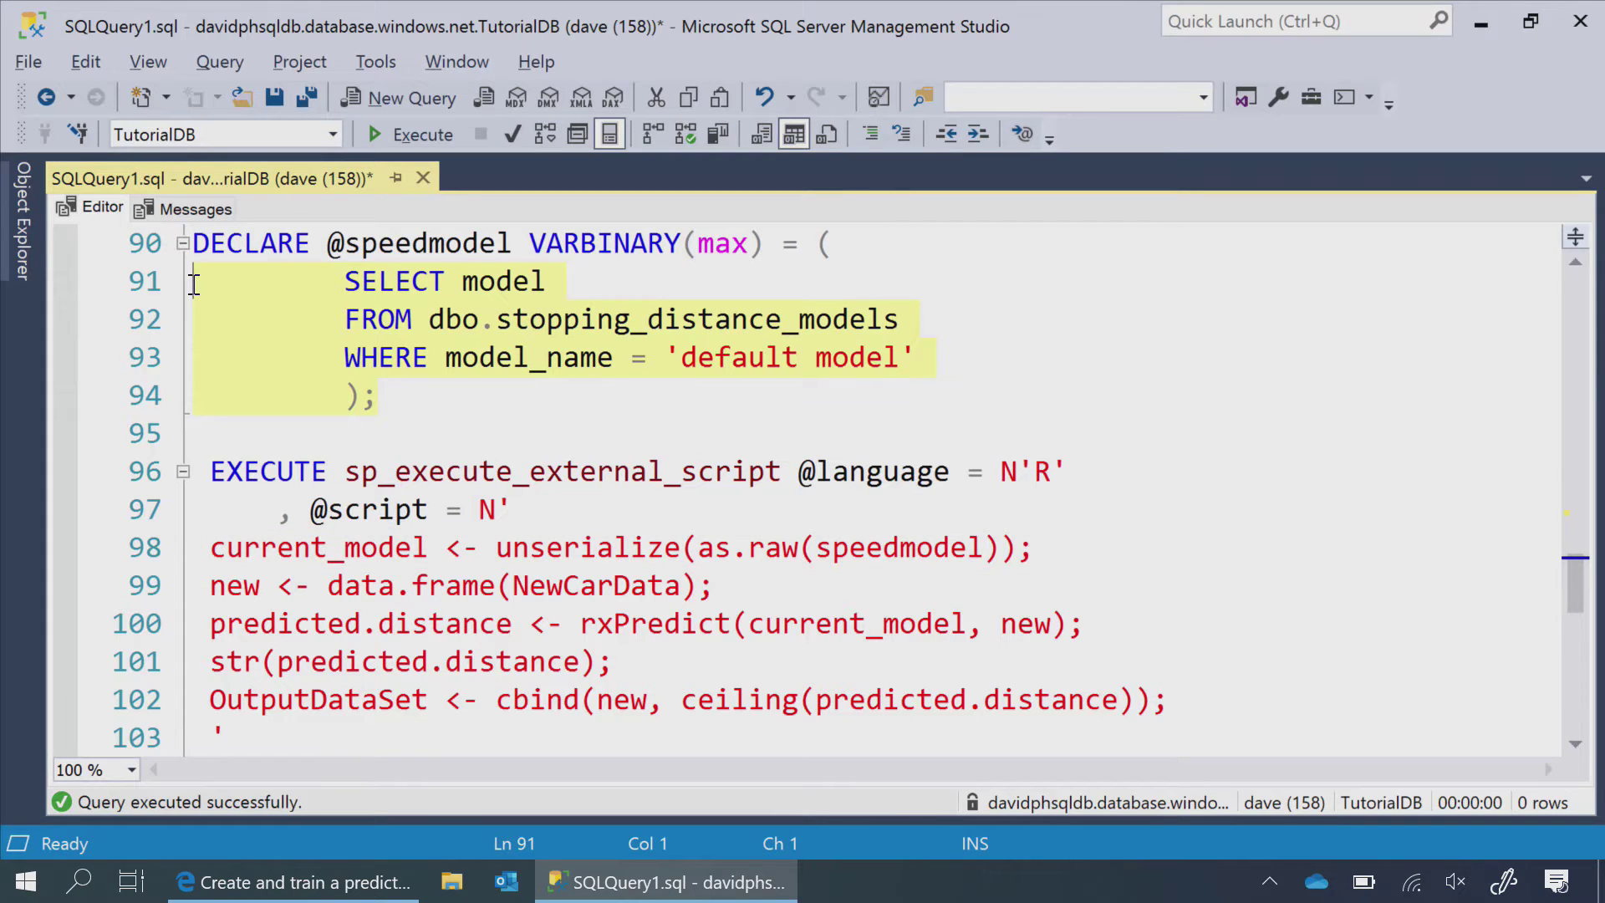
{"action": "mouse_move", "coordinate": [729, 328]}
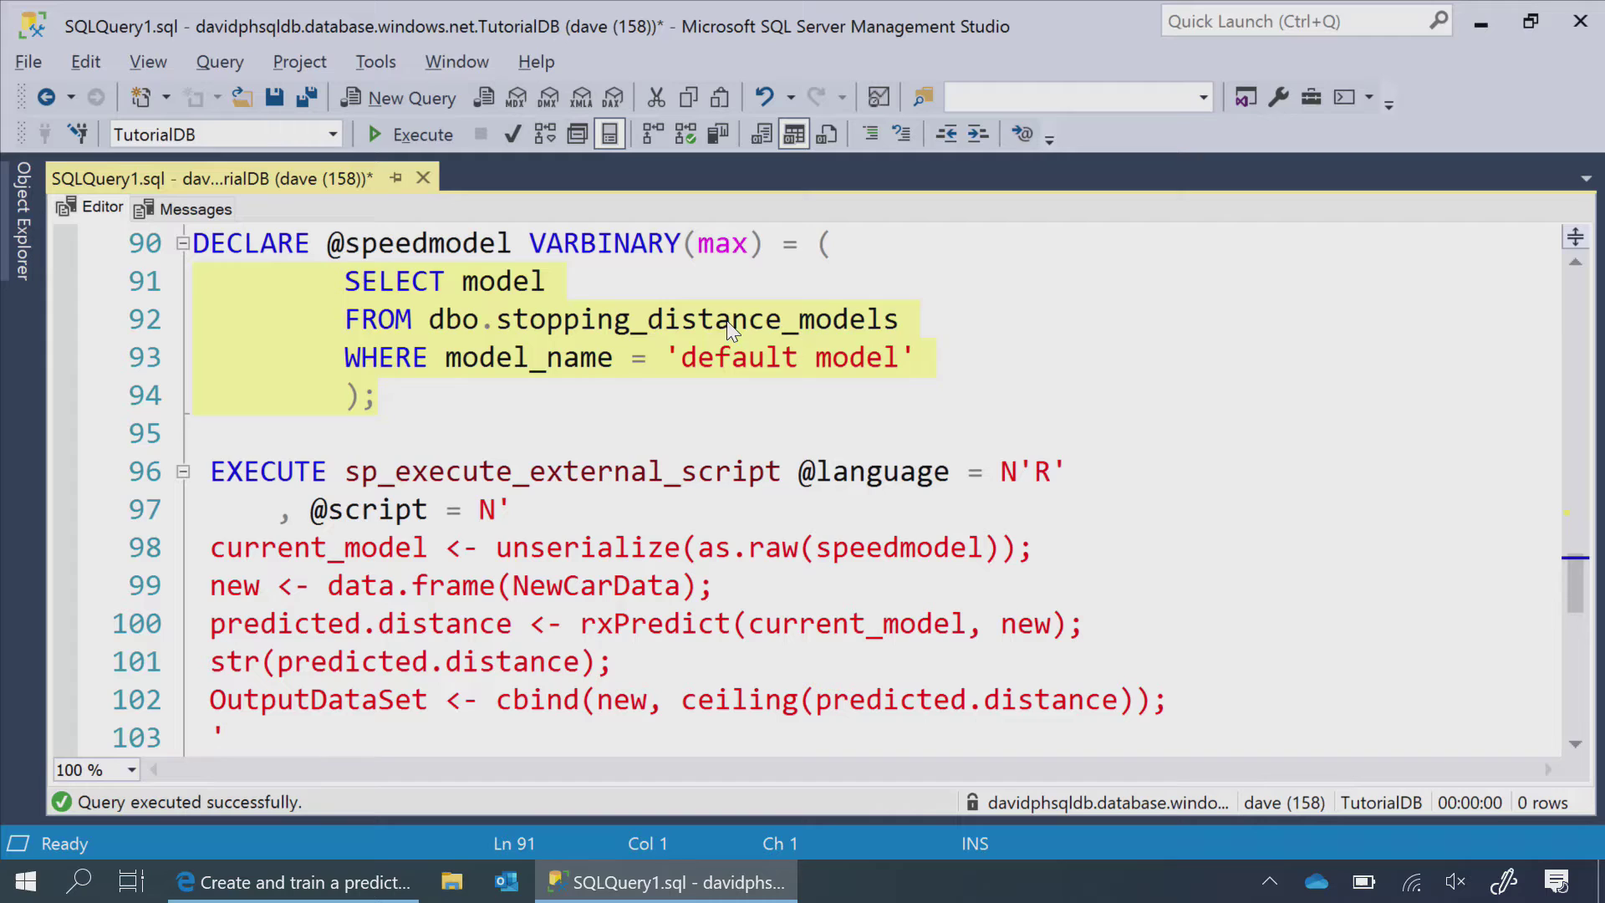
{"action": "left_click", "coordinate": [710, 318]}
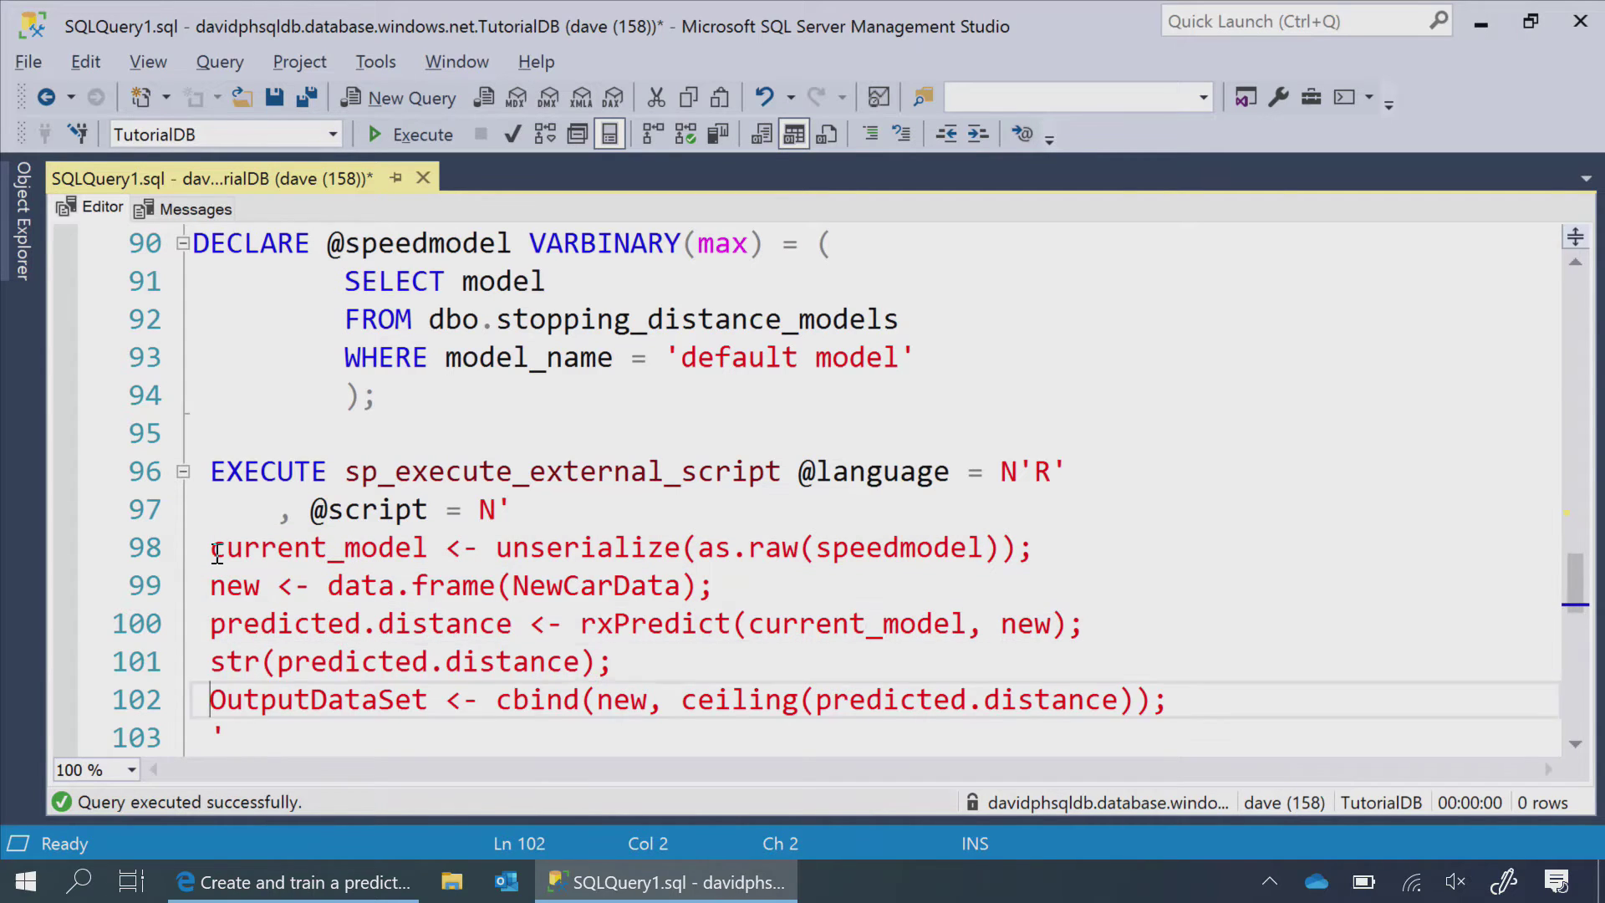
{"action": "scroll", "scroll_direction": "down", "scroll_amount": 3}
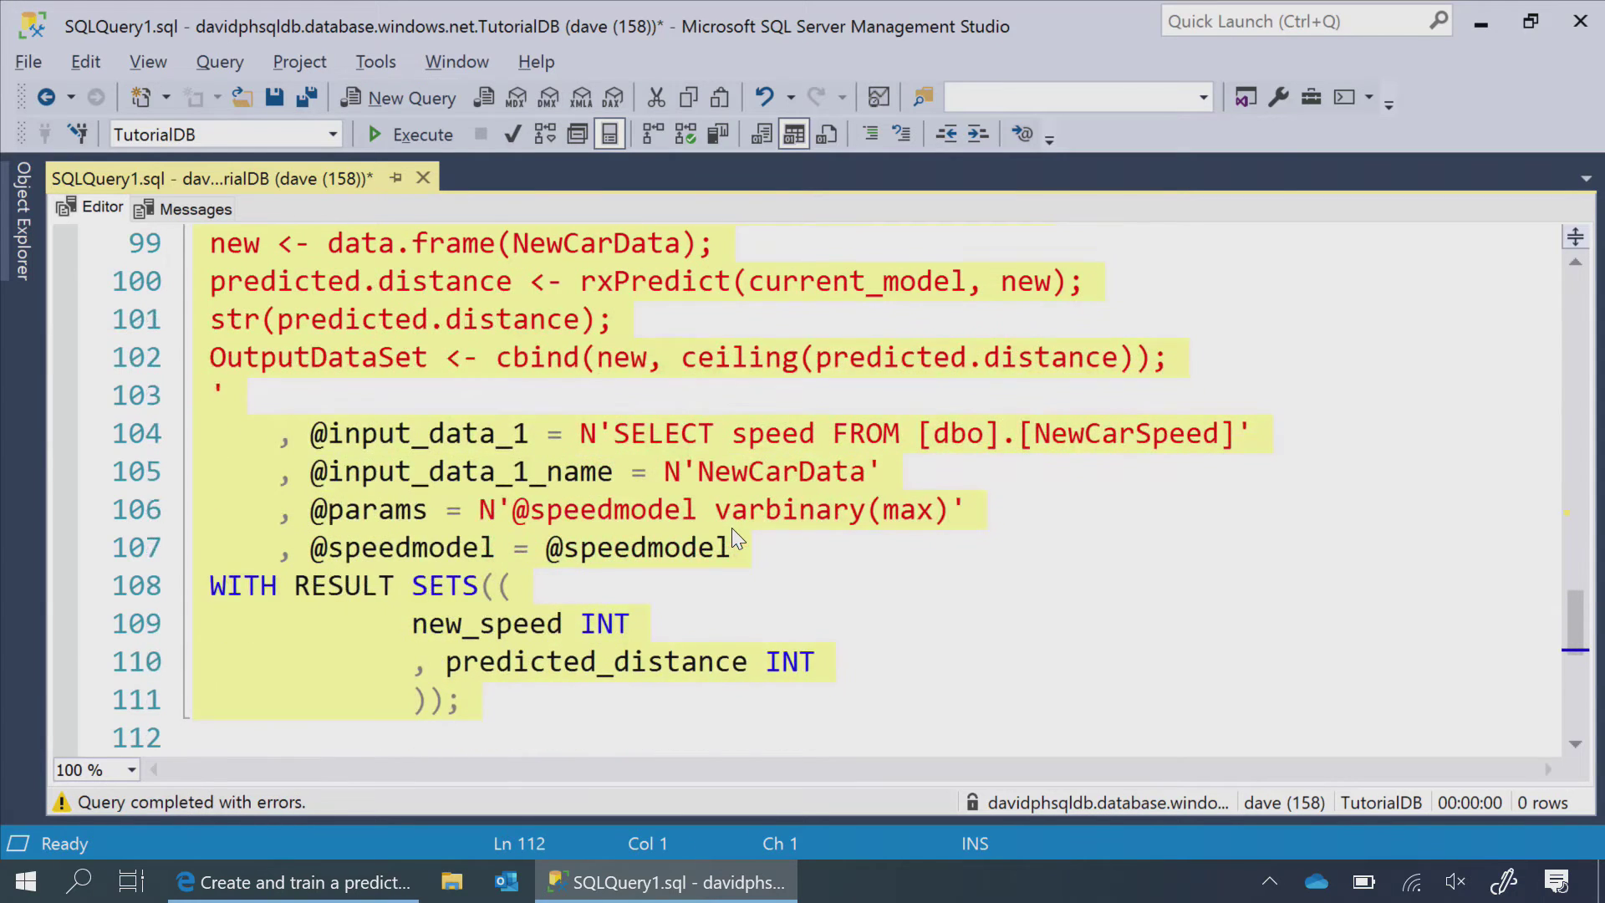
{"action": "left_click", "coordinate": [421, 134]}
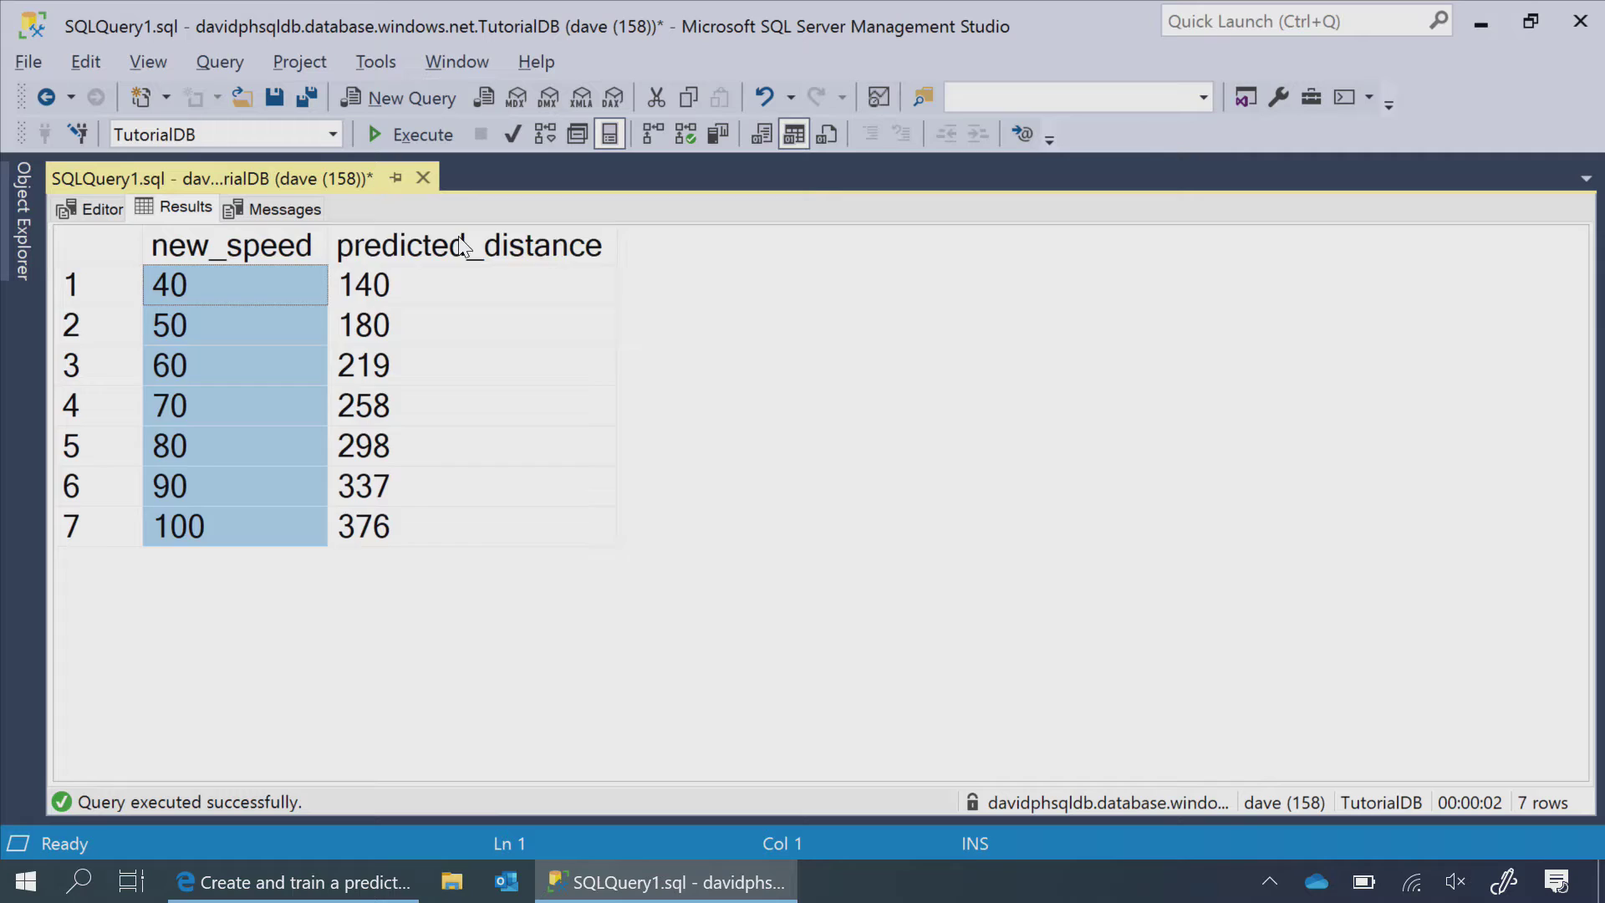
Review the predicted_distance column of seven results, then switch to the tutorial in Edge
{"action": "left_click", "coordinate": [468, 245]}
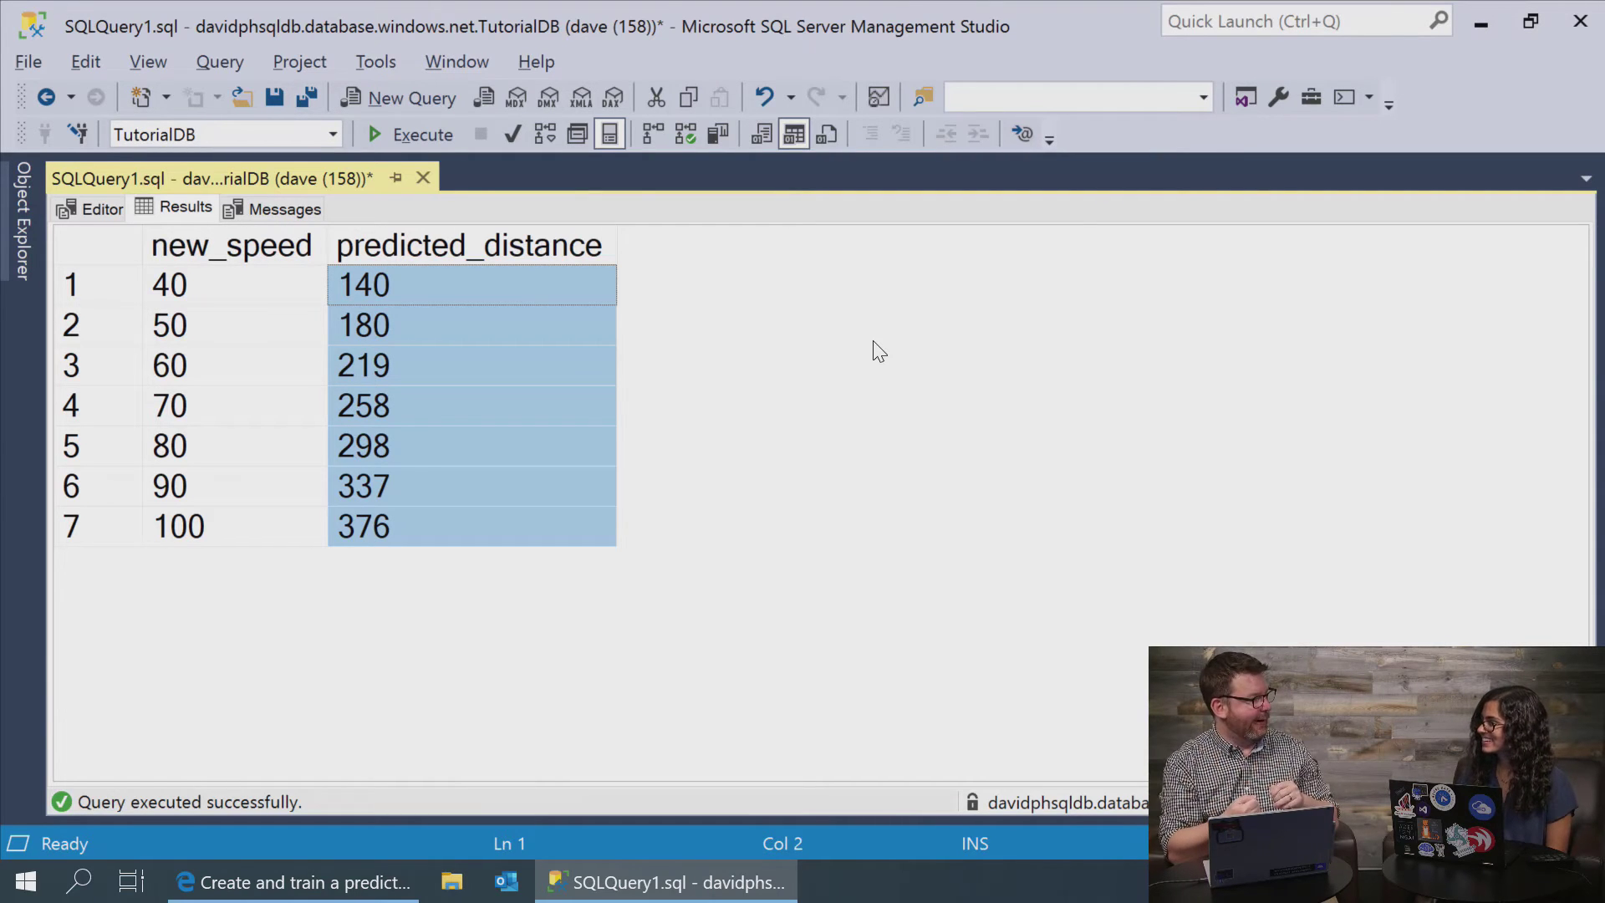
{"action": "left_click", "coordinate": [290, 881]}
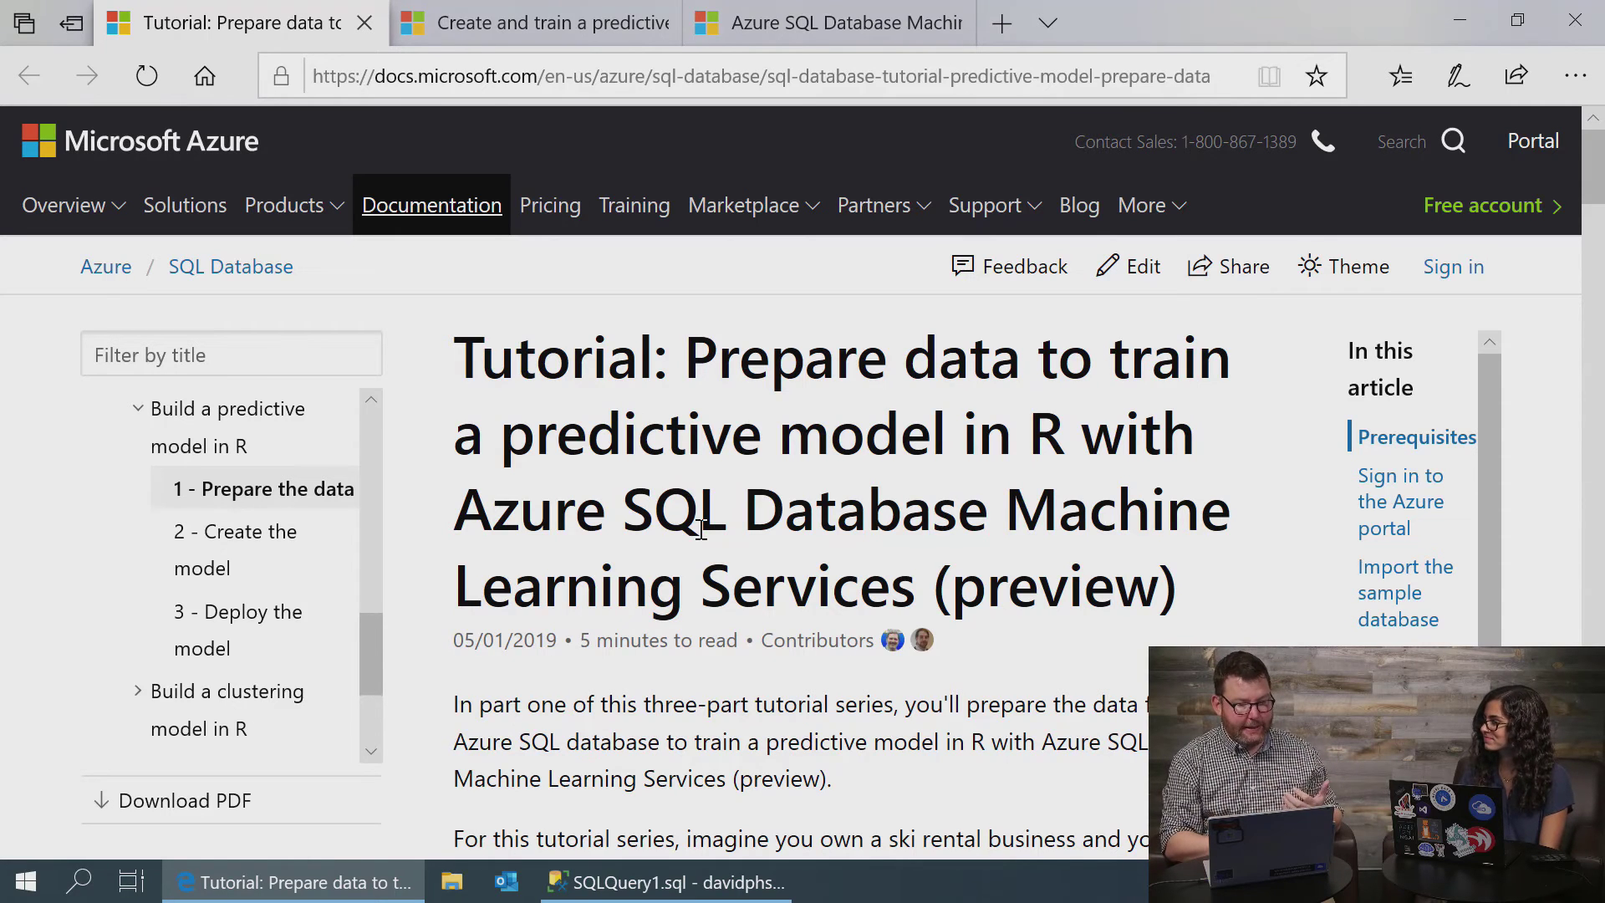
Scroll the tutorial page down to its Feedback section
{"action": "left_click", "coordinate": [1401, 75]}
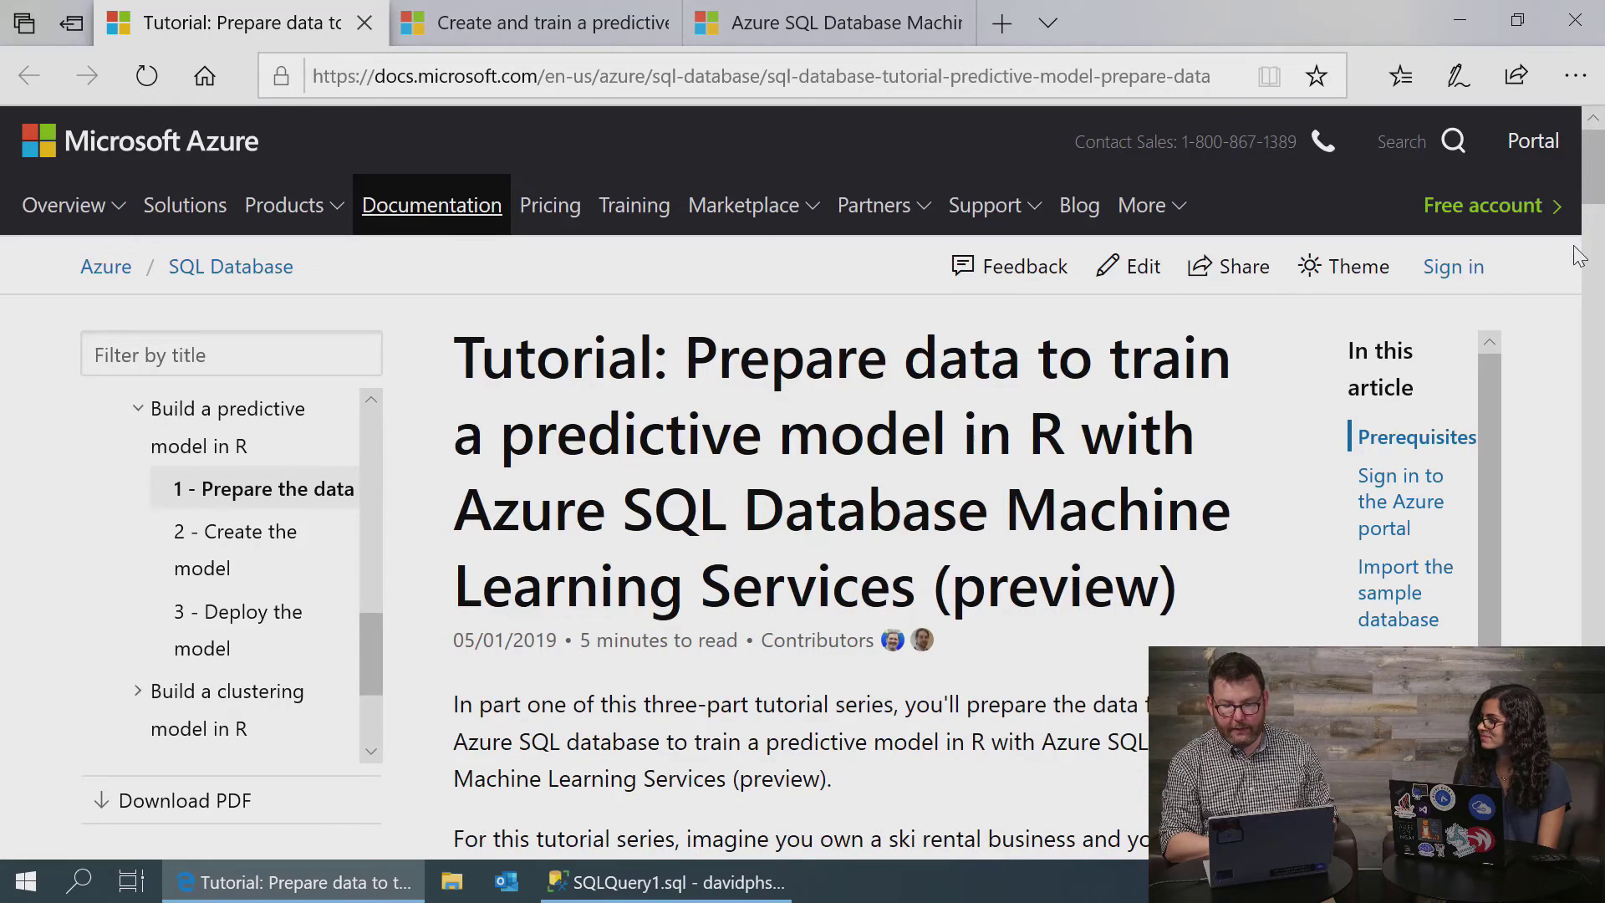
{"action": "scroll", "scroll_direction": "down", "scroll_amount": 3}
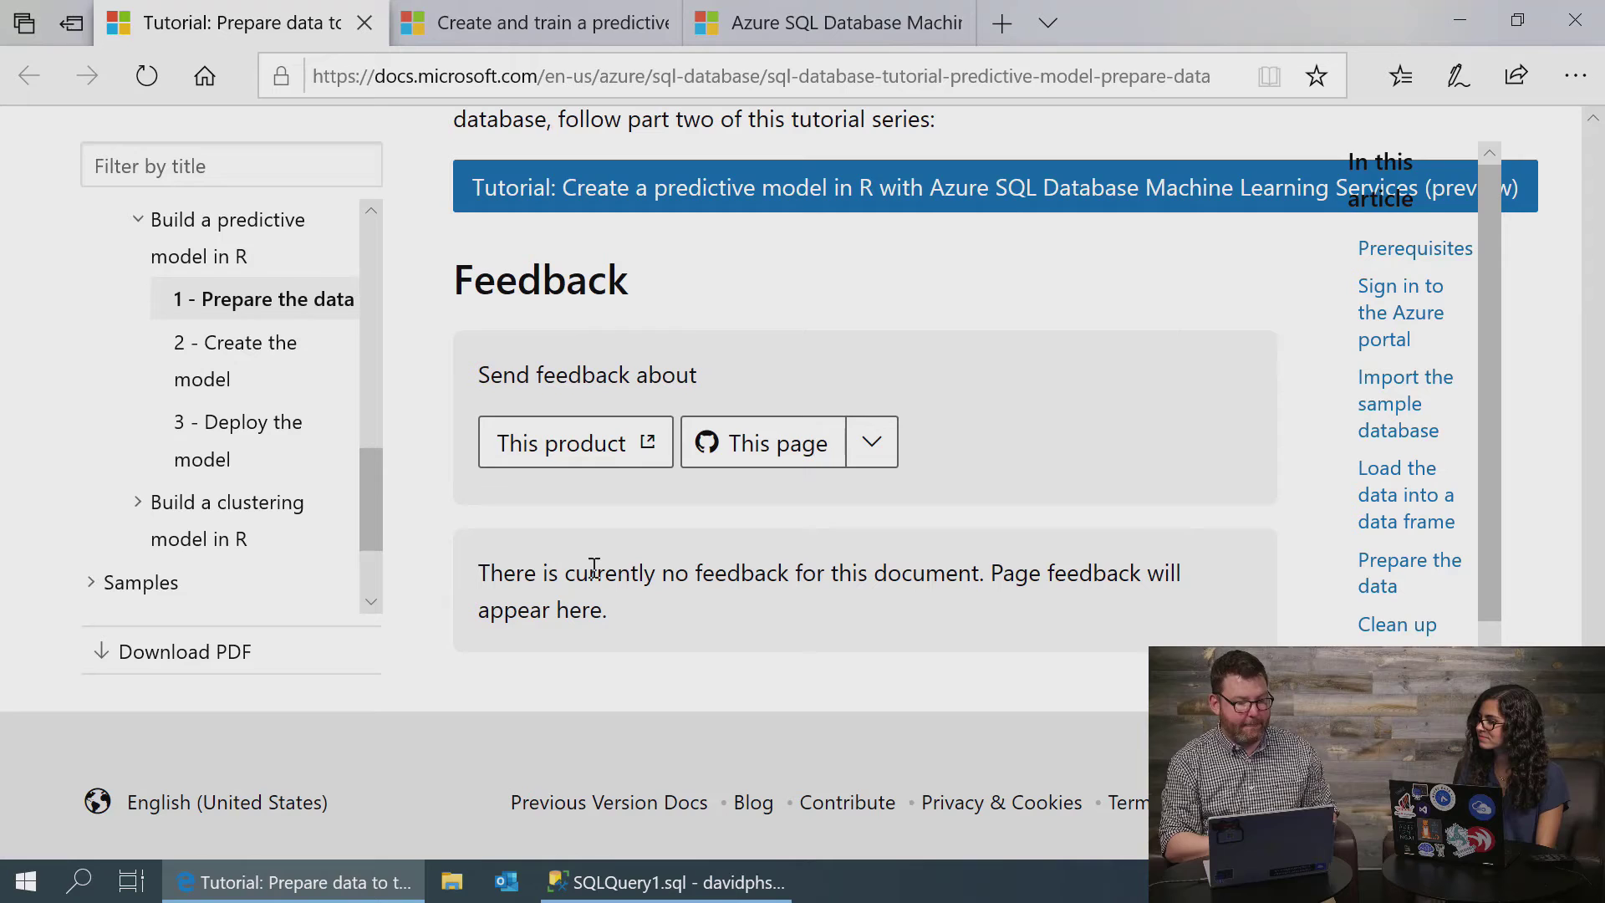
{"action": "mouse_move", "coordinate": [563, 511]}
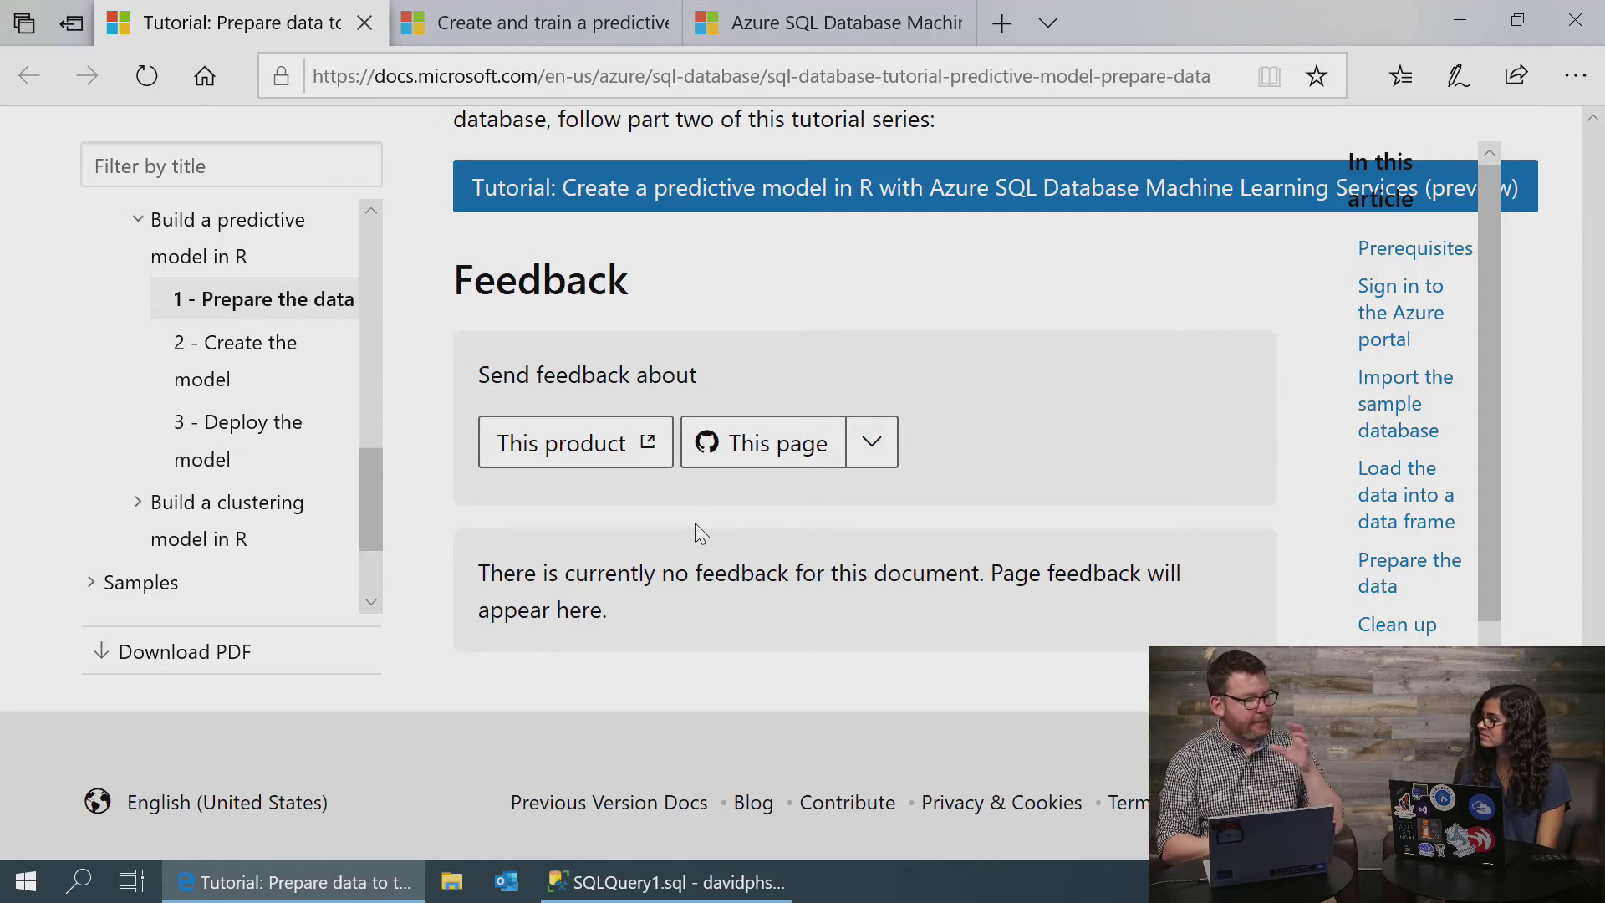
{"action": "mouse_move", "coordinate": [774, 452]}
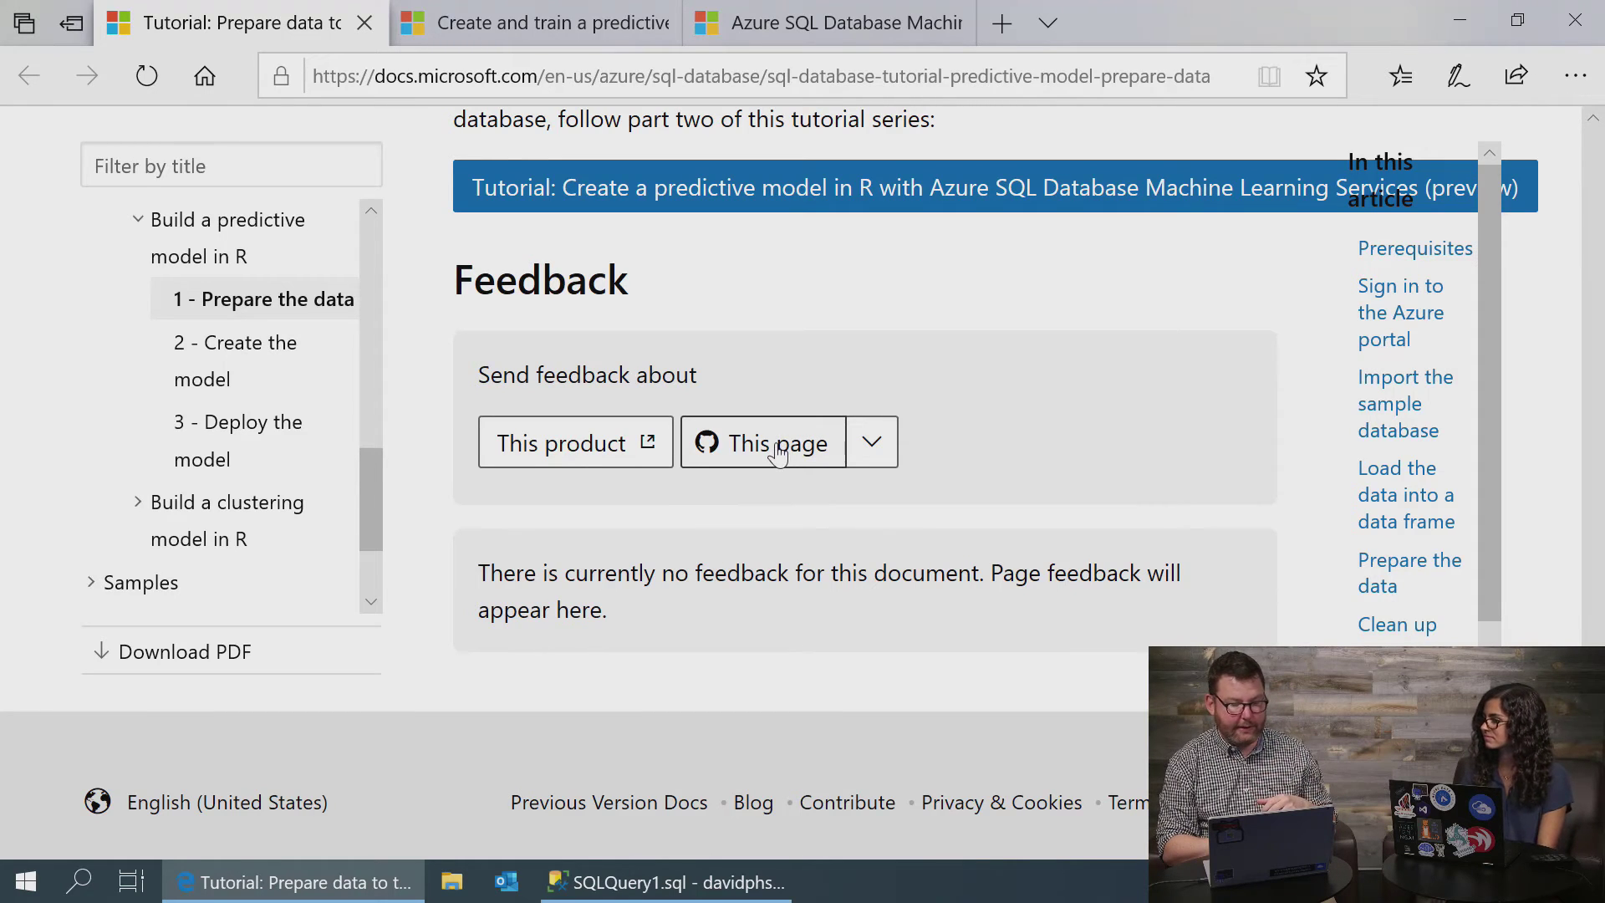
Open the 'This page' feedback issue form, then scroll back to the article top
{"action": "left_click", "coordinate": [762, 441]}
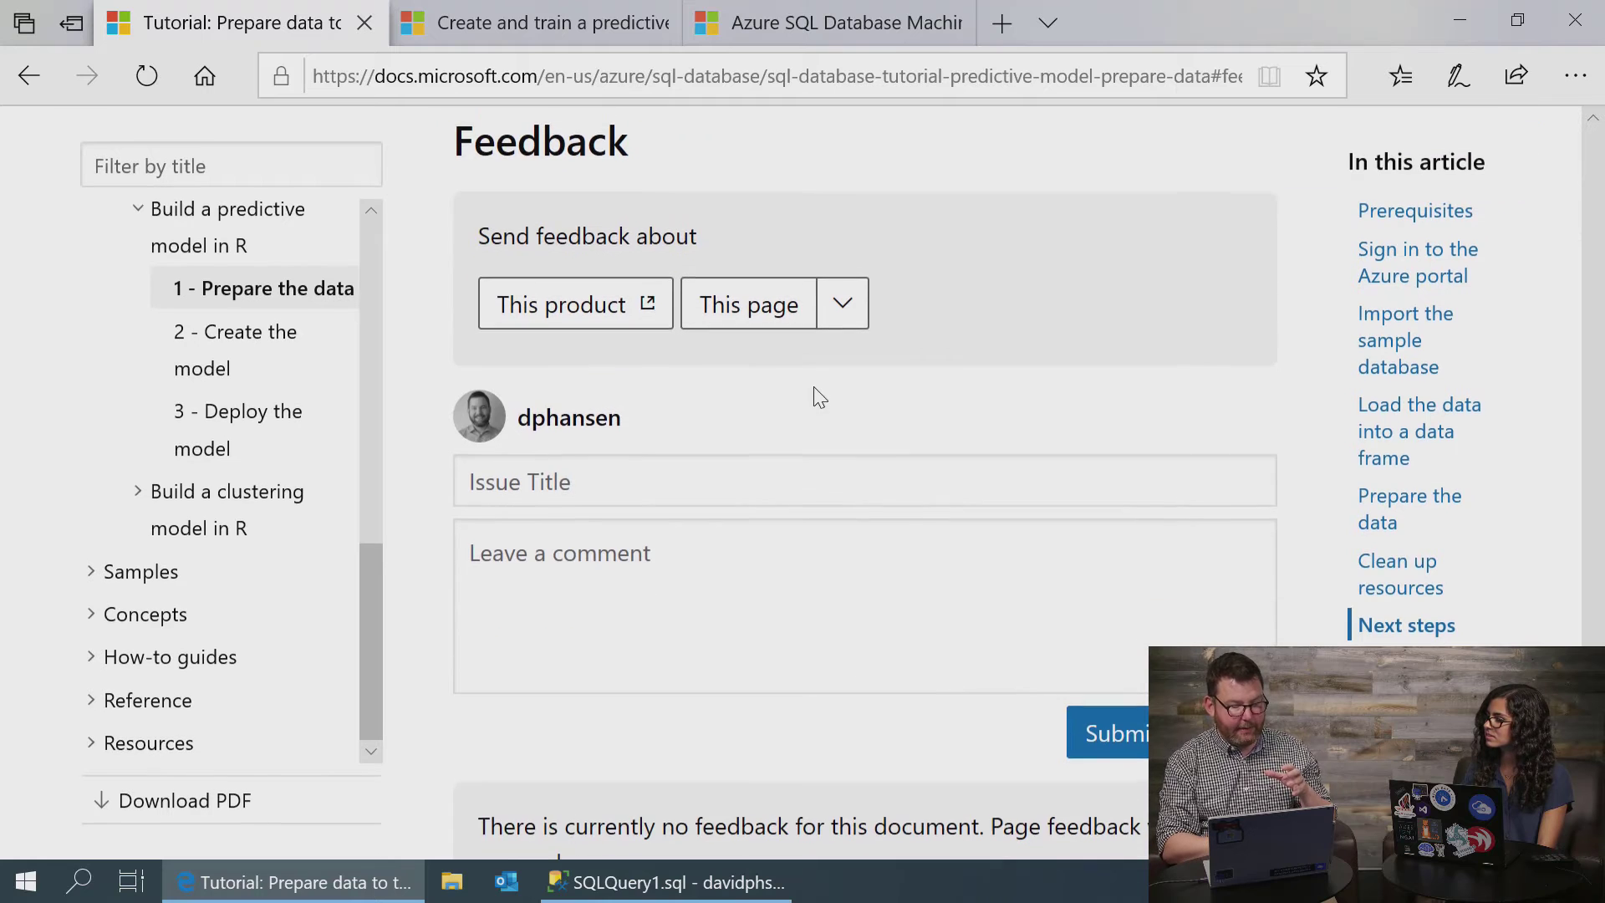
{"action": "left_click", "coordinate": [1107, 732]}
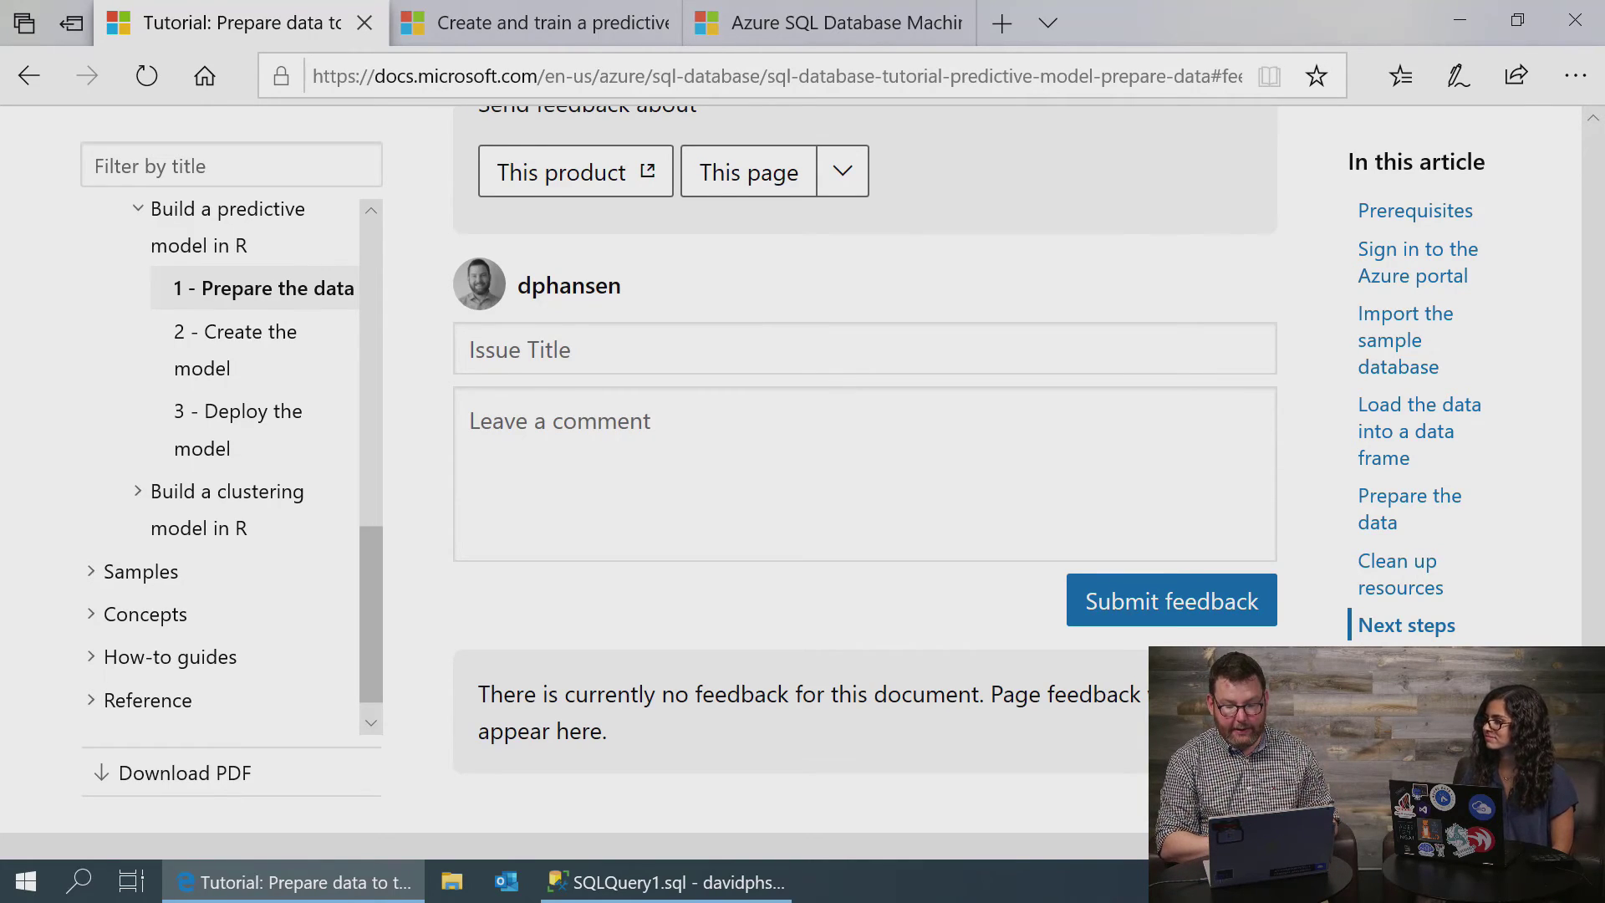
{"action": "scroll", "scroll_direction": "up", "scroll_amount": 3}
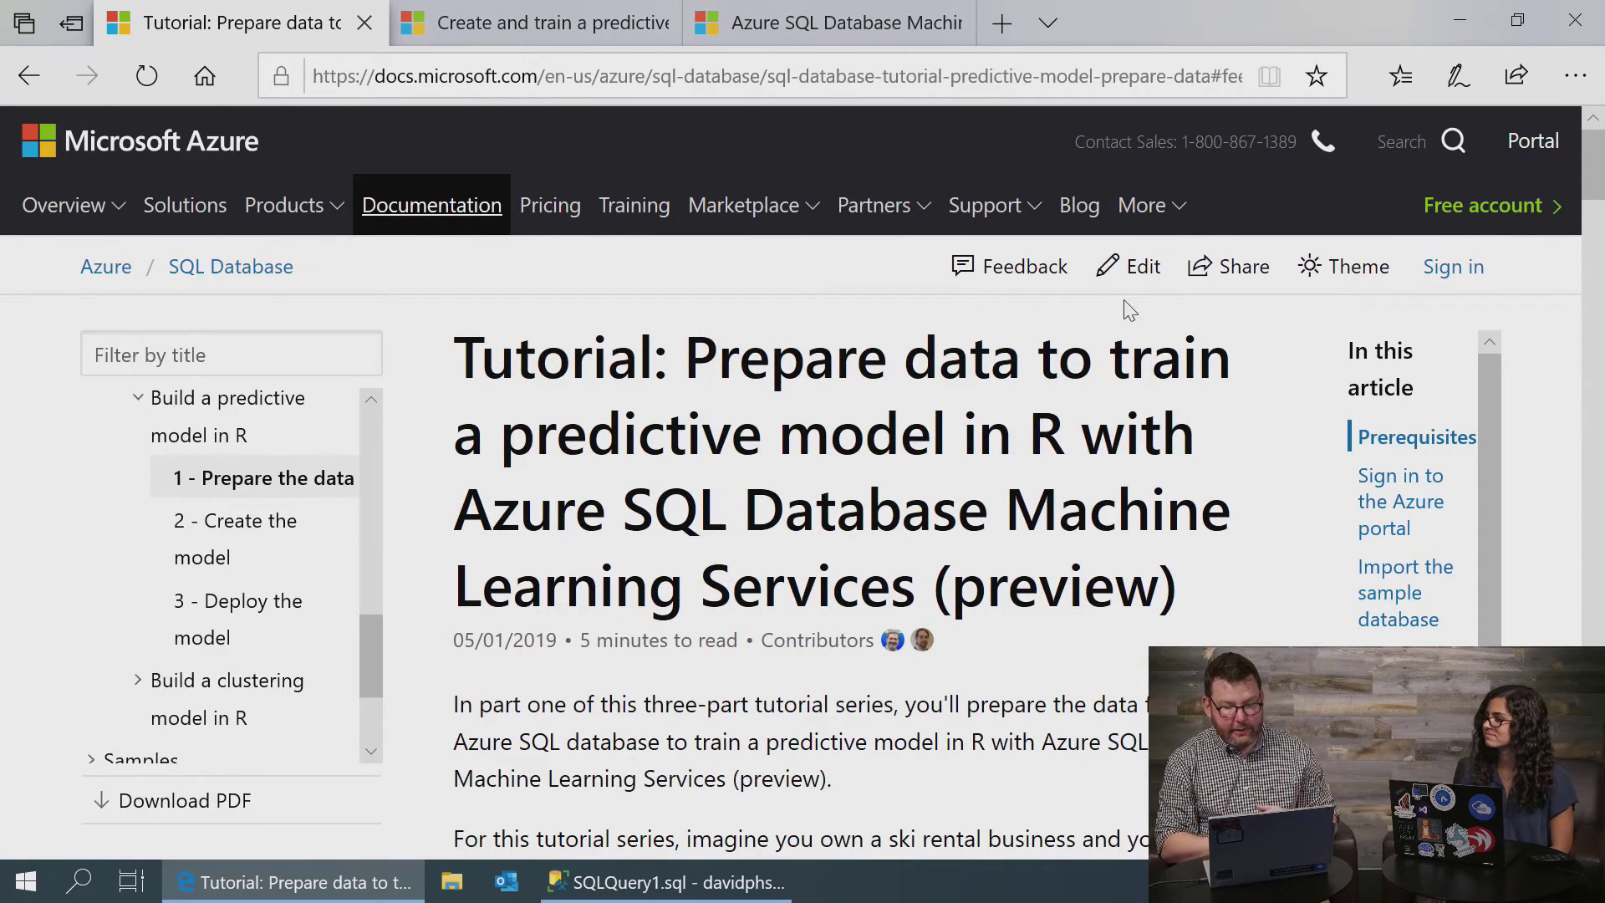
{"action": "mouse_move", "coordinate": [1138, 266]}
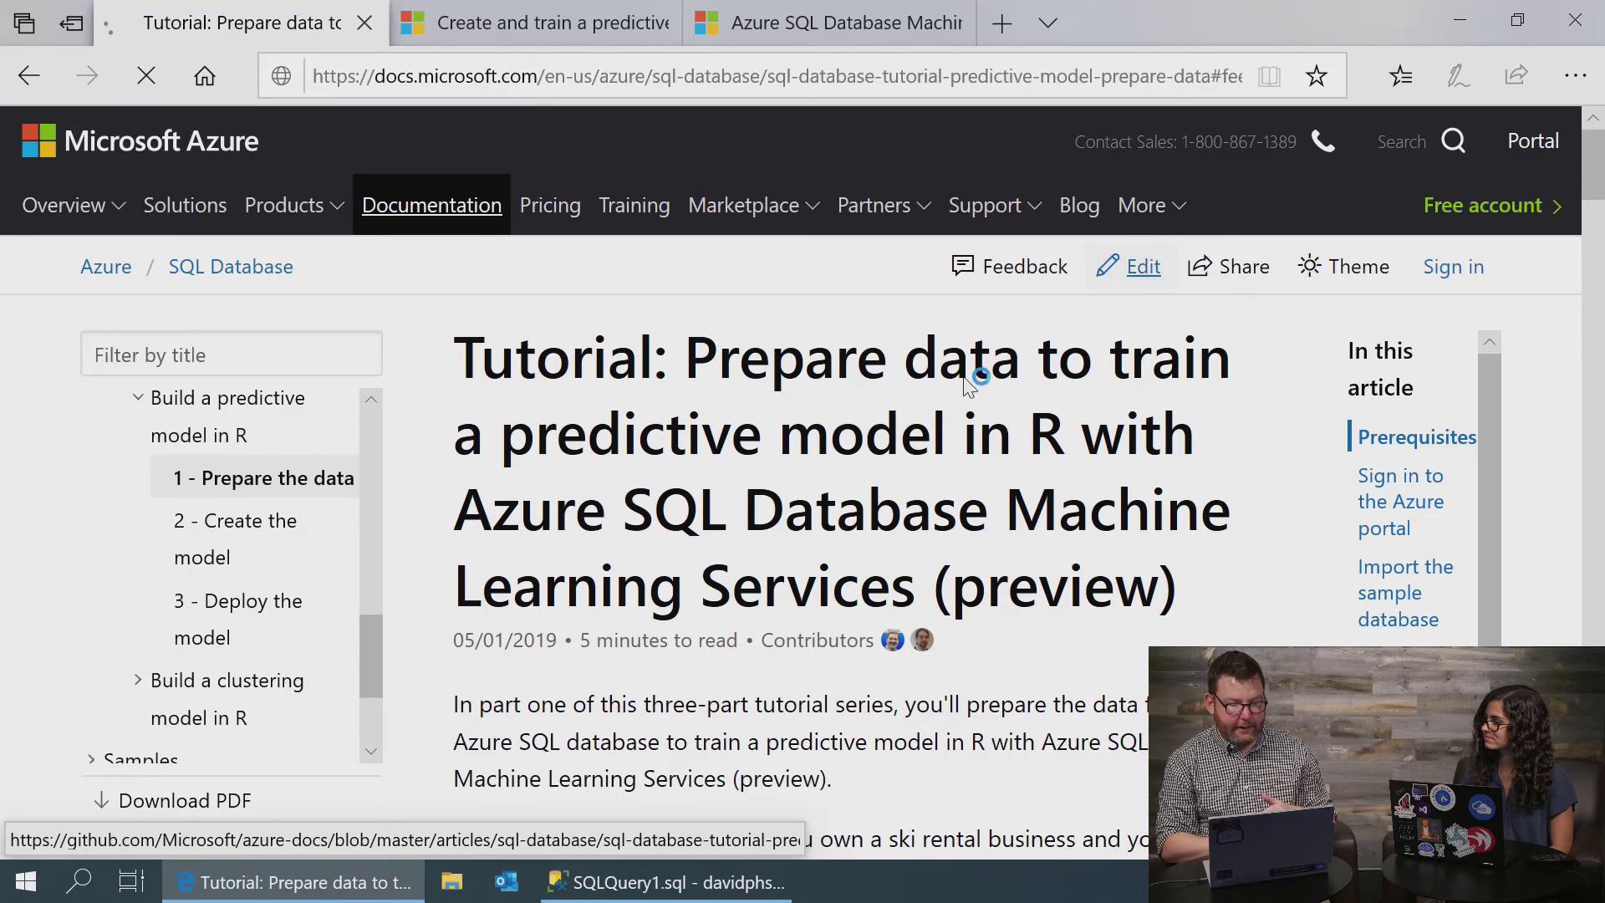
Open sql-database-tutorial-predictive-model-prepare-data.md in the MicrosoftDocs/azure-docs repository from the docs Edit link
{"action": "left_click", "coordinate": [1142, 266]}
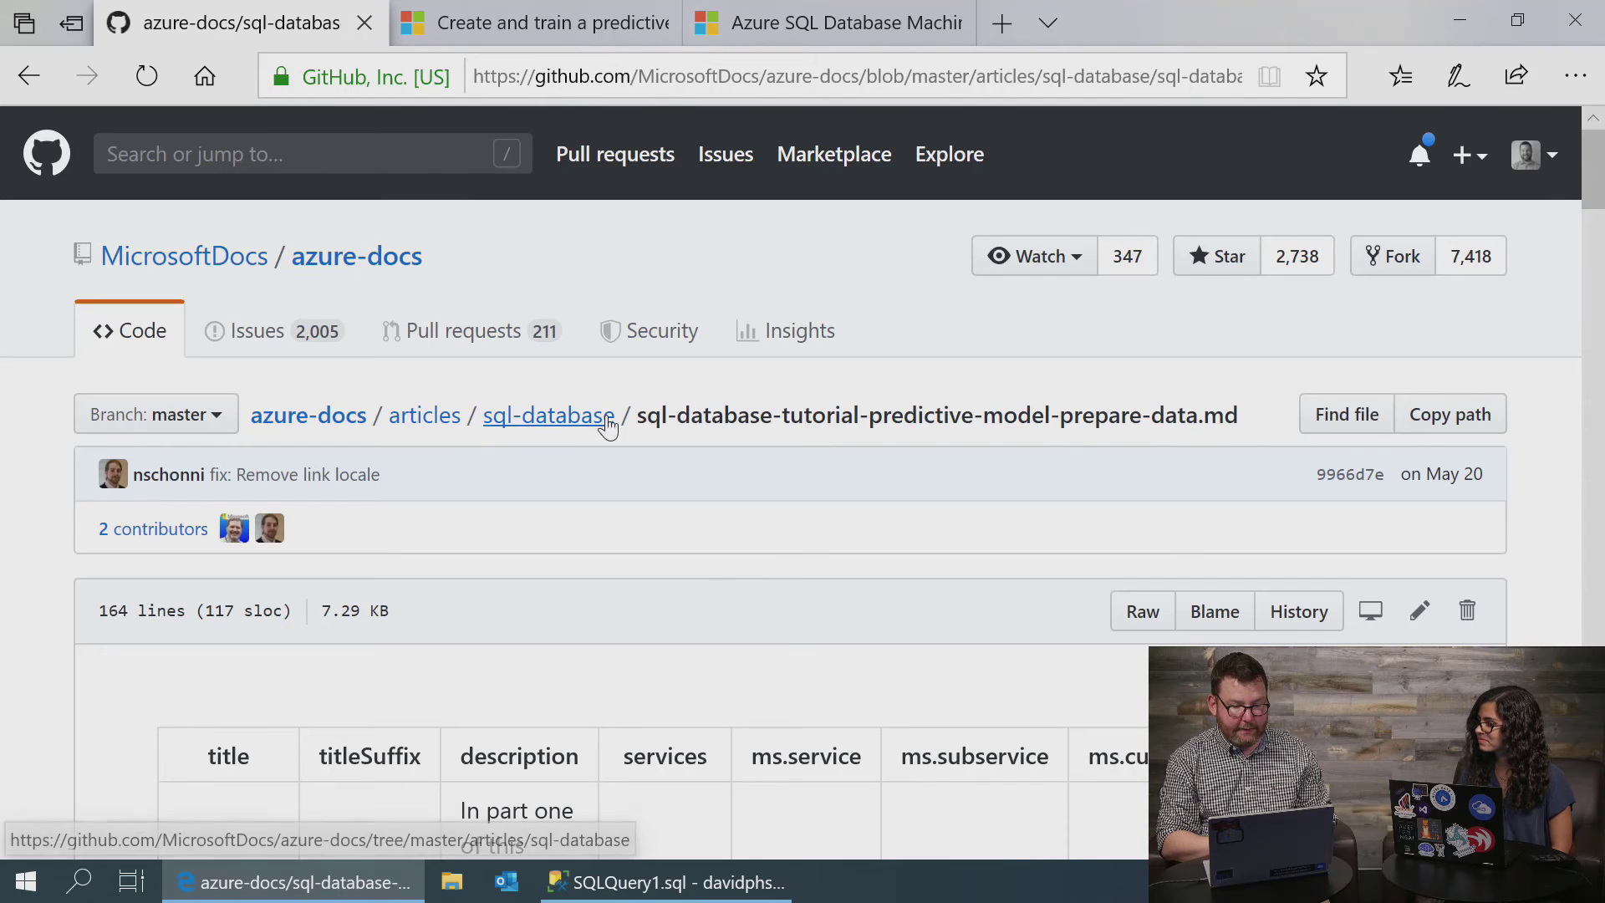
{"action": "mouse_move", "coordinate": [917, 438]}
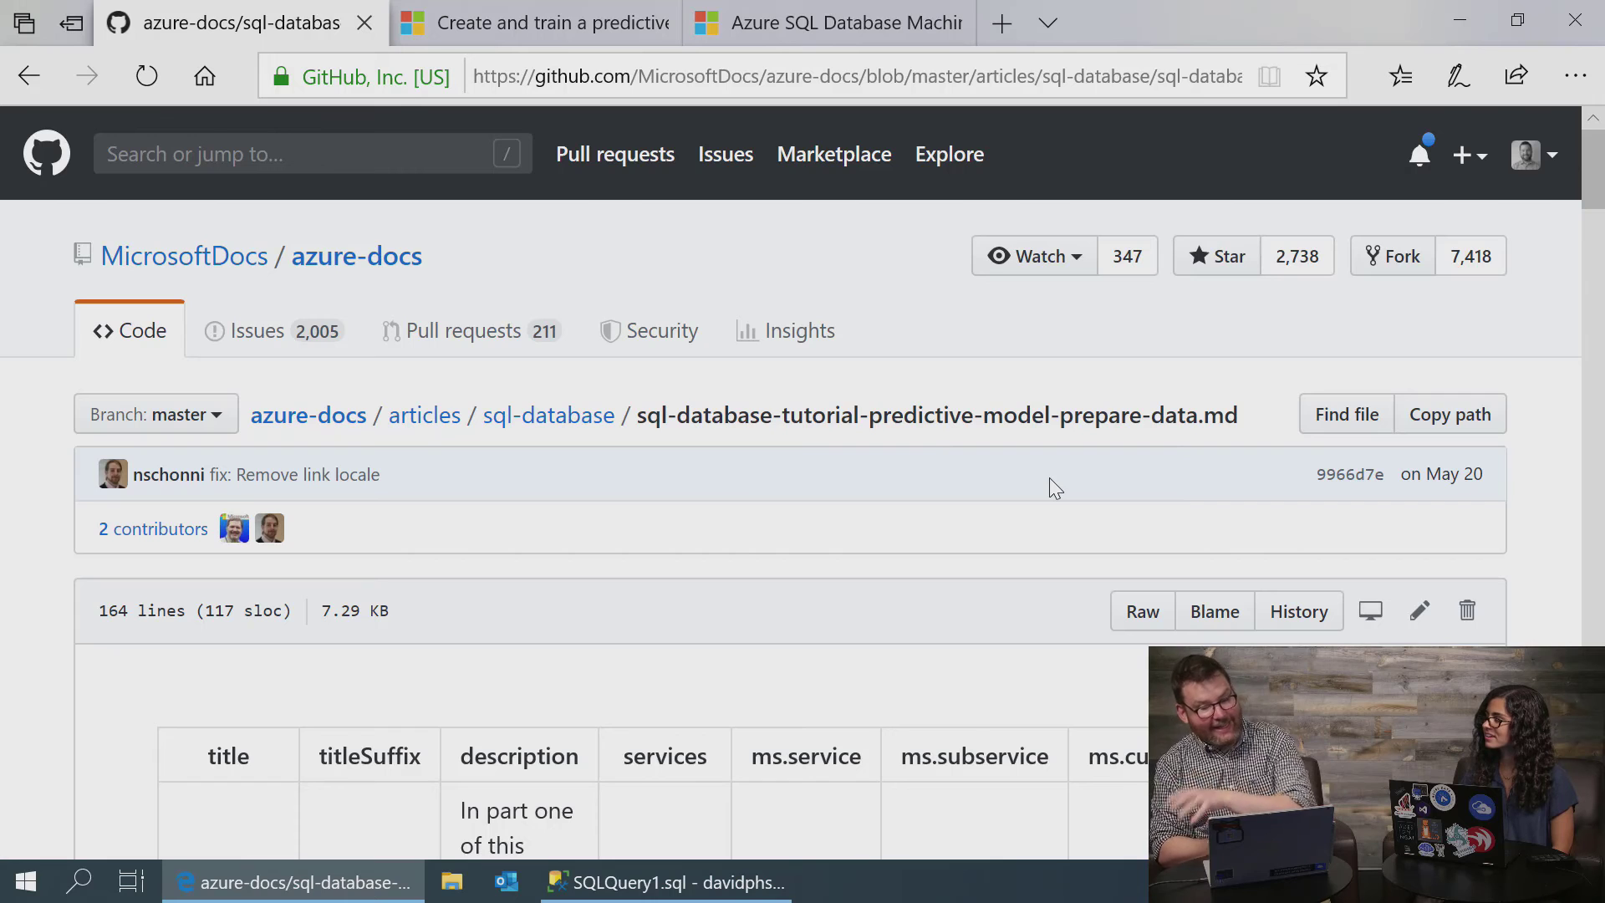
{"action": "mouse_move", "coordinate": [1225, 457]}
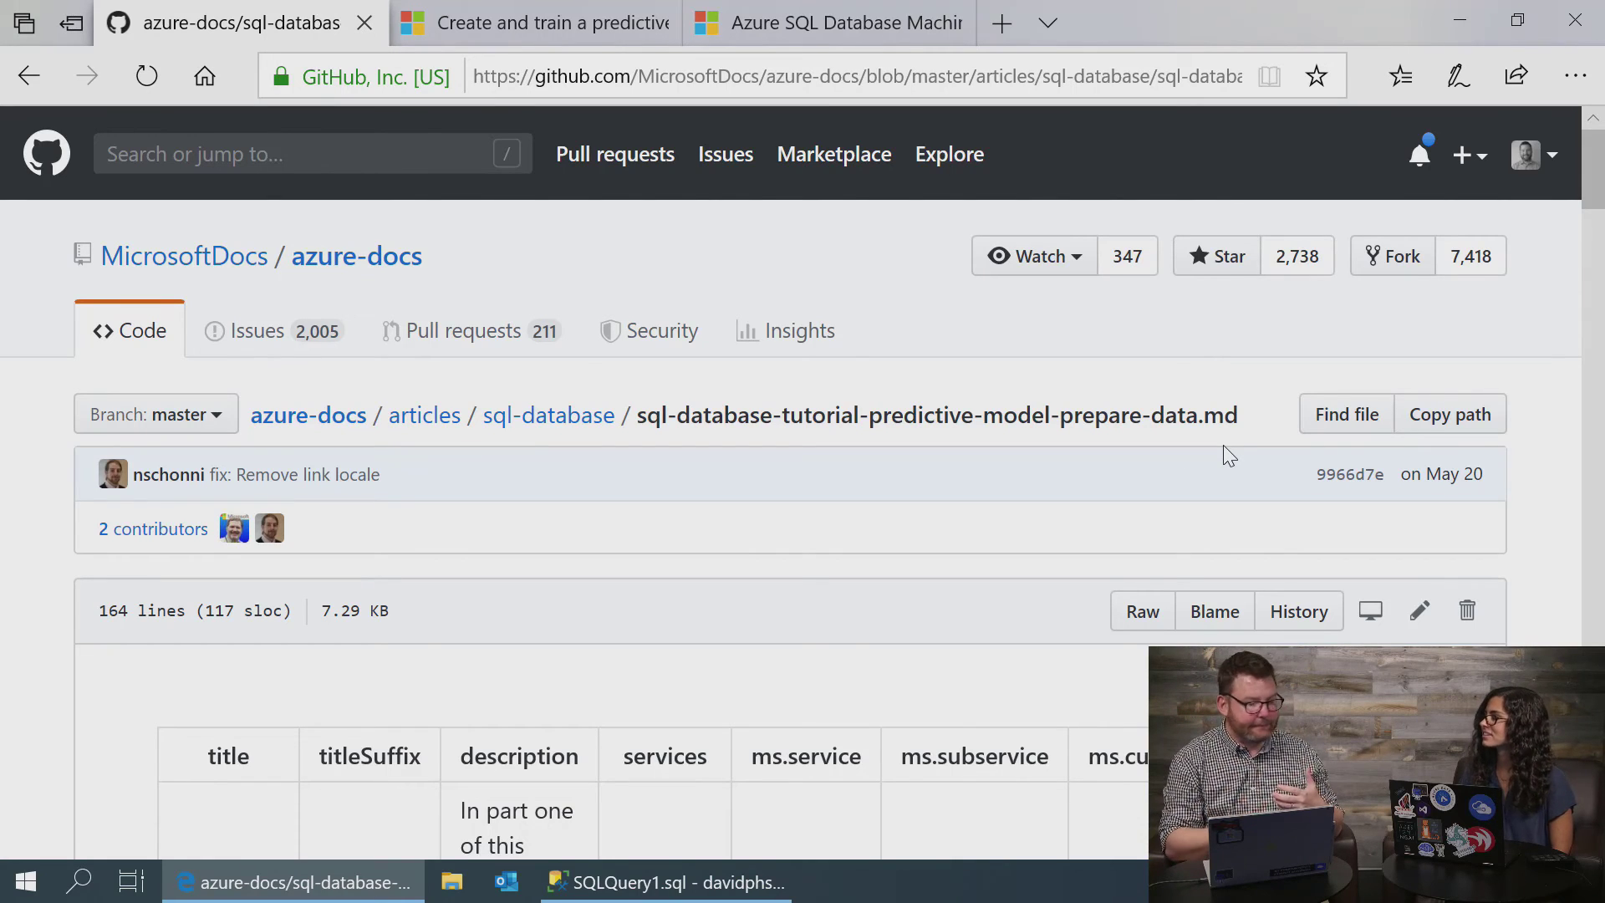
{"action": "scroll", "scroll_direction": "down", "scroll_amount": 3}
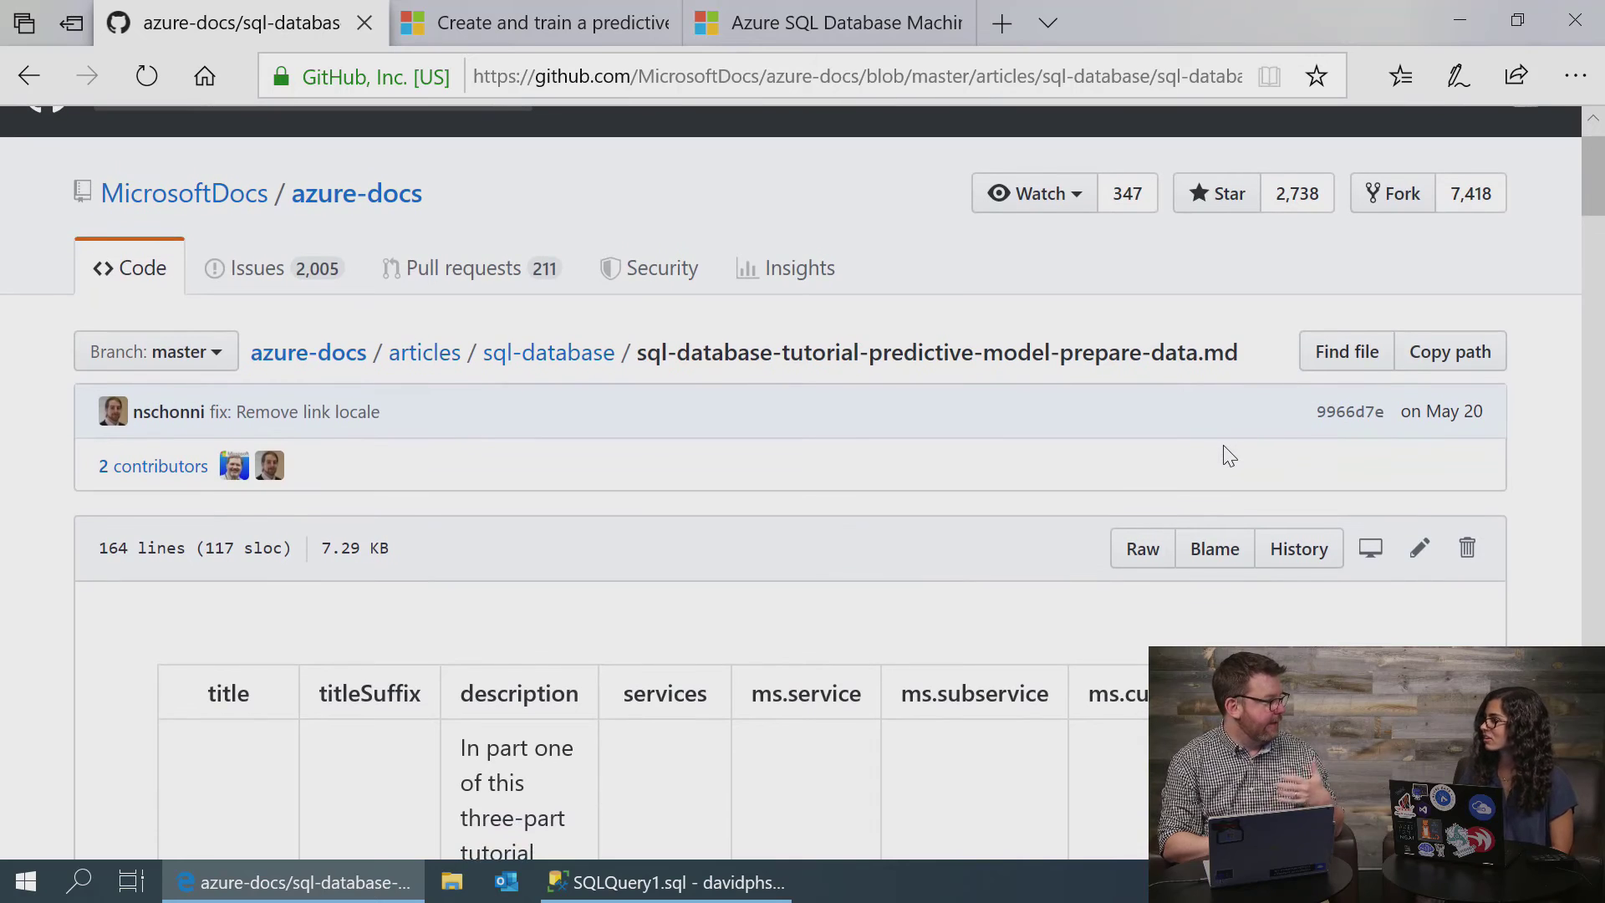
{"action": "mouse_move", "coordinate": [983, 493]}
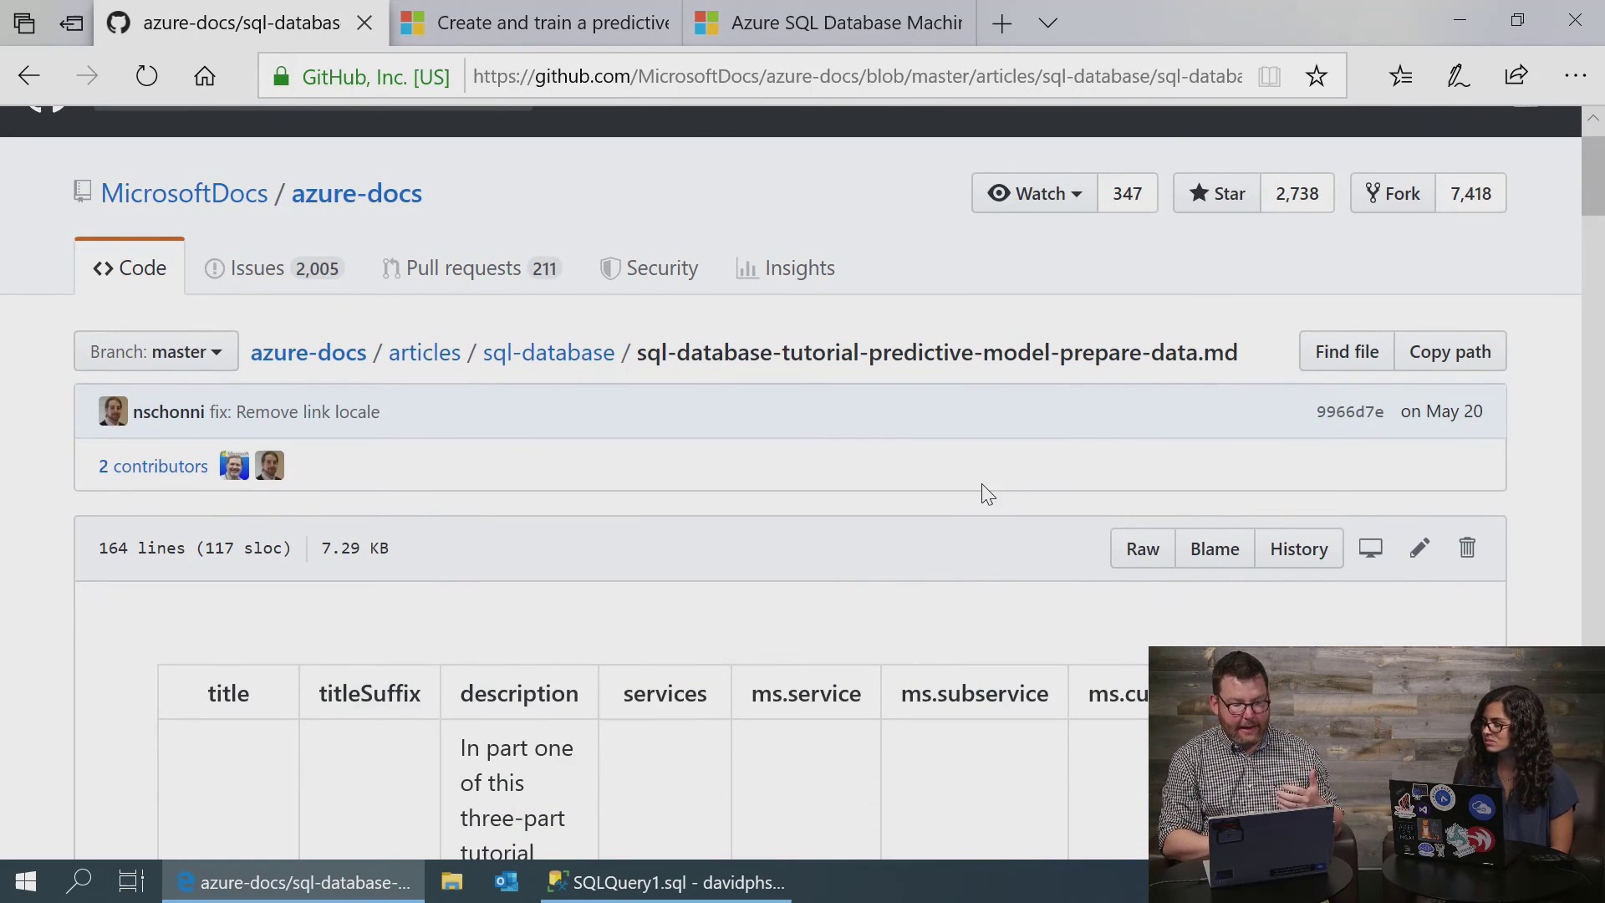
{"action": "mouse_move", "coordinate": [1417, 549]}
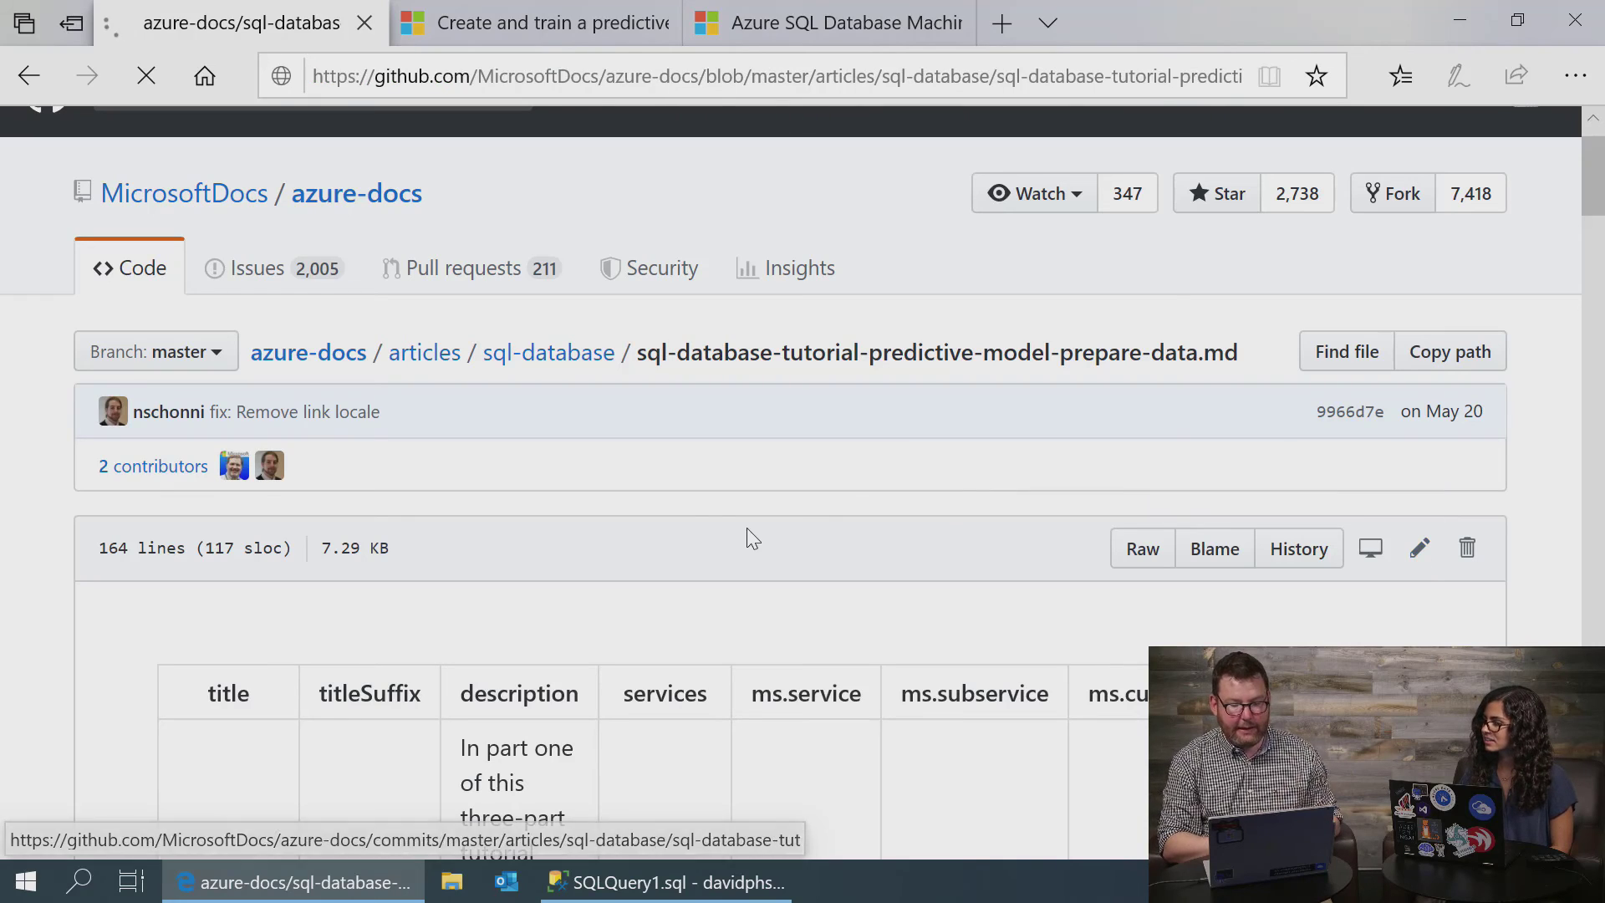
Edit the markdown file in GitHub's web editor and begin a proposed change titled 'Fix'
{"action": "left_click", "coordinate": [1419, 548]}
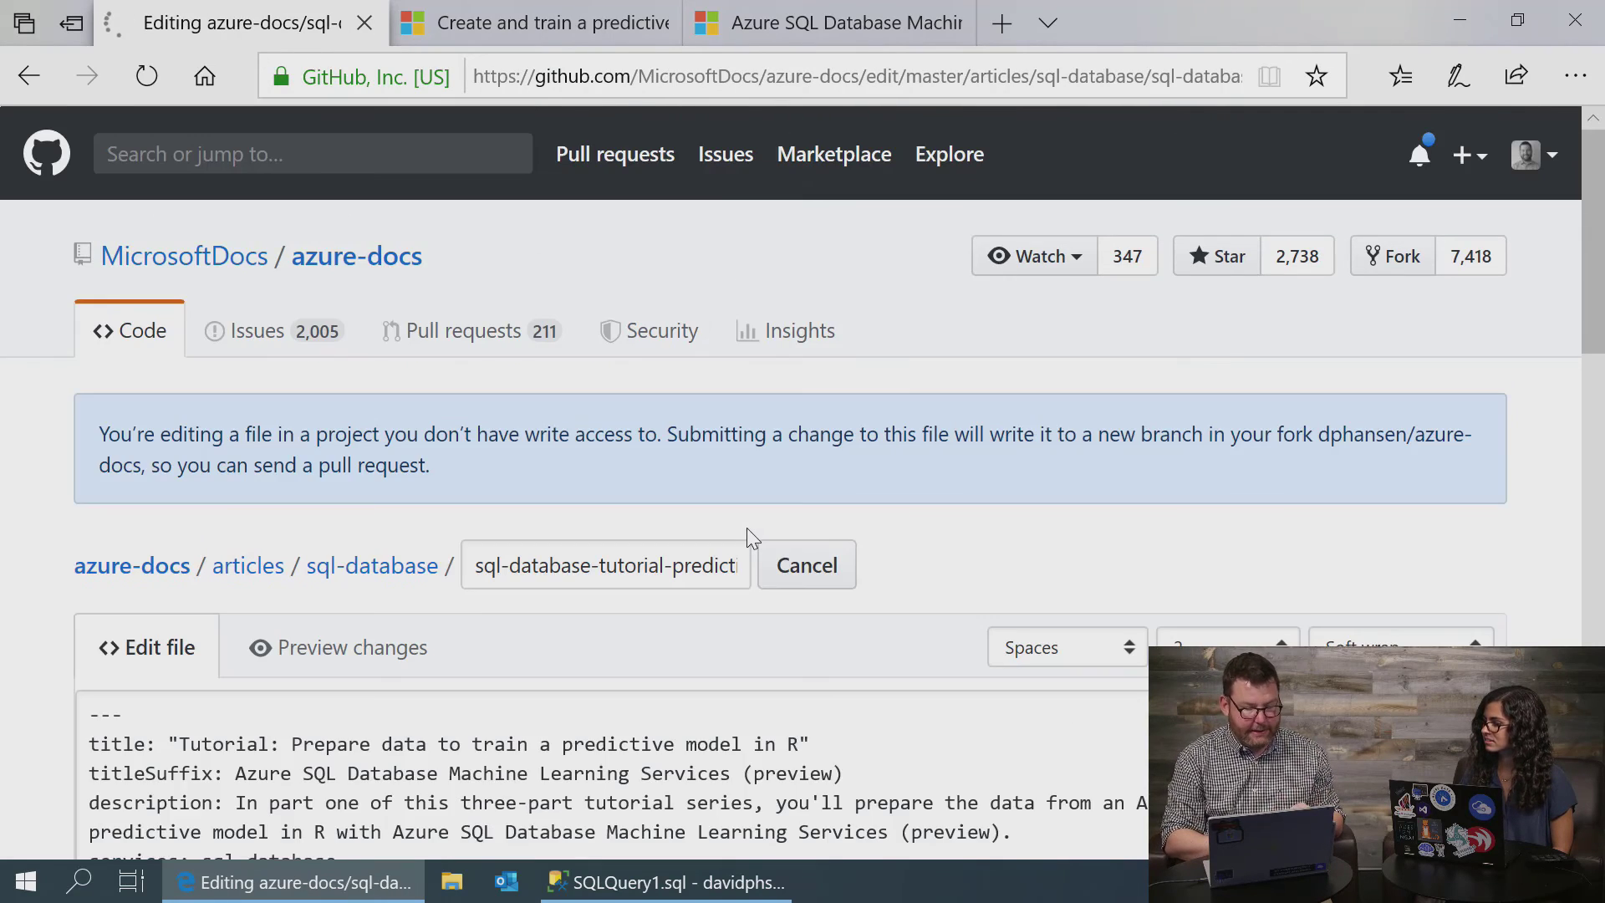
{"action": "scroll", "scroll_direction": "down", "scroll_amount": 3}
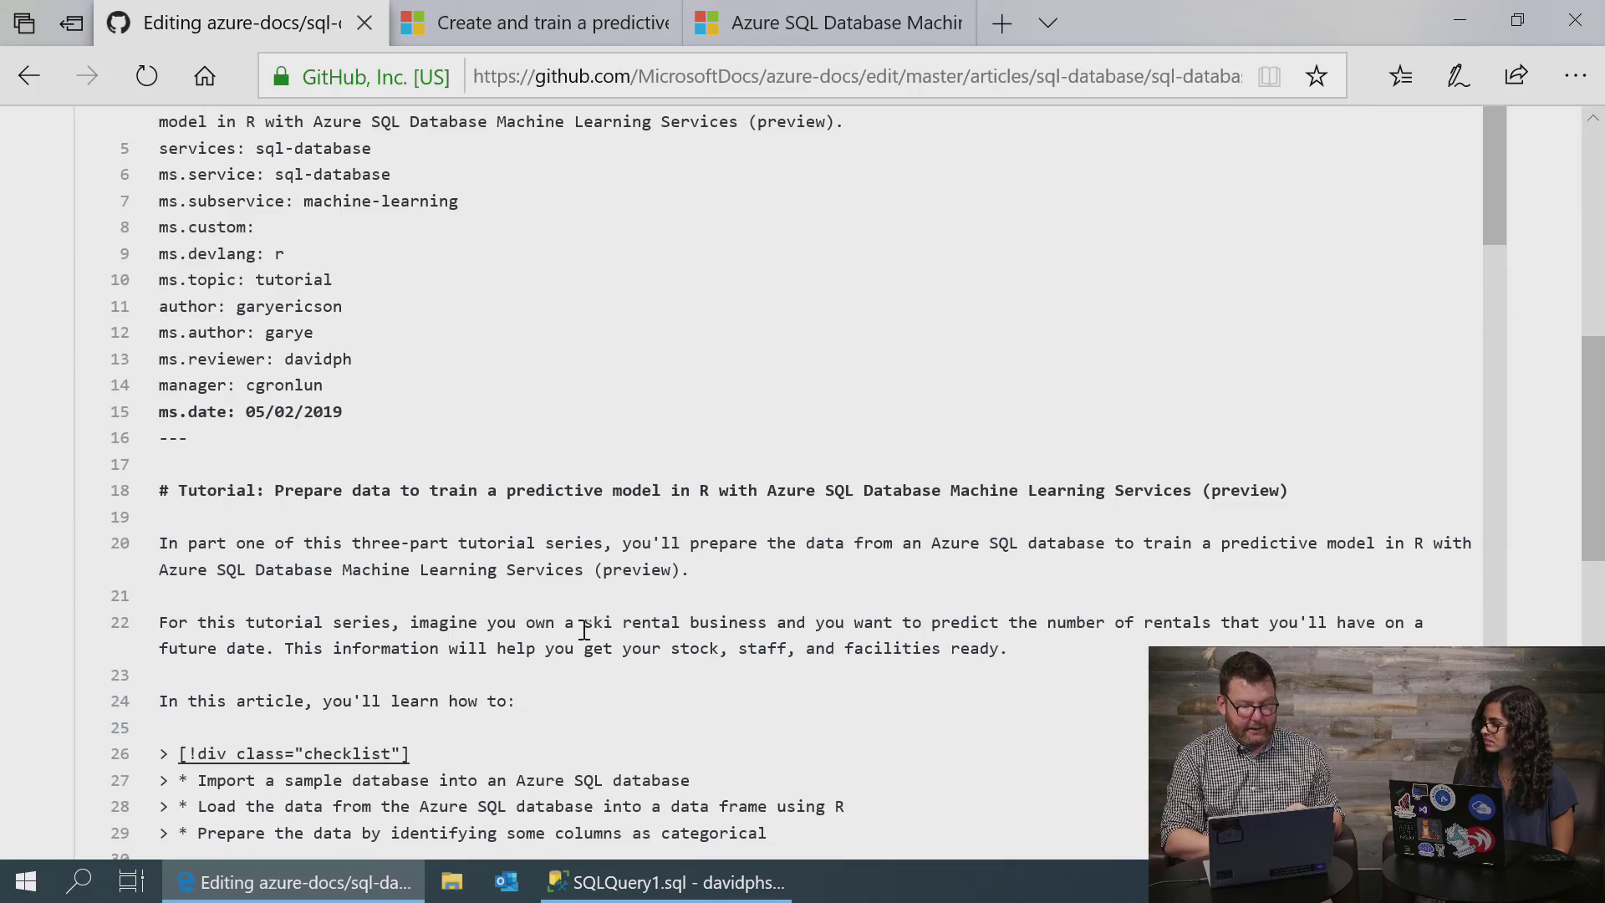
{"action": "scroll", "scroll_direction": "down", "scroll_amount": 3}
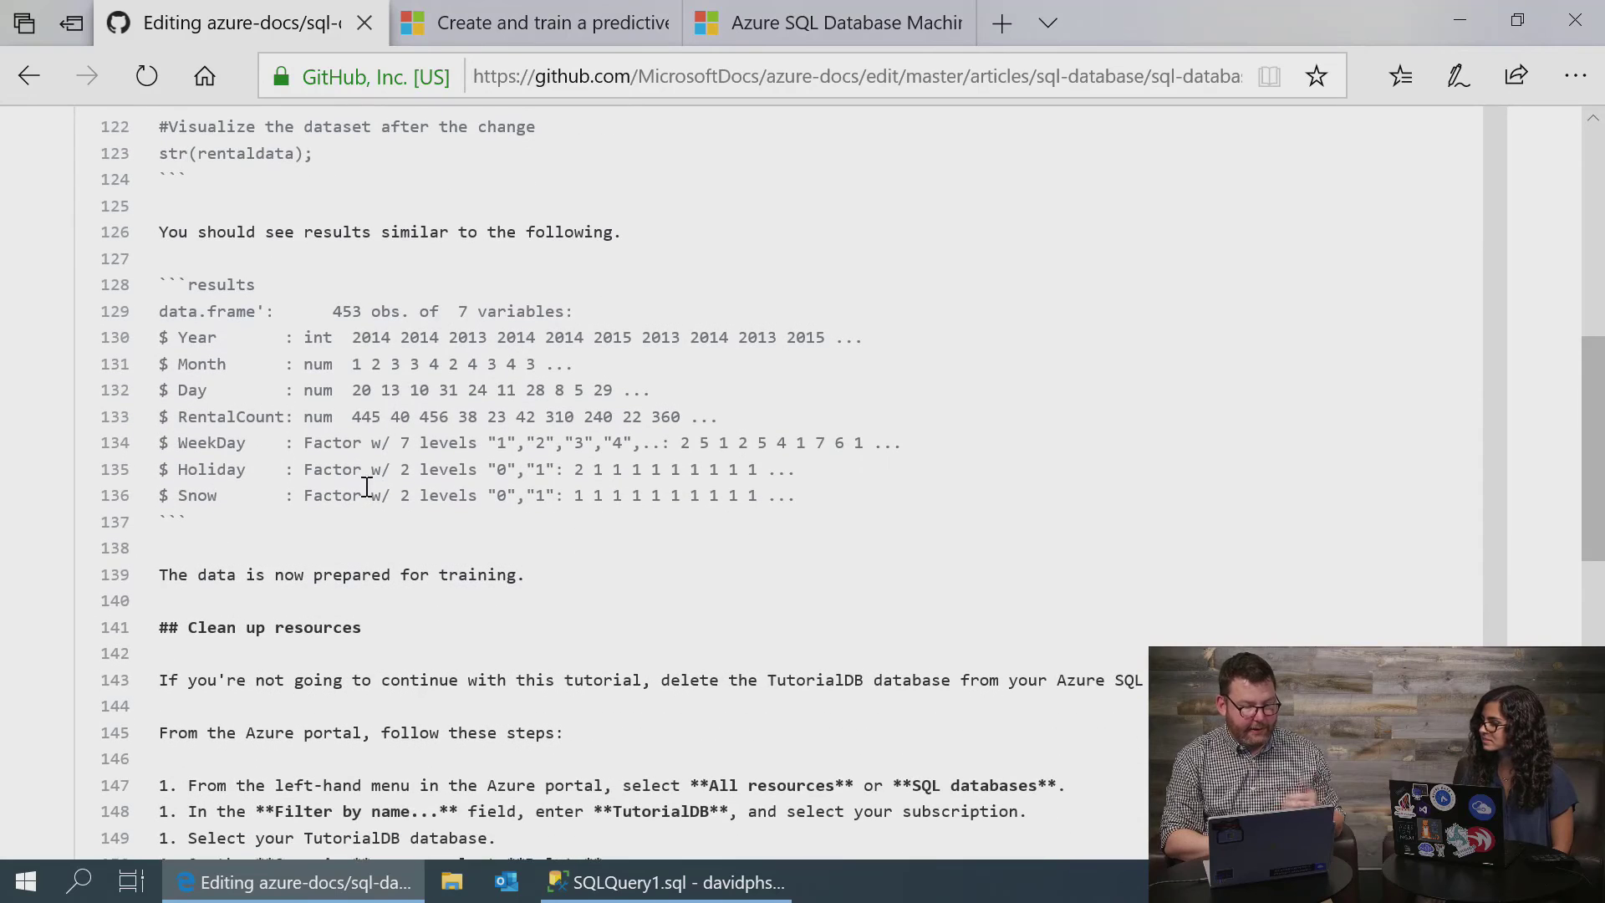
{"action": "mouse_move", "coordinate": [65, 684]}
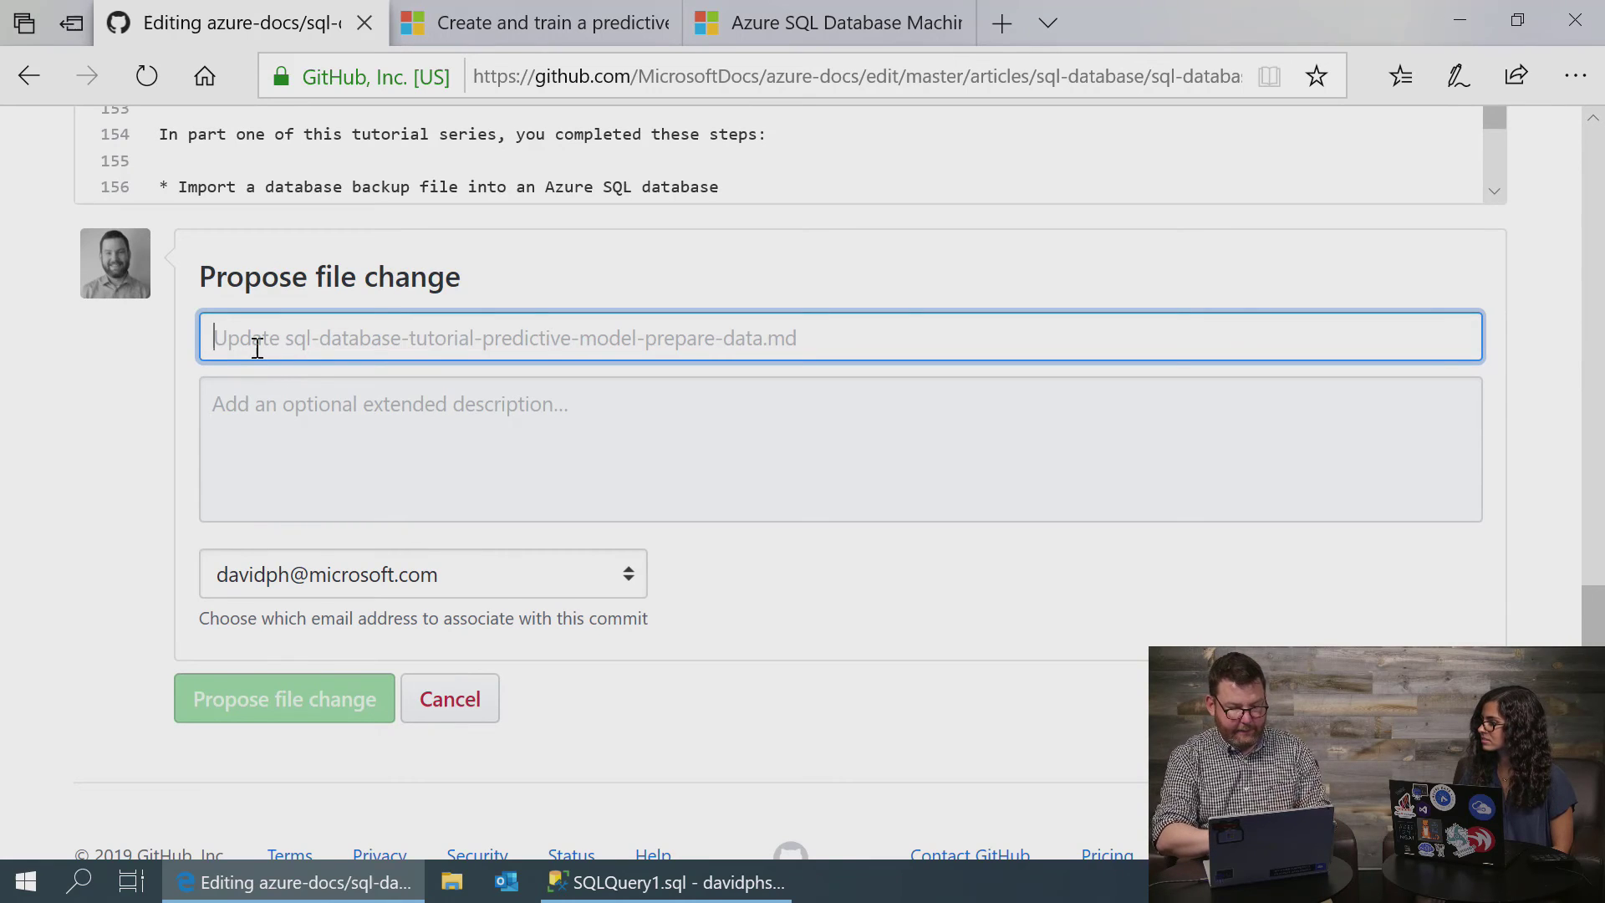
{"action": "type", "text": "Fix"}
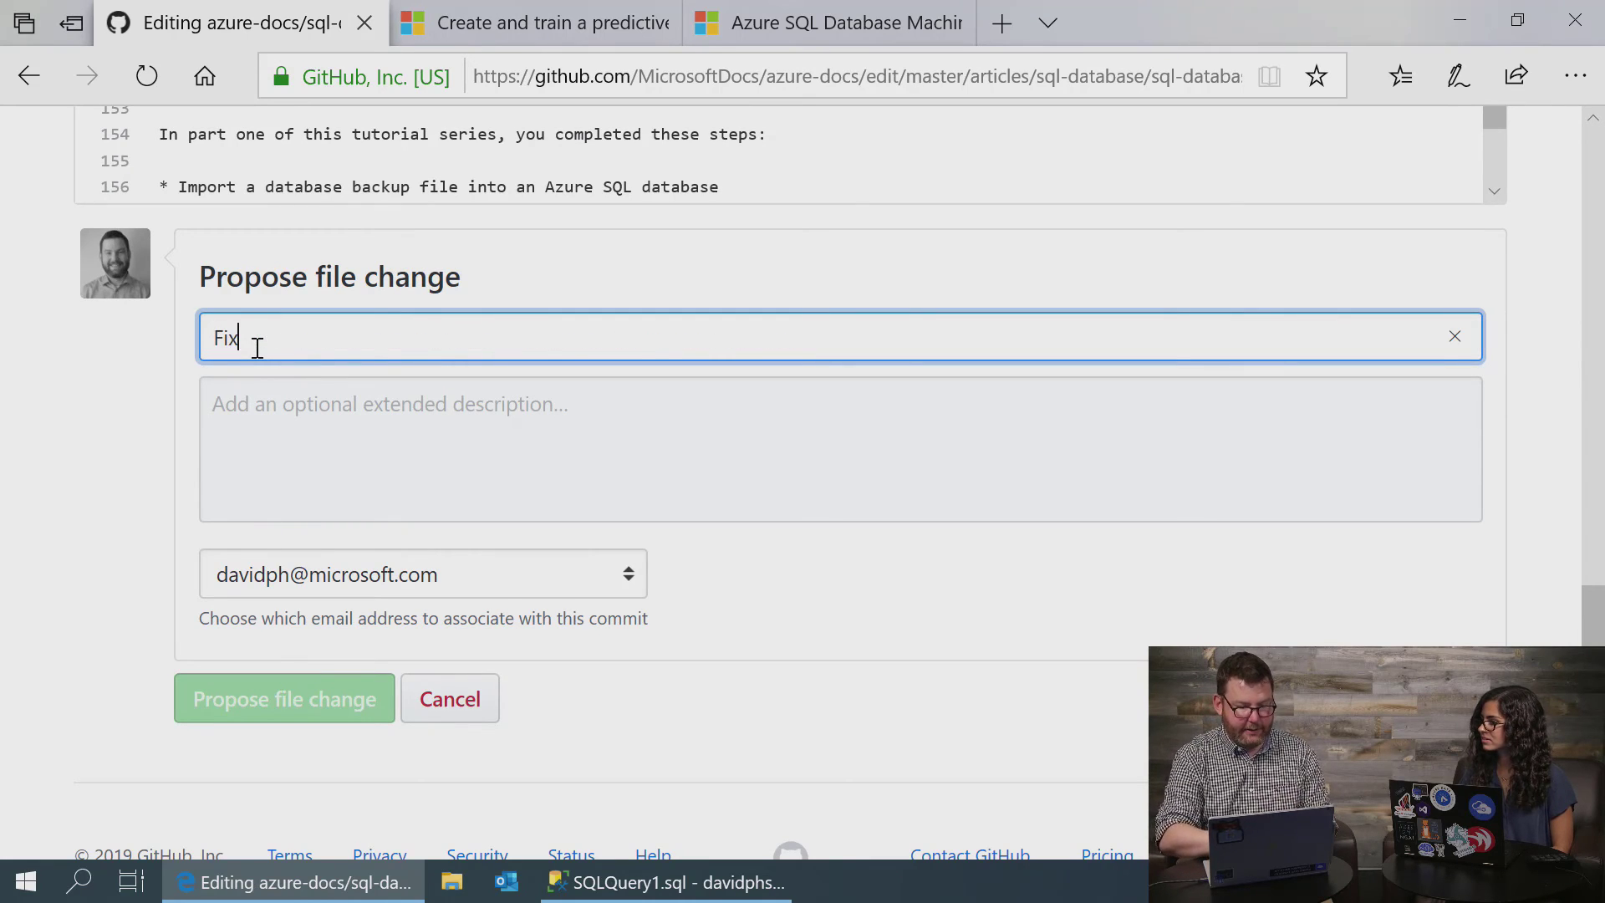